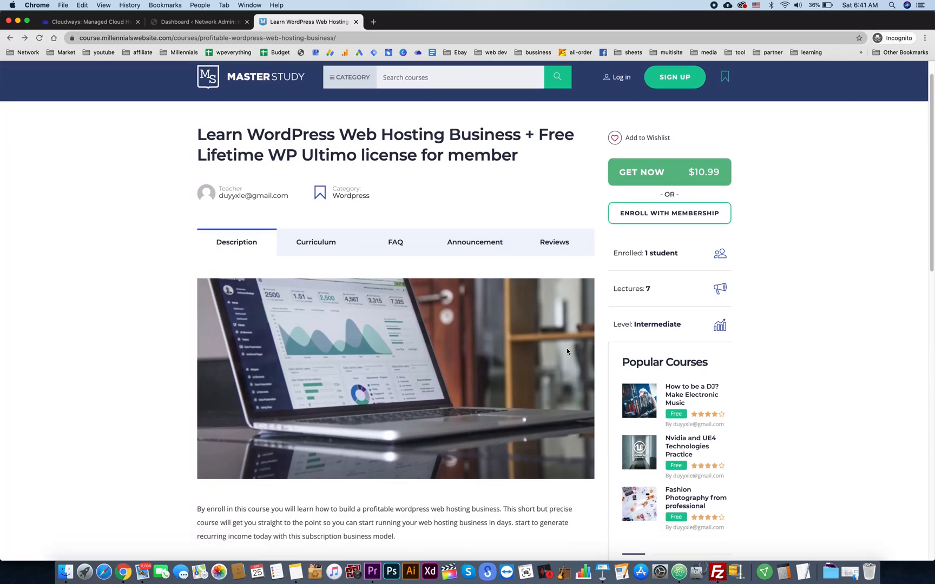
scroll("down", 3)
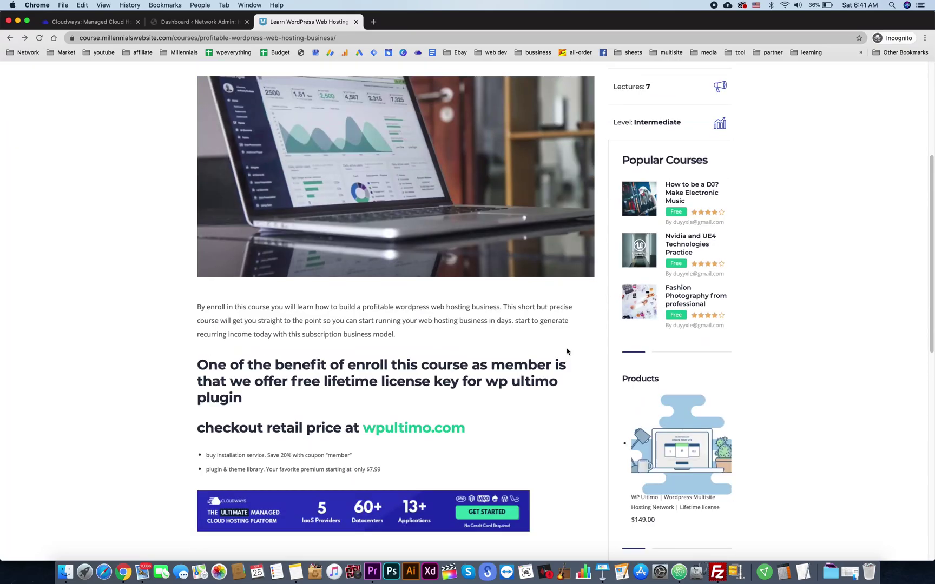
scroll("up", 3)
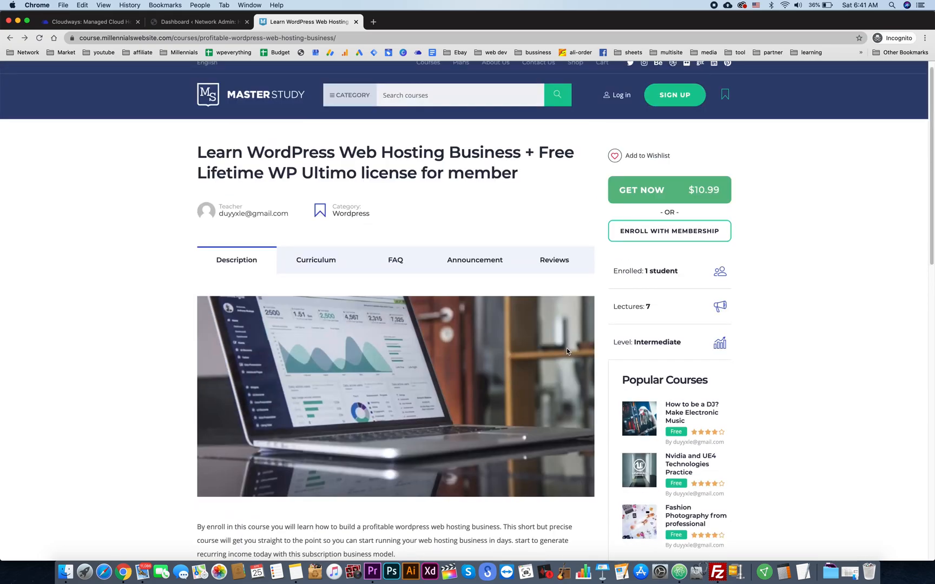
scroll("down", 3)
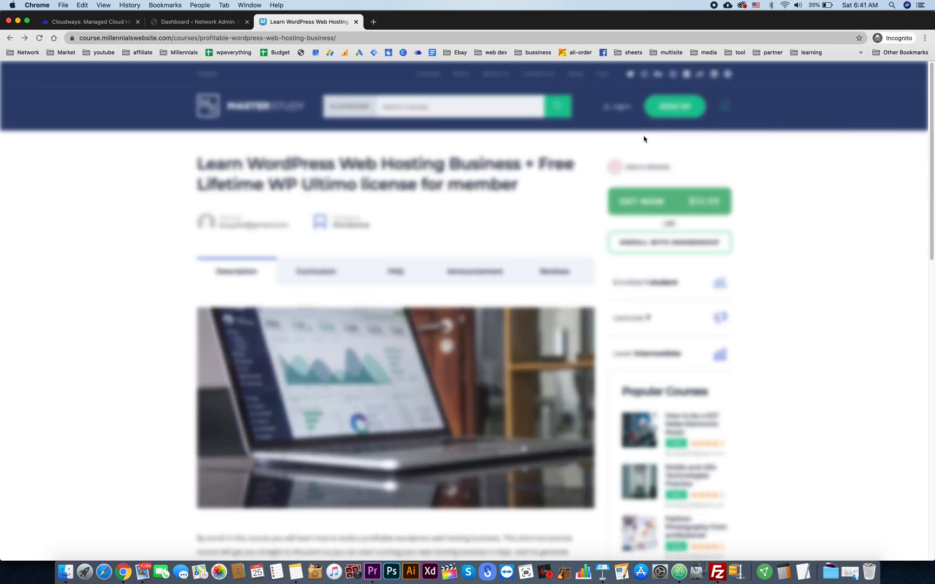
left_click(616, 106)
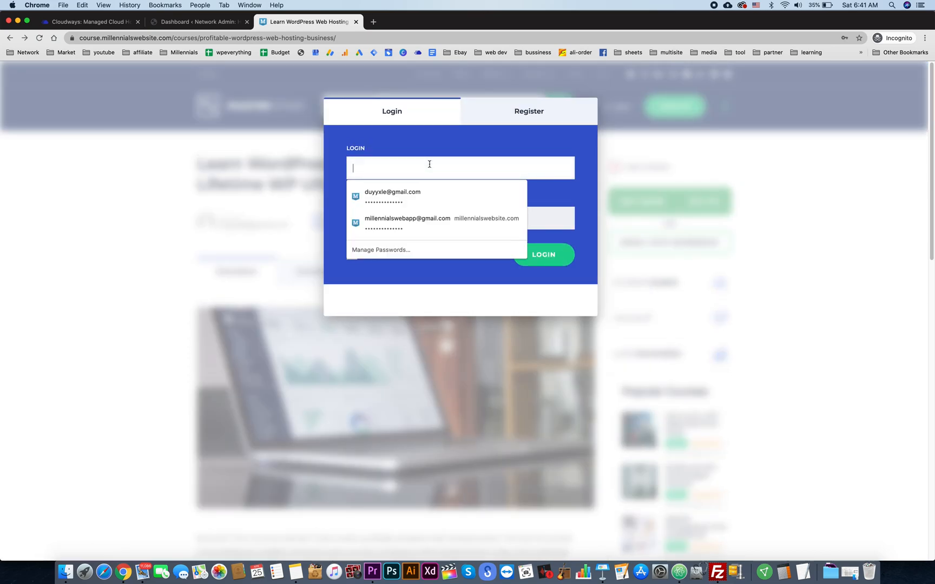
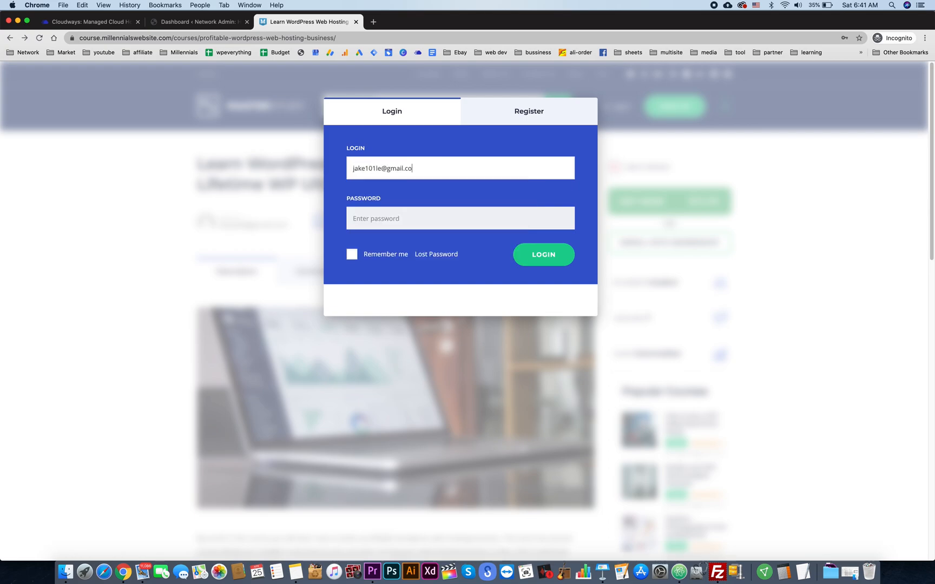
type("password")
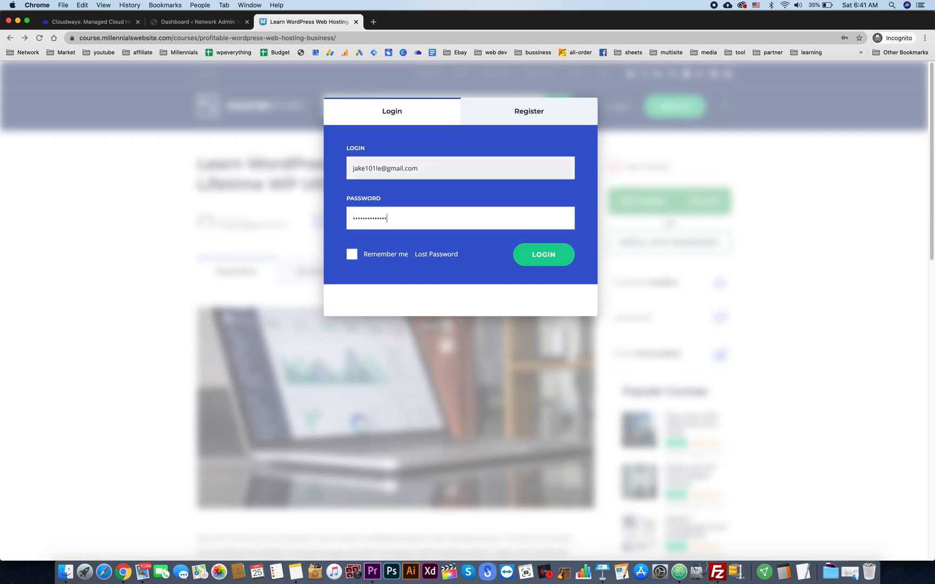
left_click(543, 254)
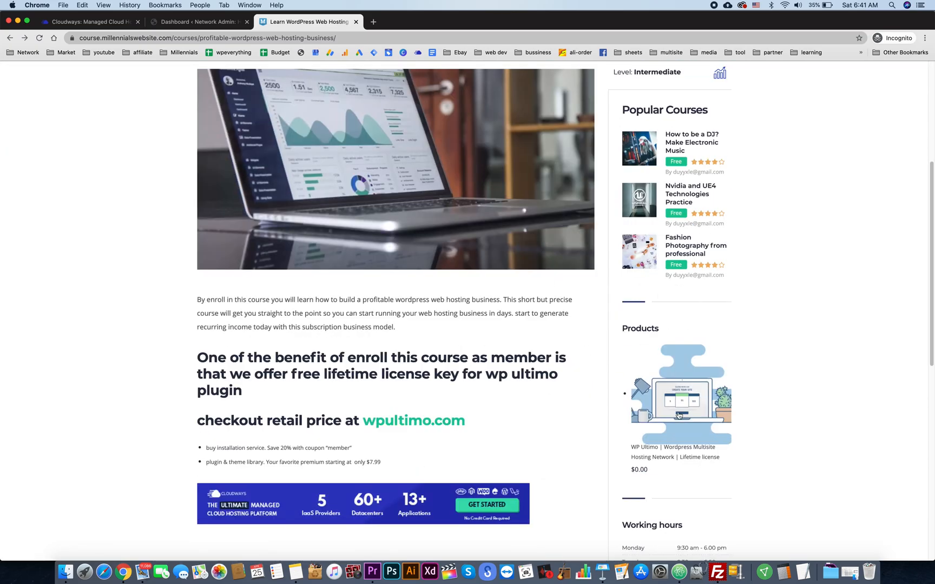
mouse_move(665, 487)
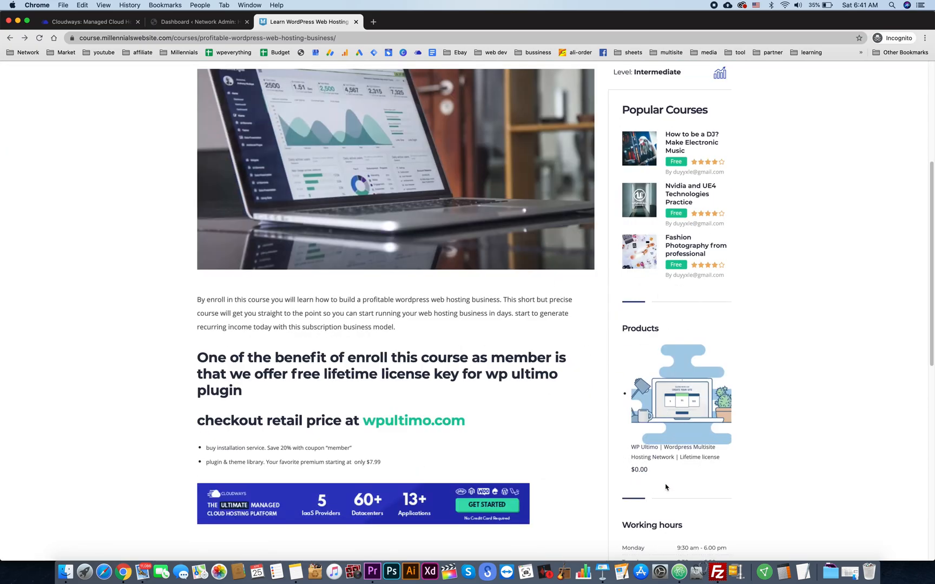
mouse_move(494, 460)
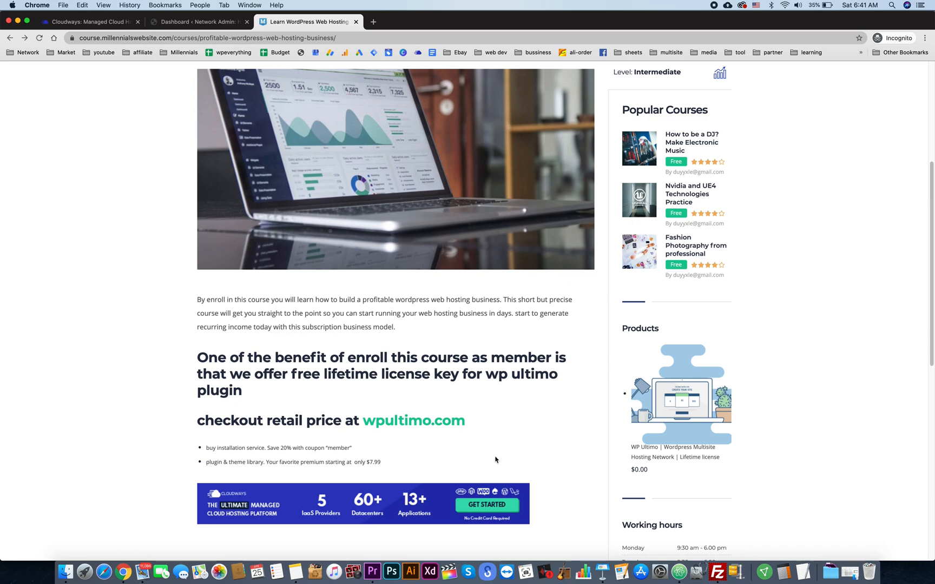
mouse_move(420, 425)
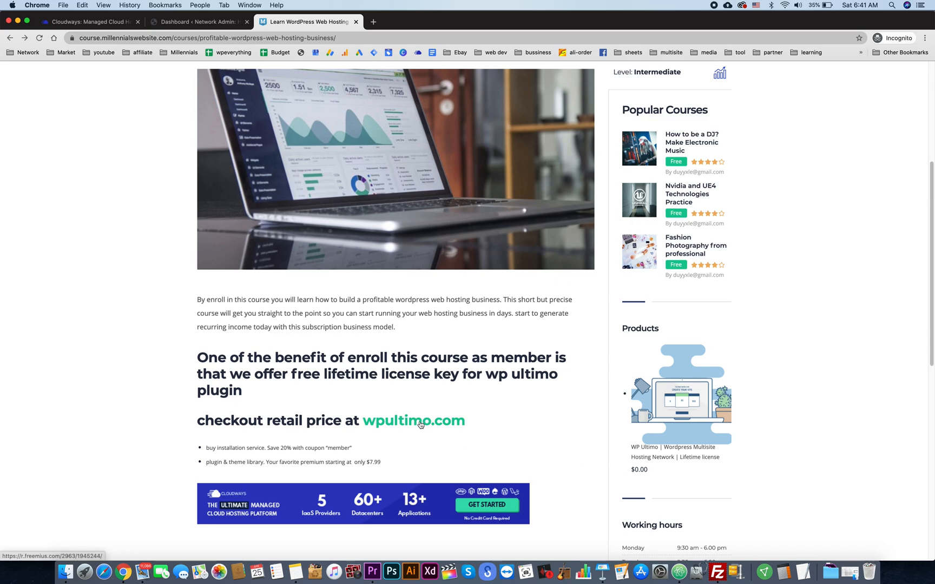
View wpultimo.com's Pricing page in a new tab, then return to the course tab
right_click(414, 420)
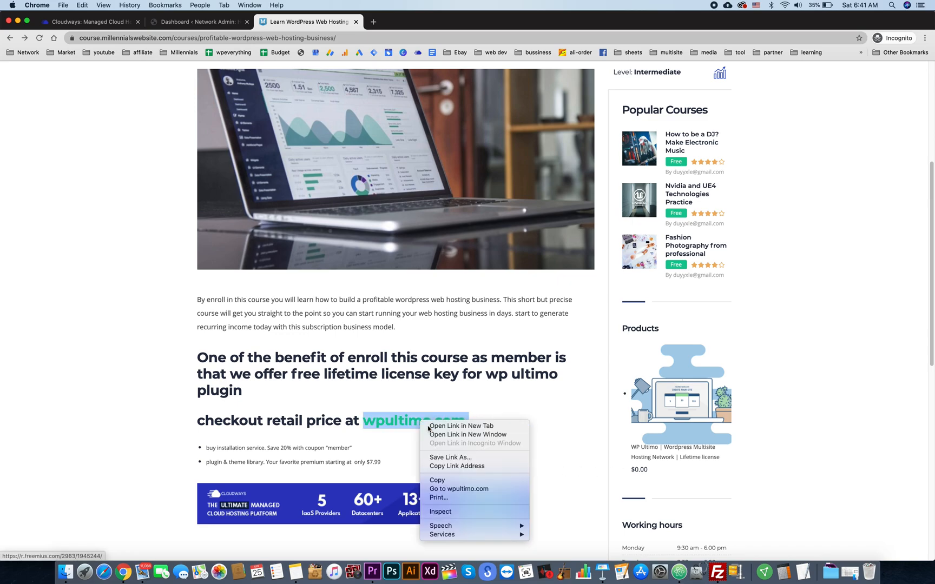
left_click(460, 425)
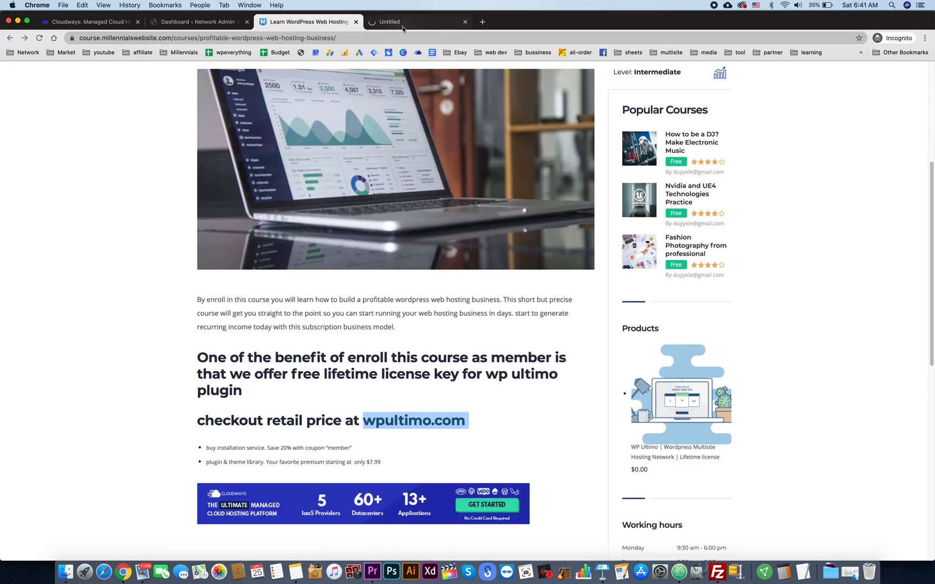
left_click(413, 420)
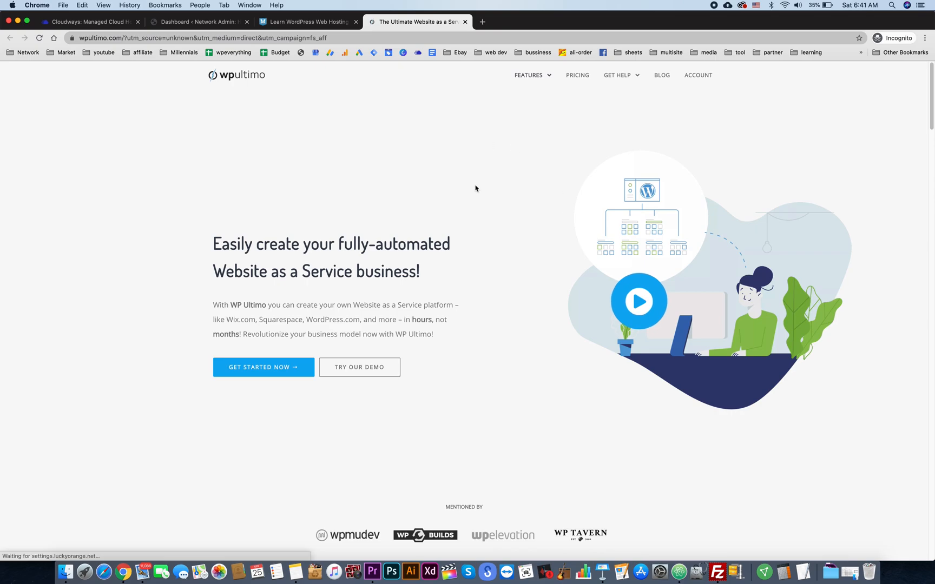
left_click(576, 74)
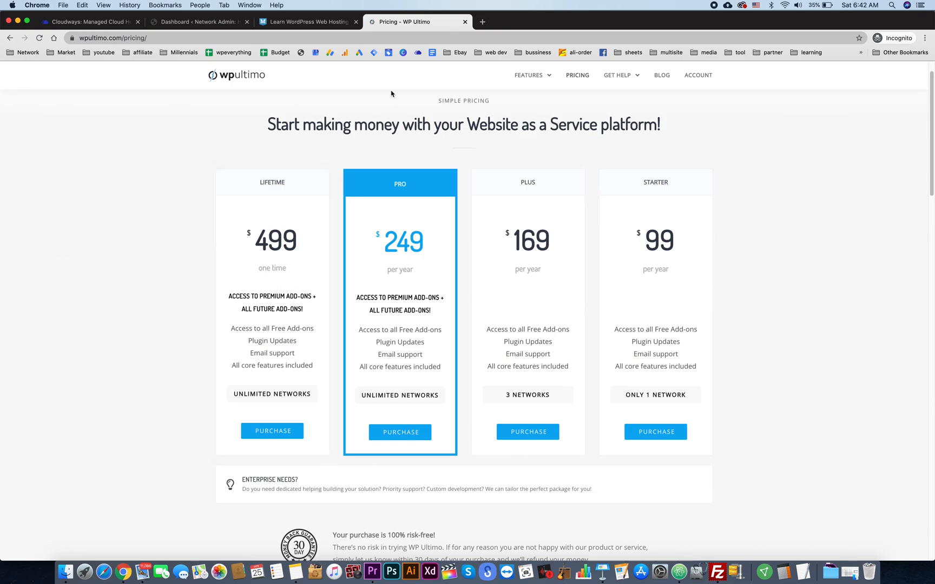
left_click(305, 22)
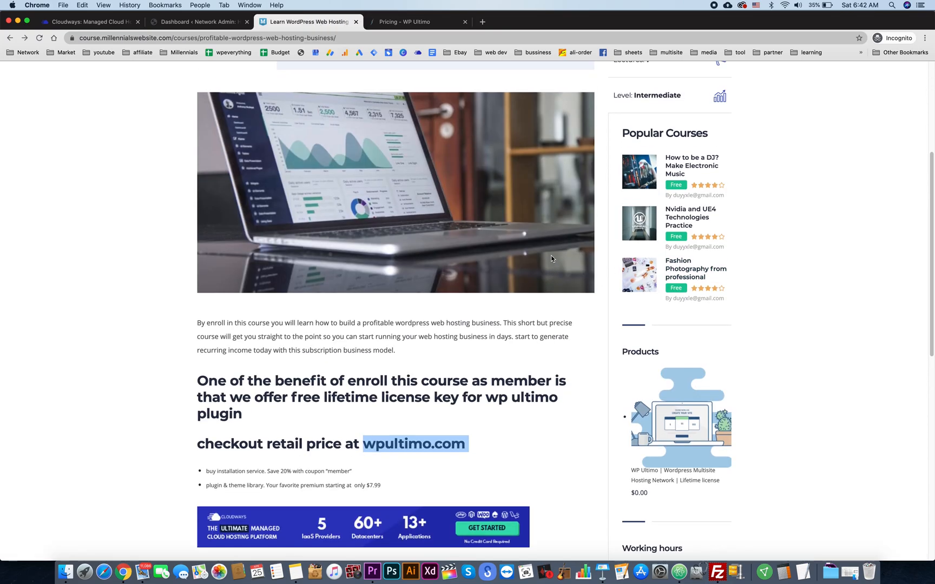
Reach the WP Ultimo lifetime license product from the Products sidebar, priced $0.00
scroll("down", 3)
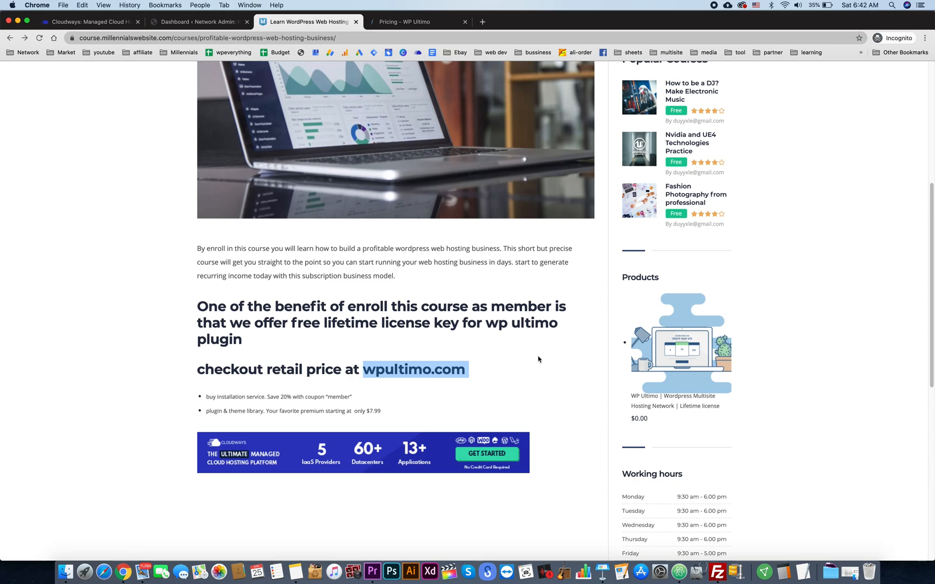
scroll("up", 3)
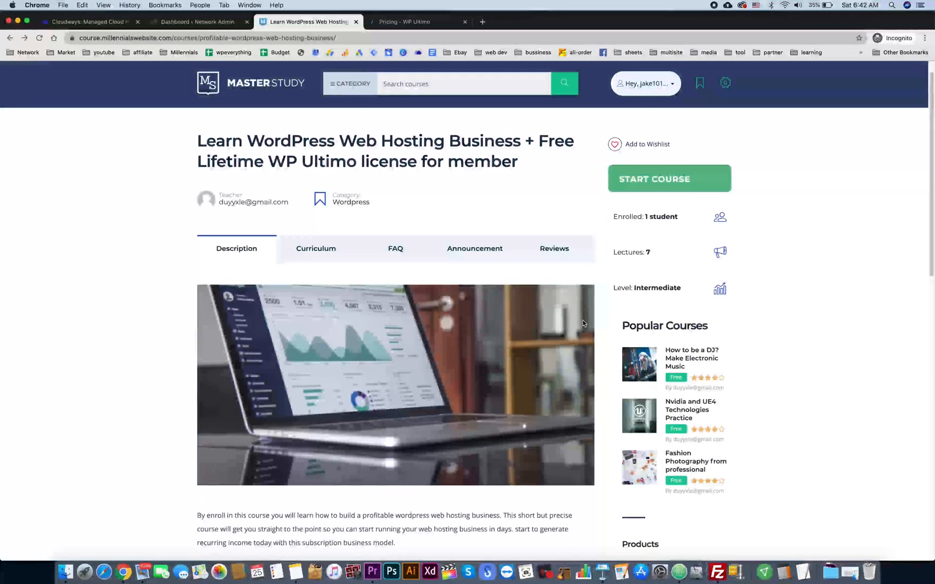
scroll("down", 3)
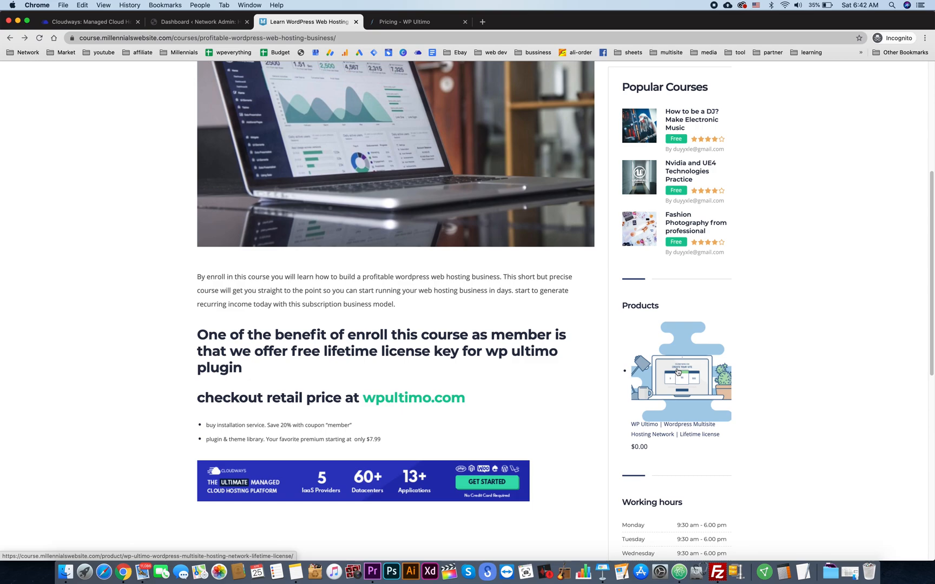
left_click(680, 370)
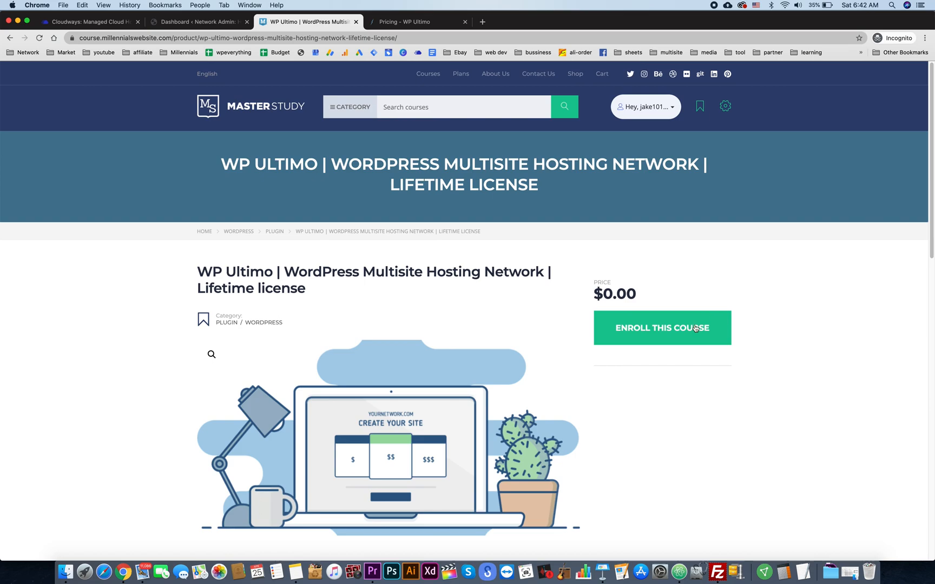
Add the WP Ultimo license to the cart and proceed to checkout
left_click(662, 328)
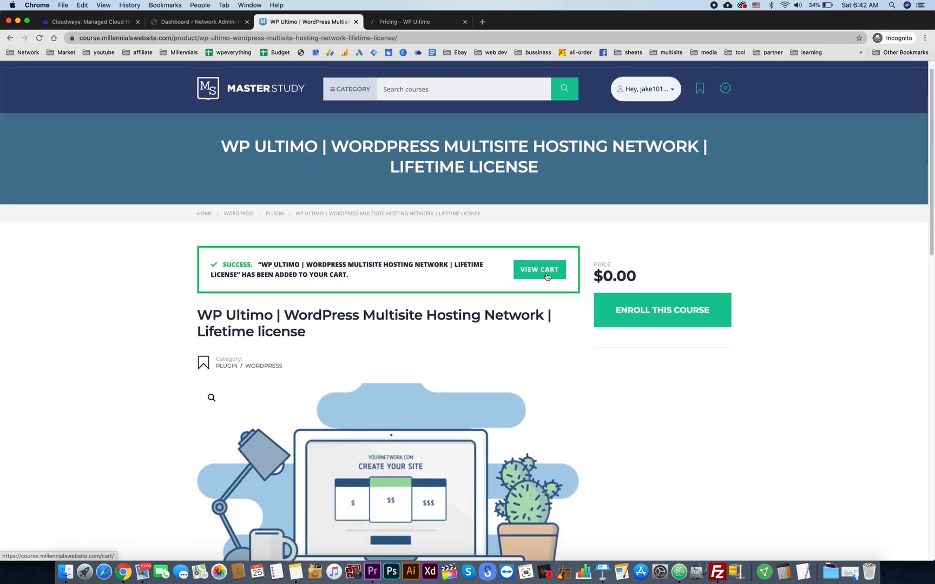
left_click(539, 270)
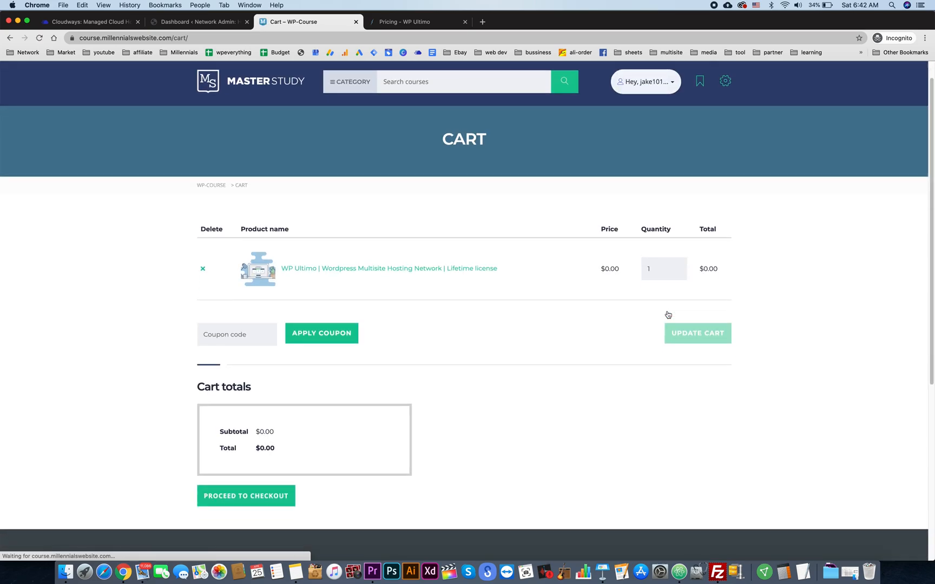
scroll("down", 3)
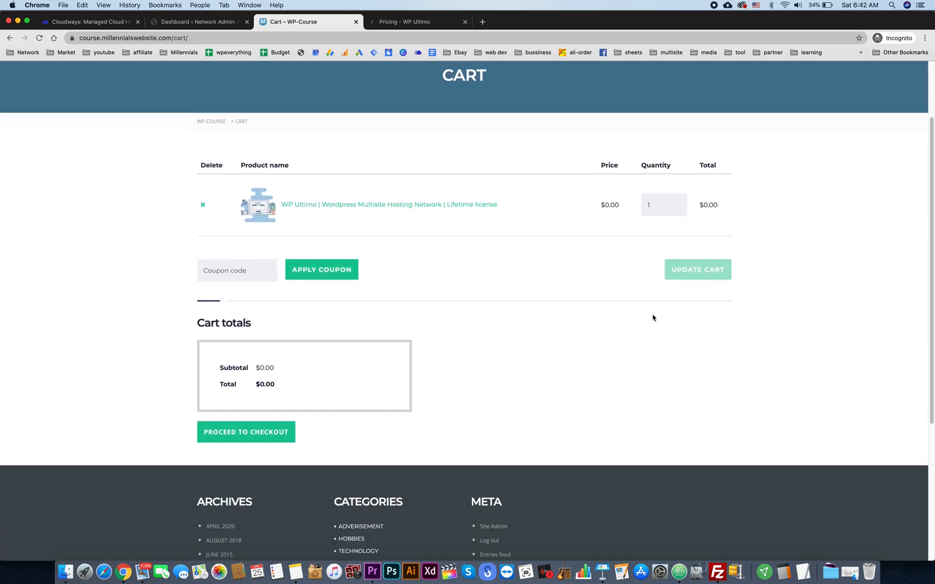
left_click(246, 420)
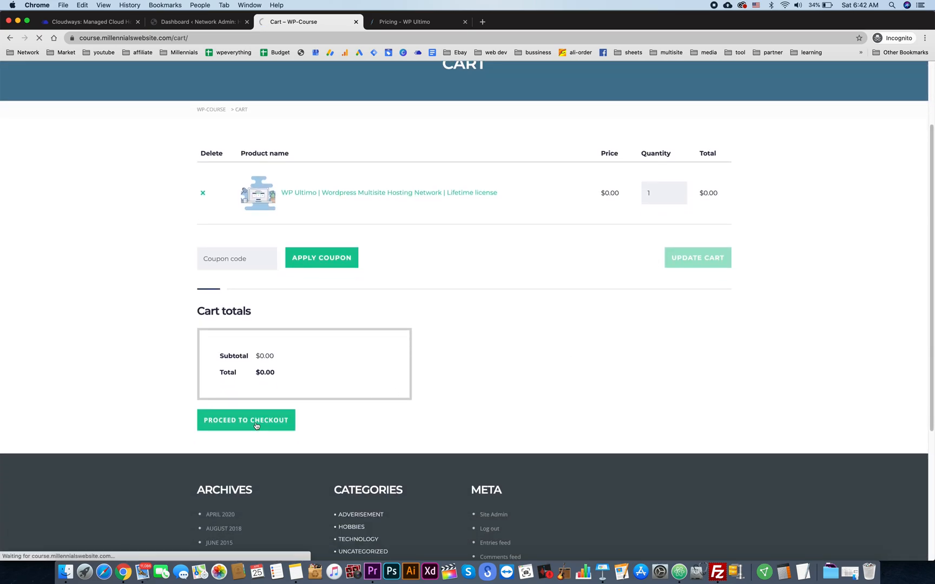
left_click(245, 420)
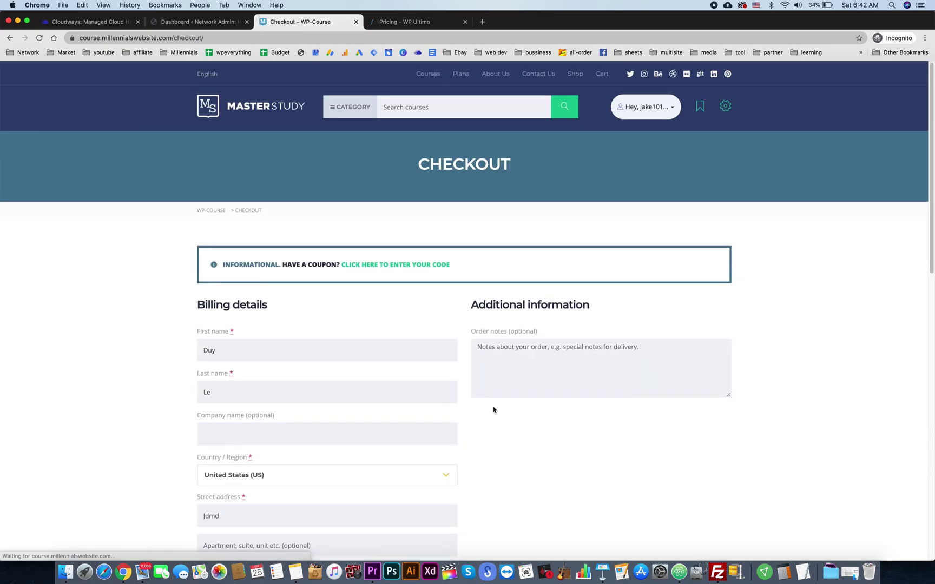
Place the $0.00 order, reaching confirmation 1254 with plugin and license key downloads
scroll("down", 3)
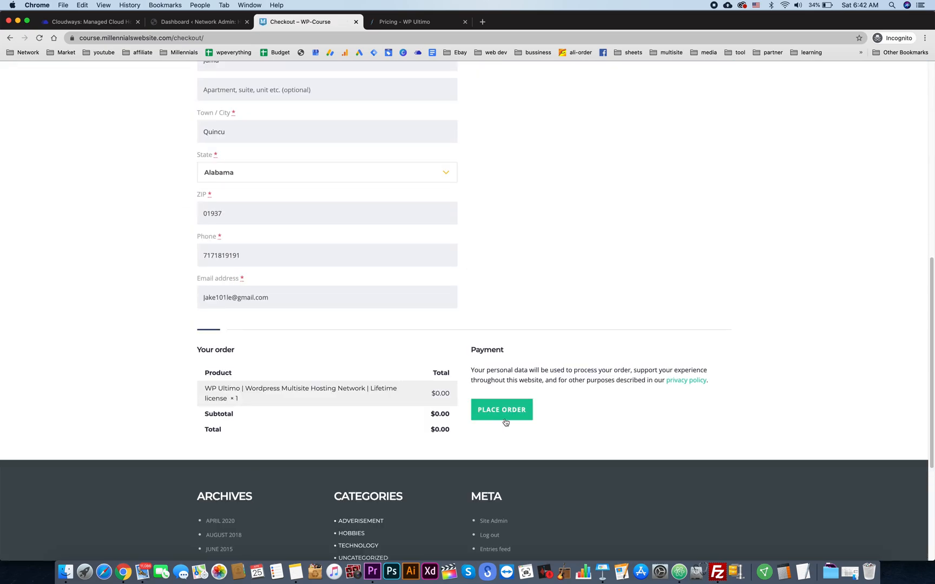
left_click(501, 410)
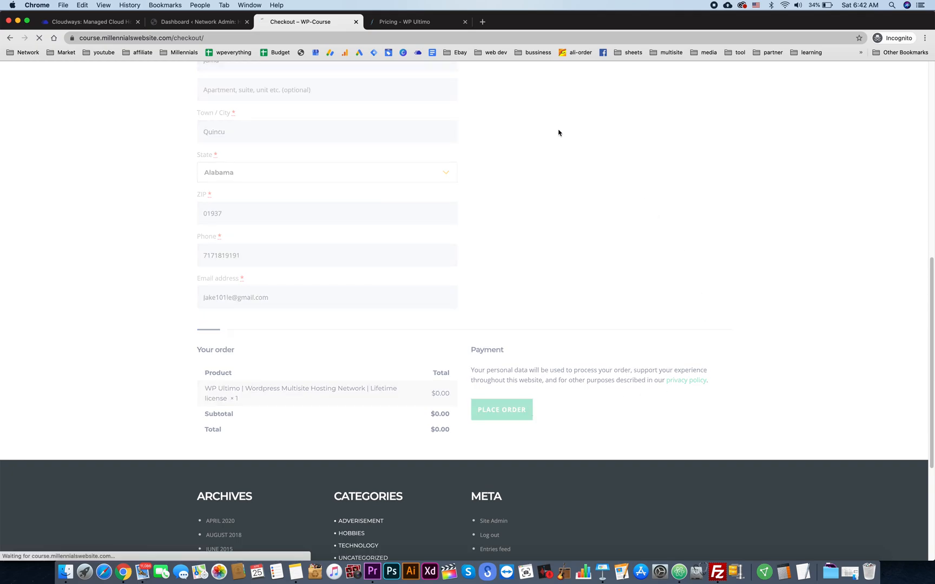
left_click(501, 410)
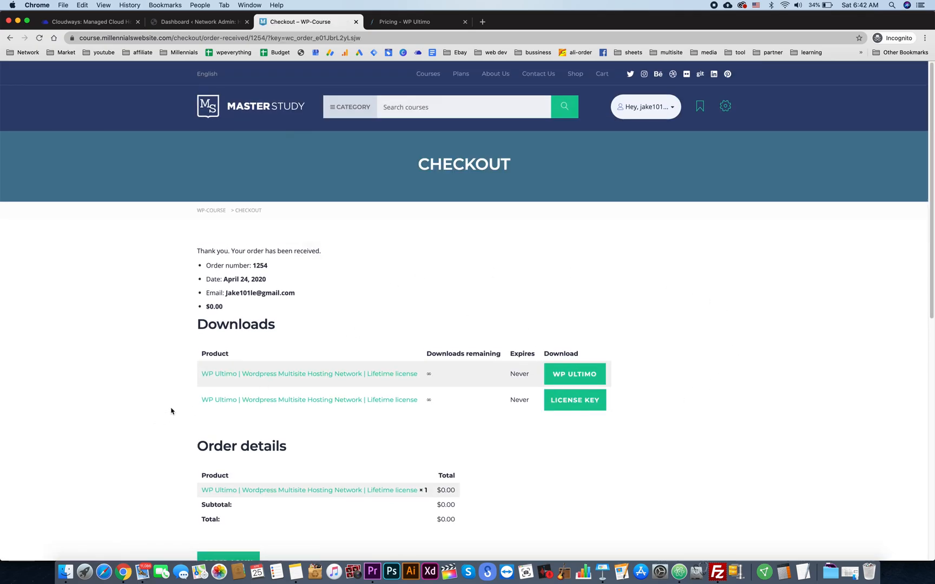
Download the WP Ultimo plugin zip and close the Dashboard ‹ Network Admin tab
scroll("down", 3)
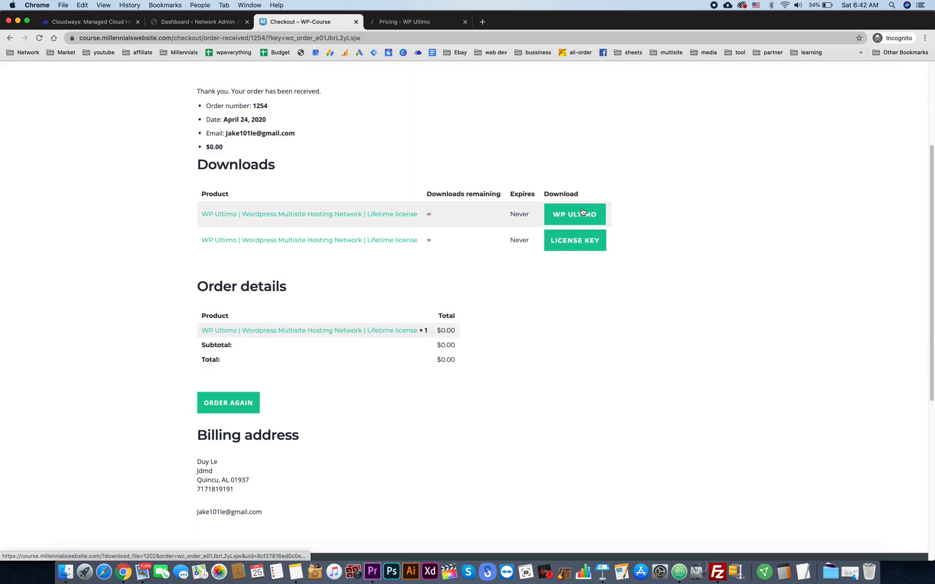
left_click(574, 215)
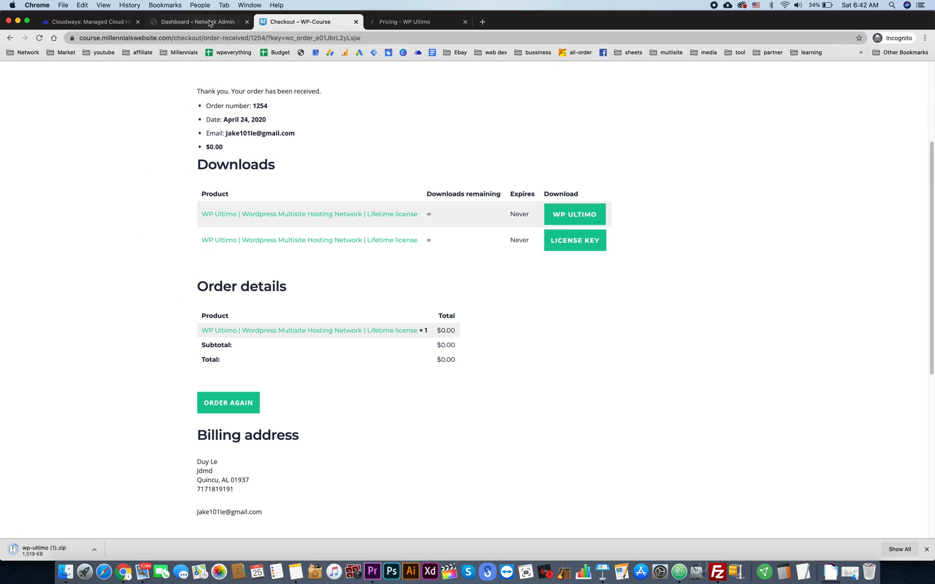
left_click(247, 22)
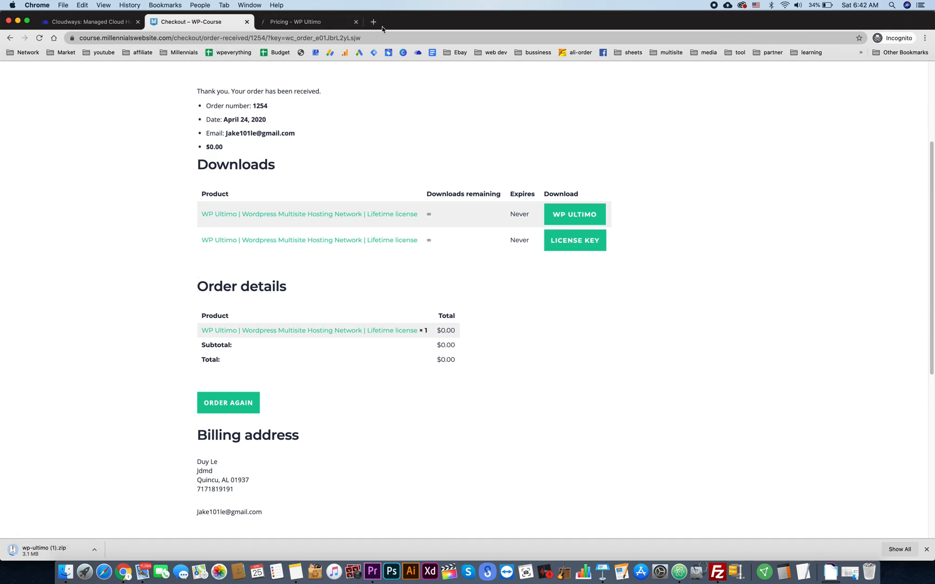
Load hosting.millennialswebsite.com/wp-admin in a new tab after correcting a mistyped address
left_click(374, 22)
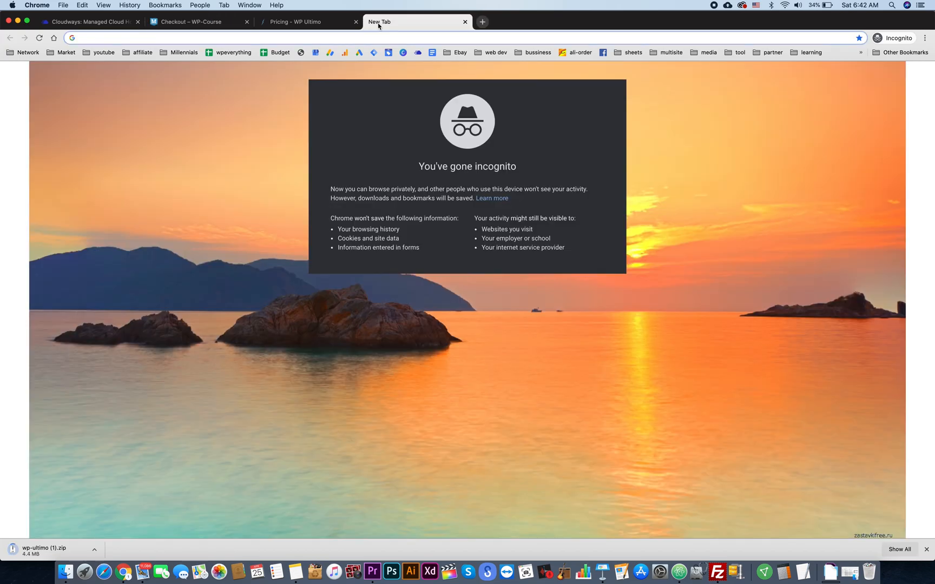
mouse_move(379, 25)
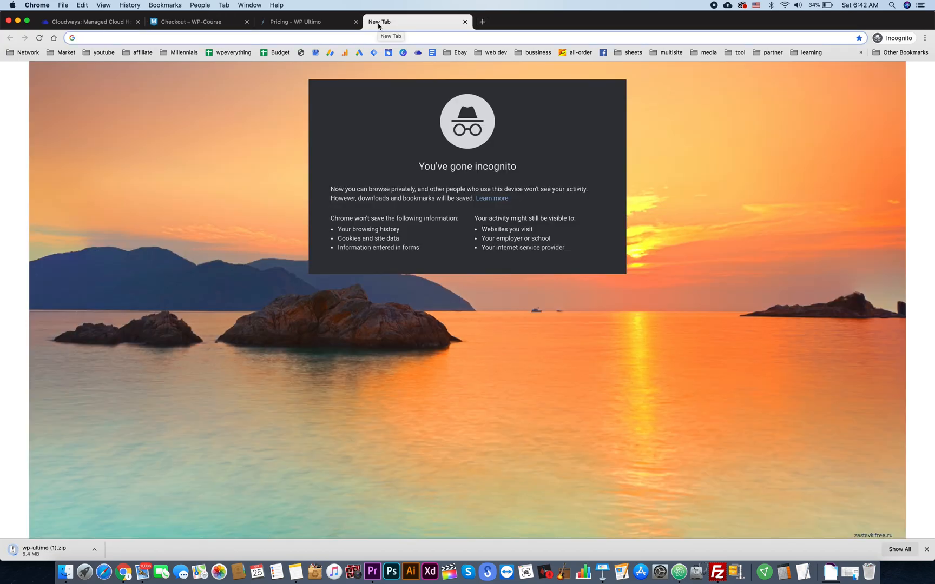
type("hotst")
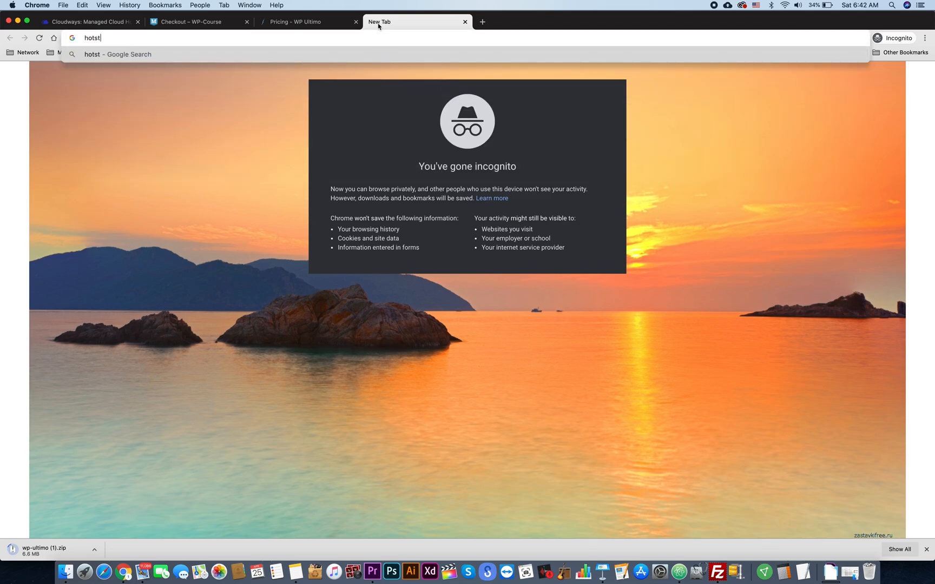
key("Backspace")
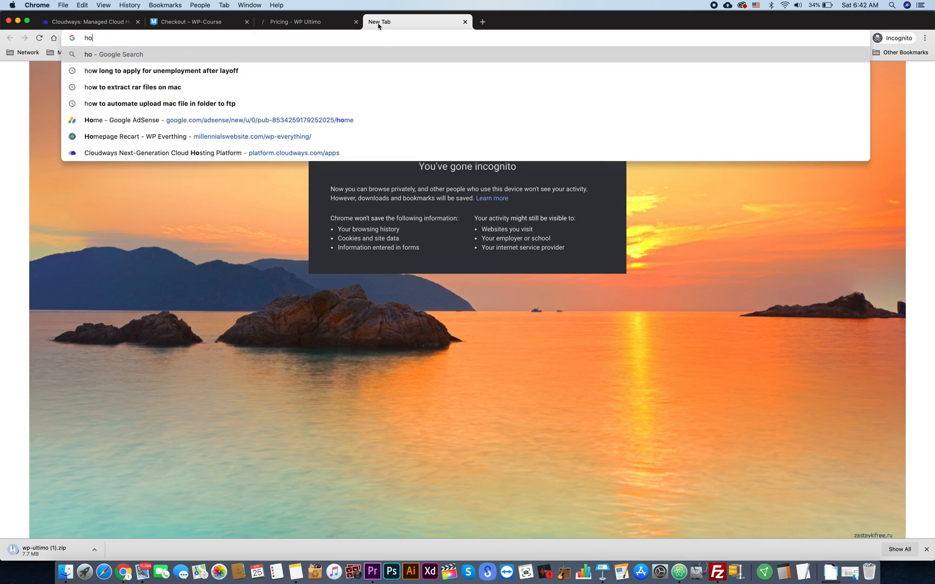
type("hosting.millennialswebsite.com/wp-admin/")
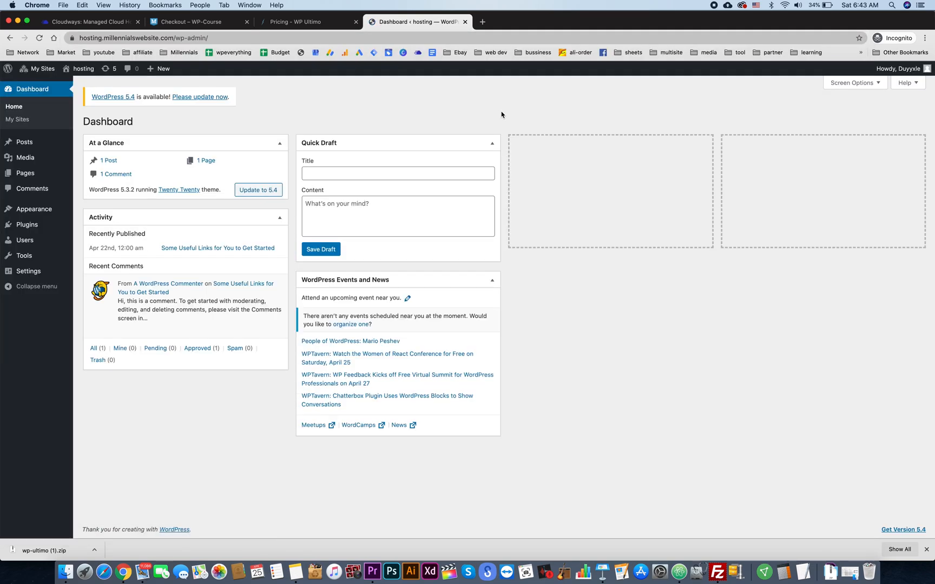
mouse_move(184, 123)
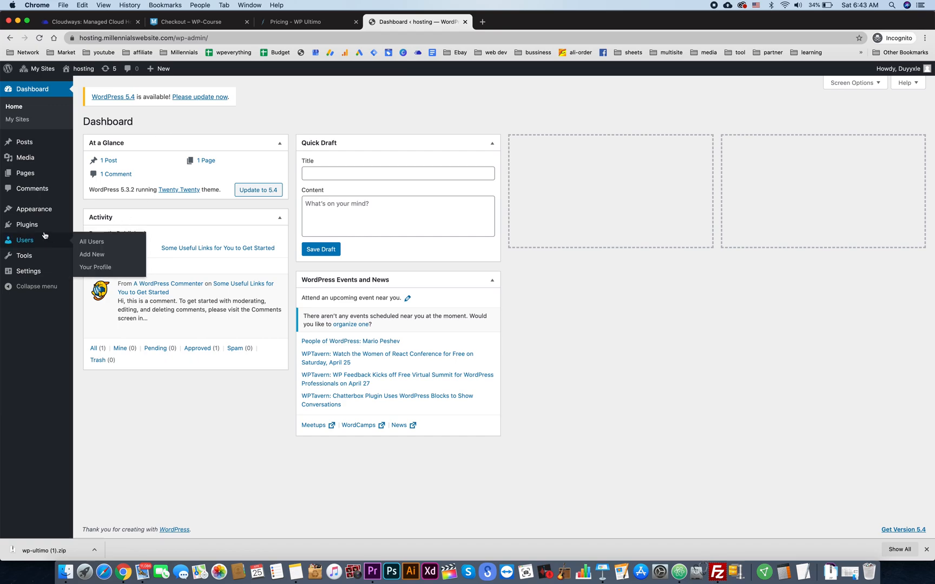
mouse_move(26, 224)
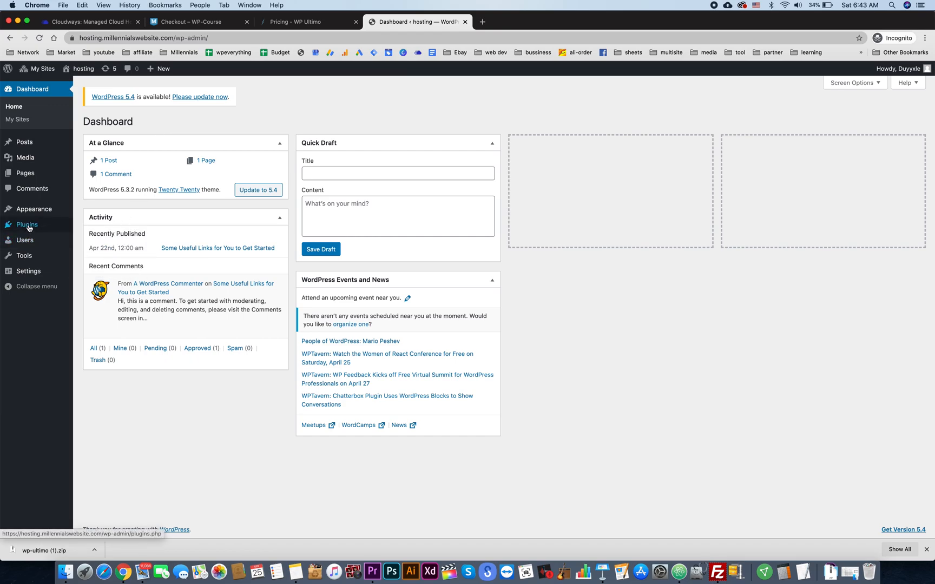
mouse_move(109, 261)
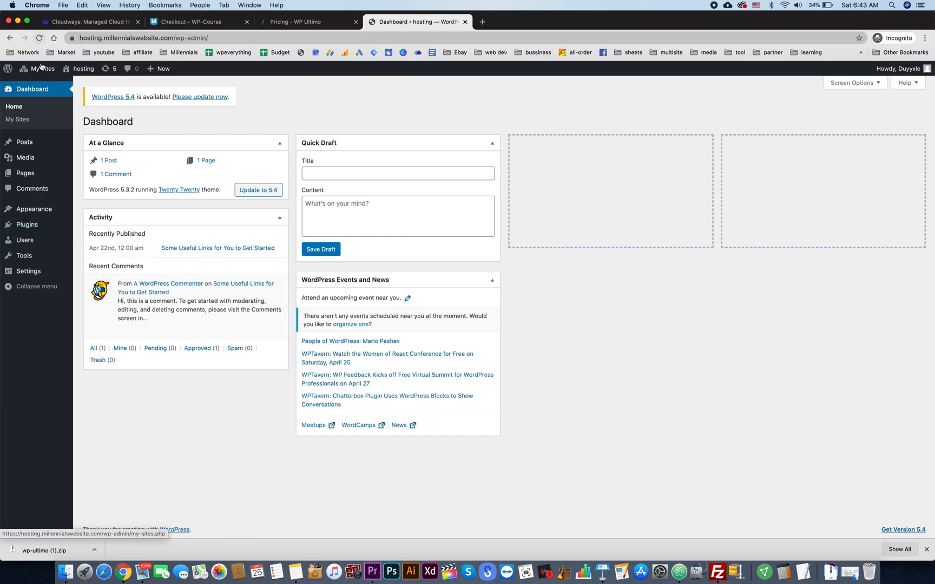
Reach the network Plugins page's Upload Plugin file chooser via My Sites > Network Admin
left_click(41, 68)
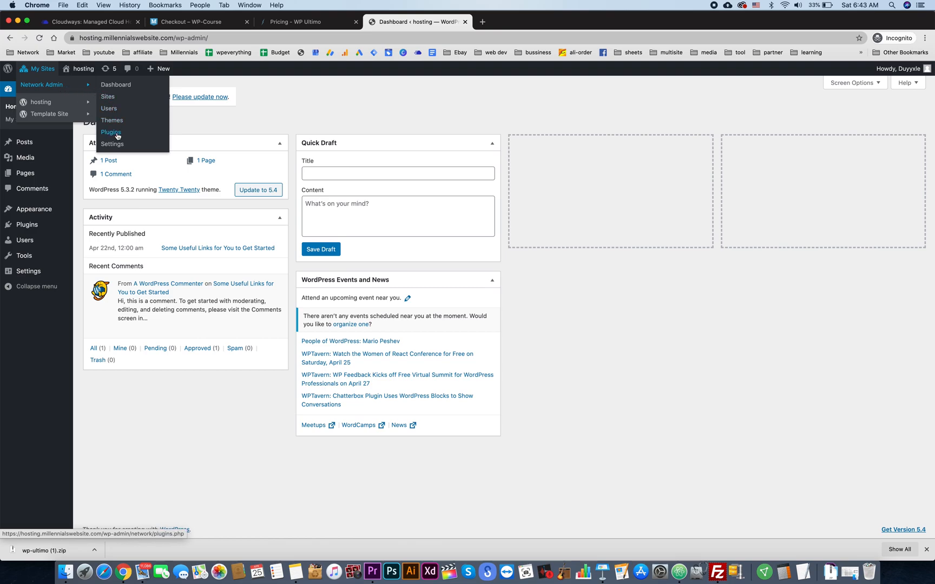
left_click(110, 132)
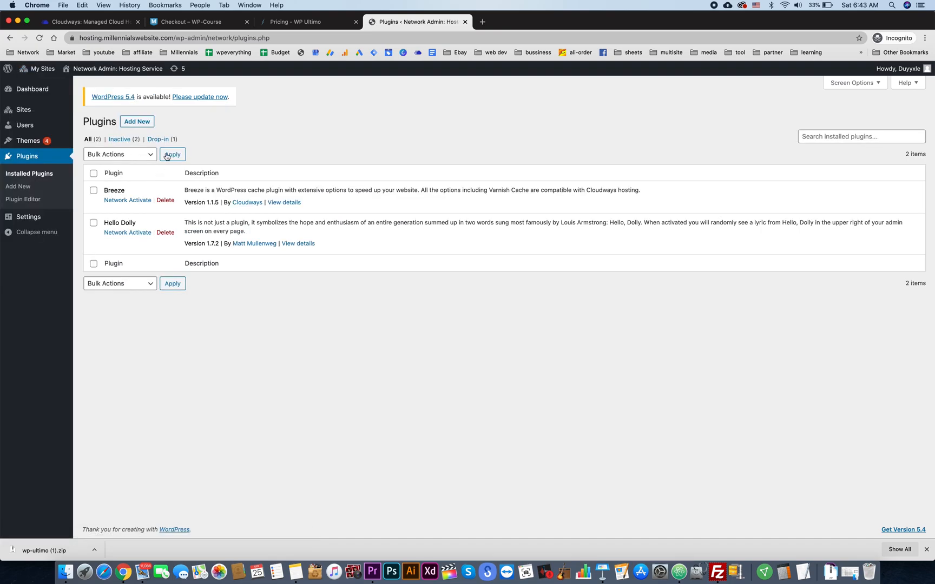
left_click(136, 121)
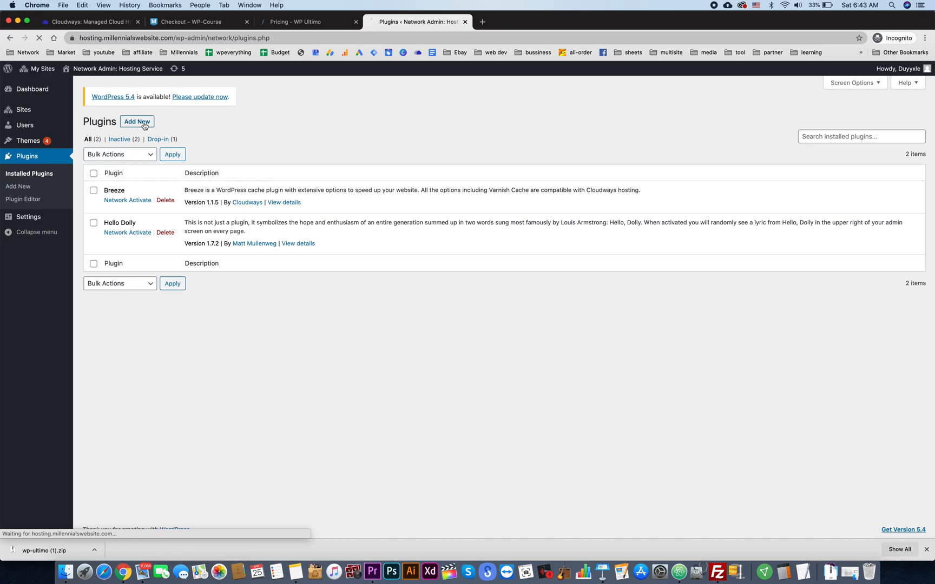
left_click(137, 121)
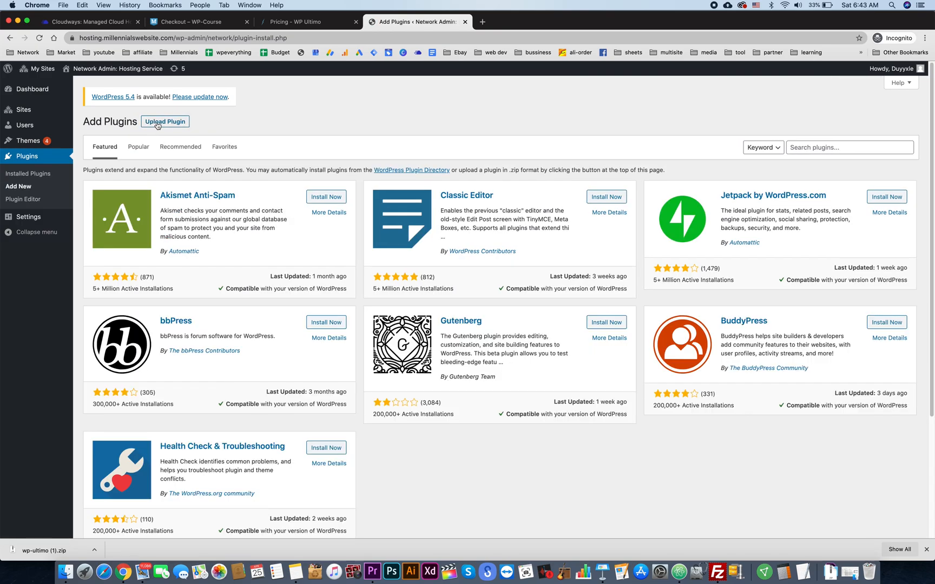
left_click(164, 121)
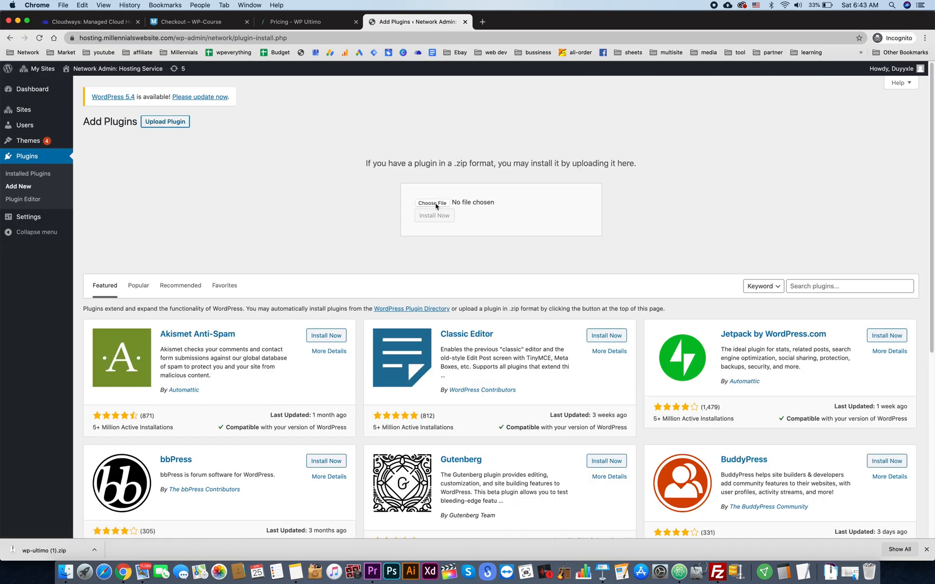
Choose wp-ultimo.zip and install it with Install Now
left_click(432, 203)
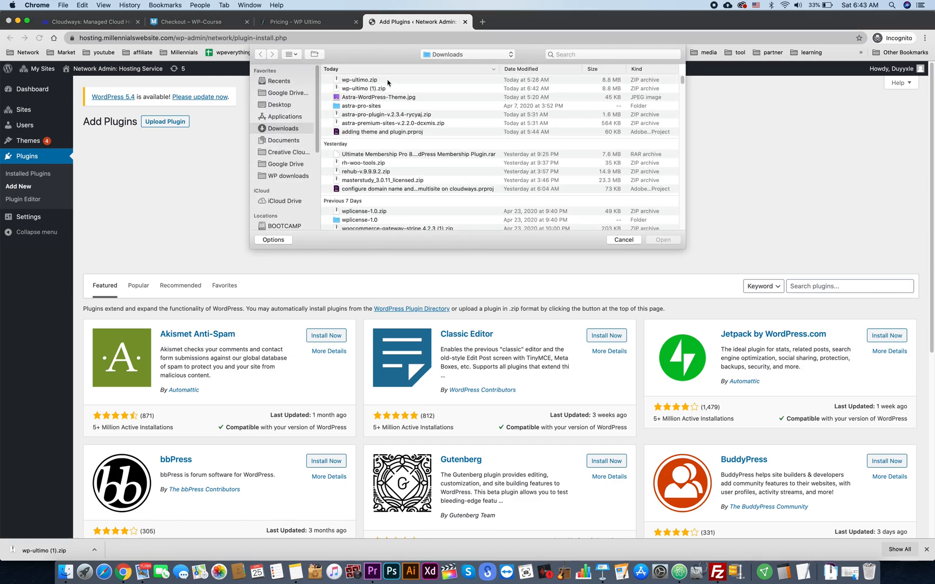
left_click(359, 79)
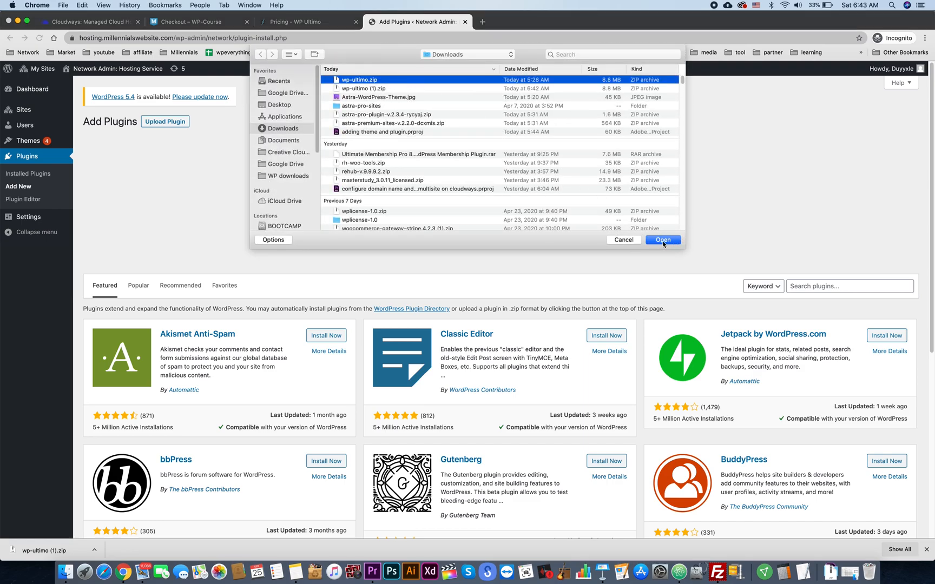
left_click(662, 240)
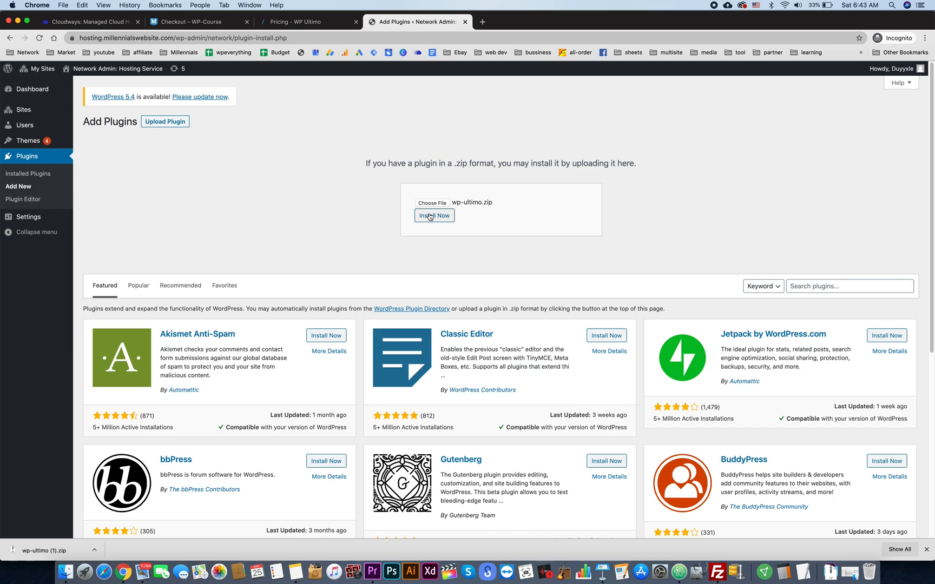
left_click(434, 215)
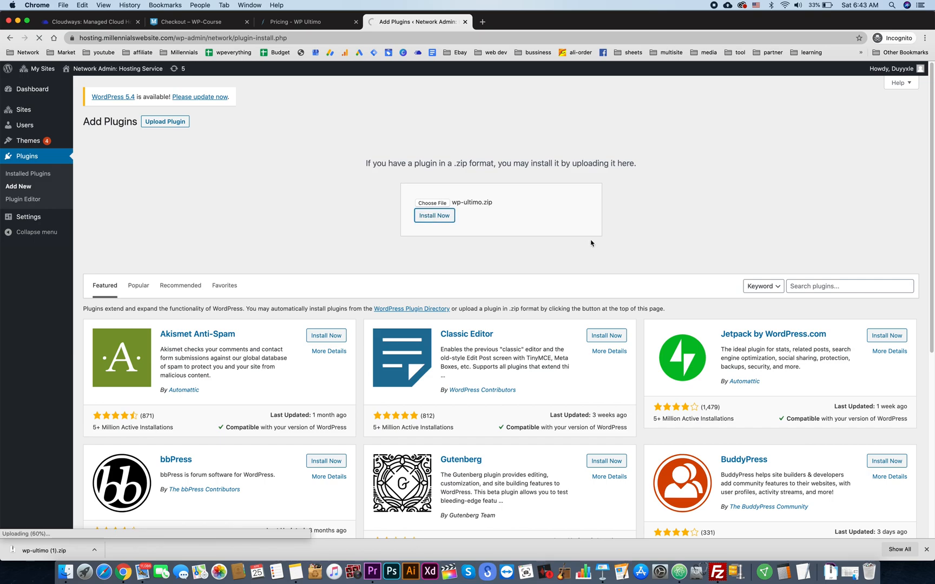
left_click(434, 216)
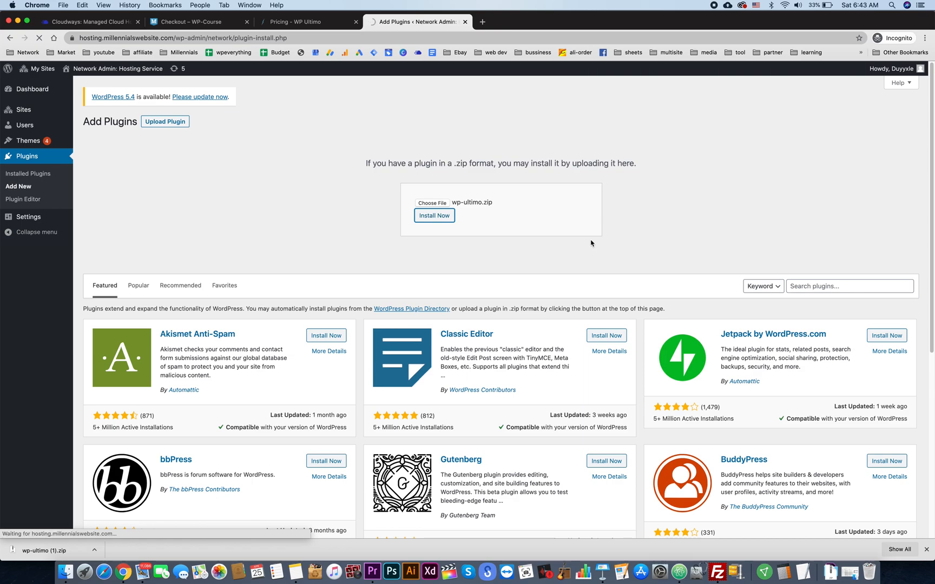
left_click(434, 215)
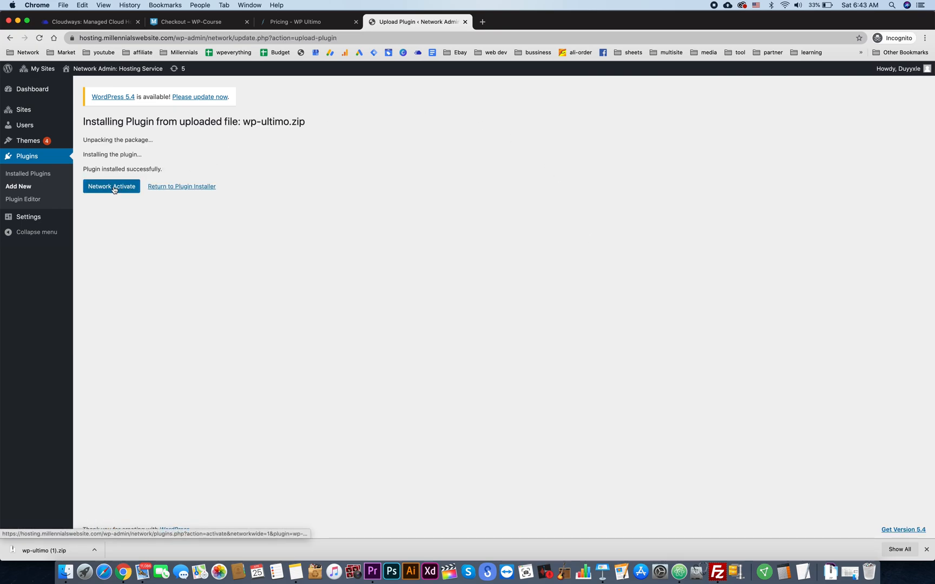
Network-activate WP Ultimo and start its setup wizard with Let's Go
left_click(110, 186)
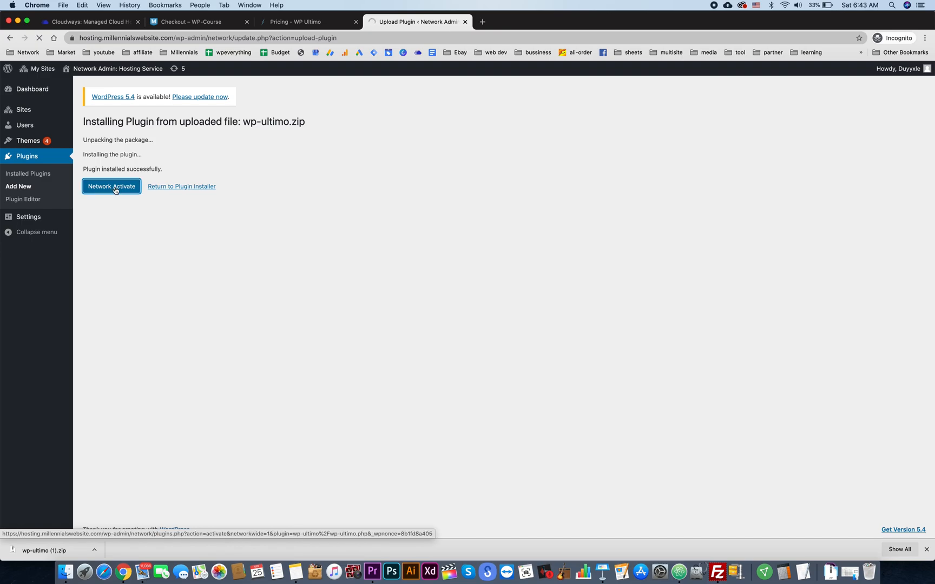
left_click(111, 186)
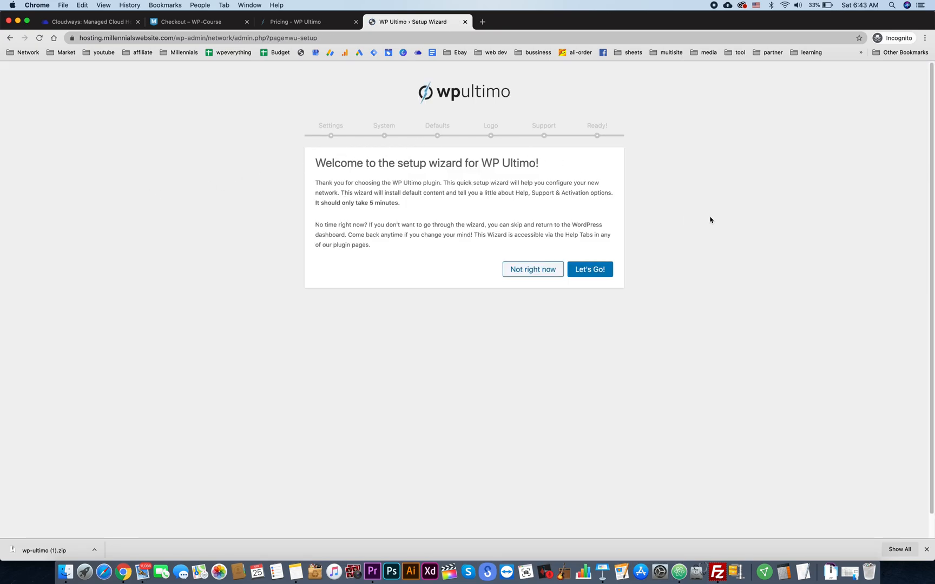
mouse_move(590, 270)
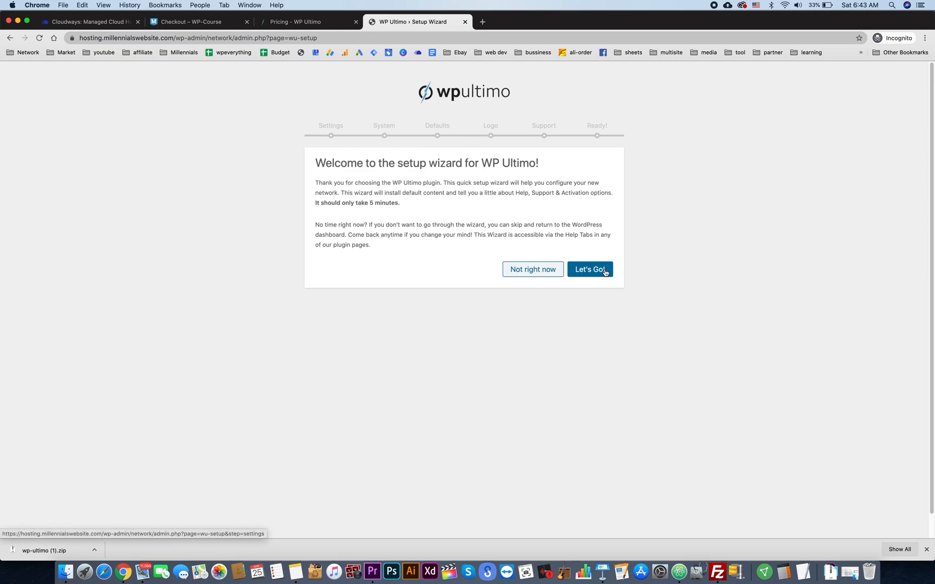
left_click(589, 269)
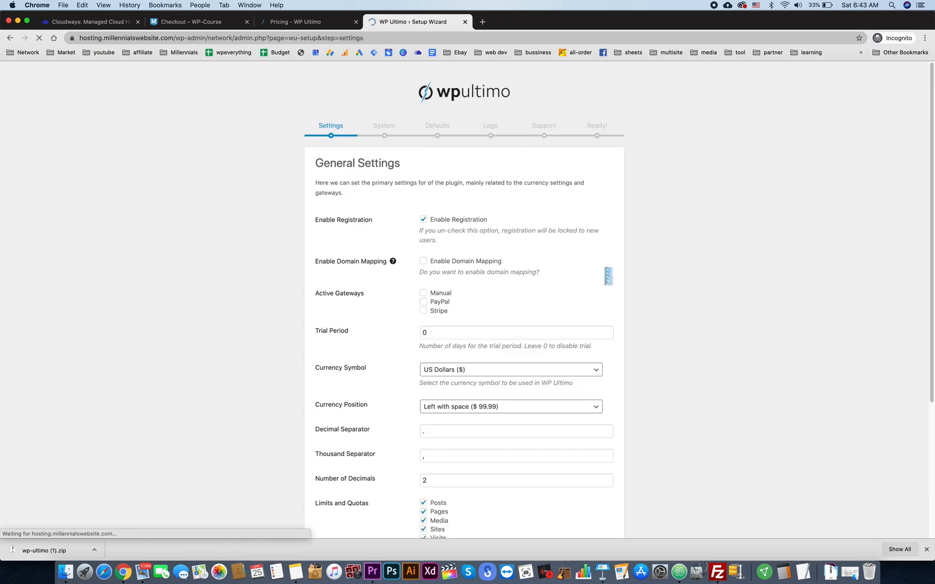
Enable Domain Mapping and the Stripe gateway, then Save and Continue the general settings
scroll("down", 3)
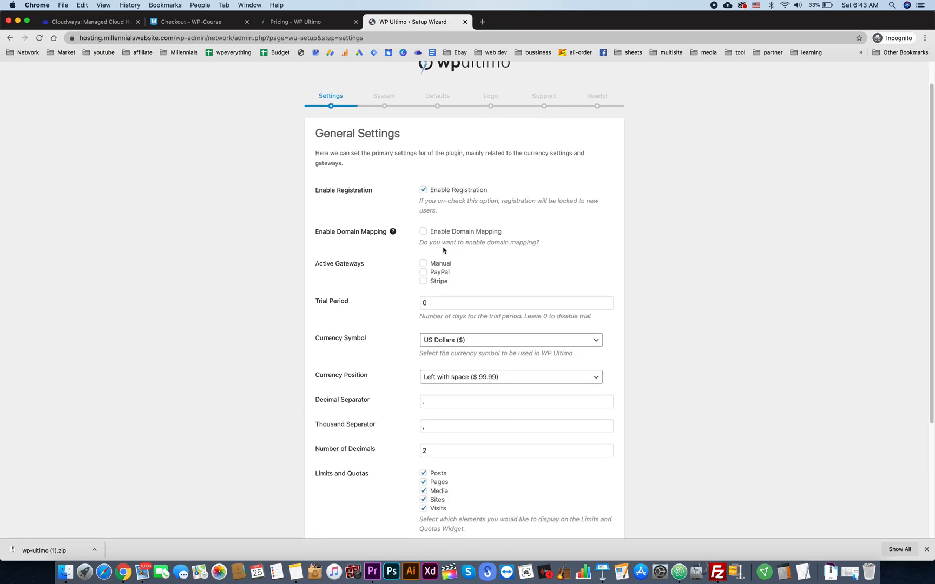
left_click(423, 232)
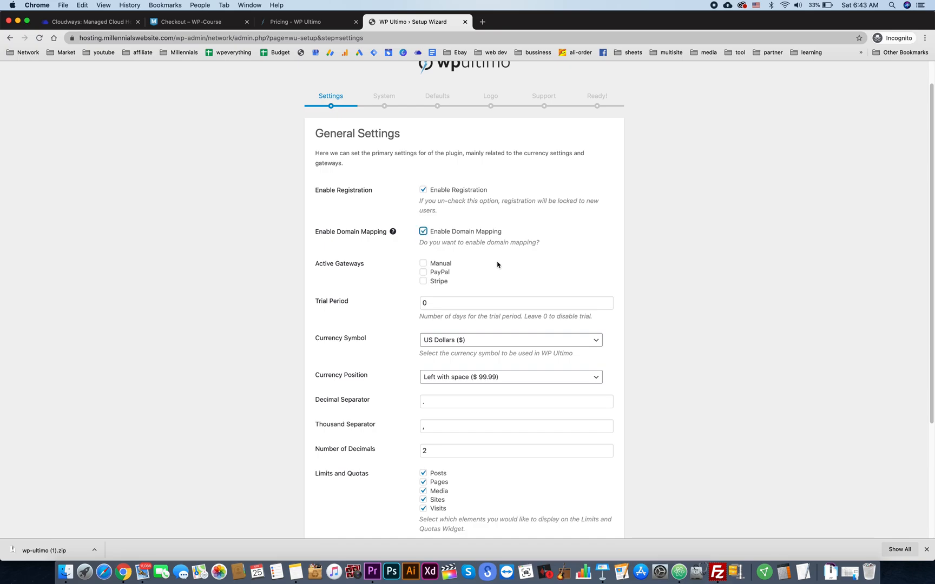
scroll("down", 3)
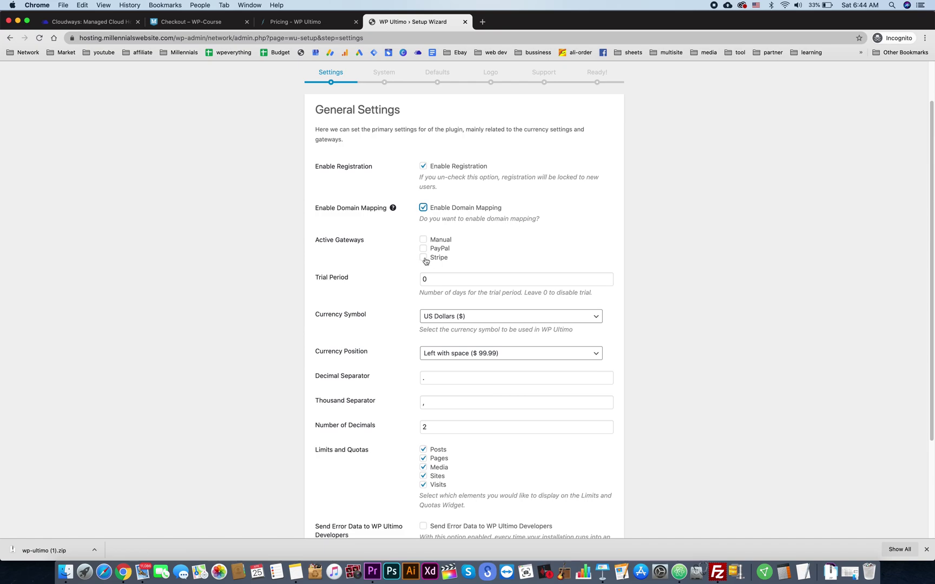
left_click(423, 257)
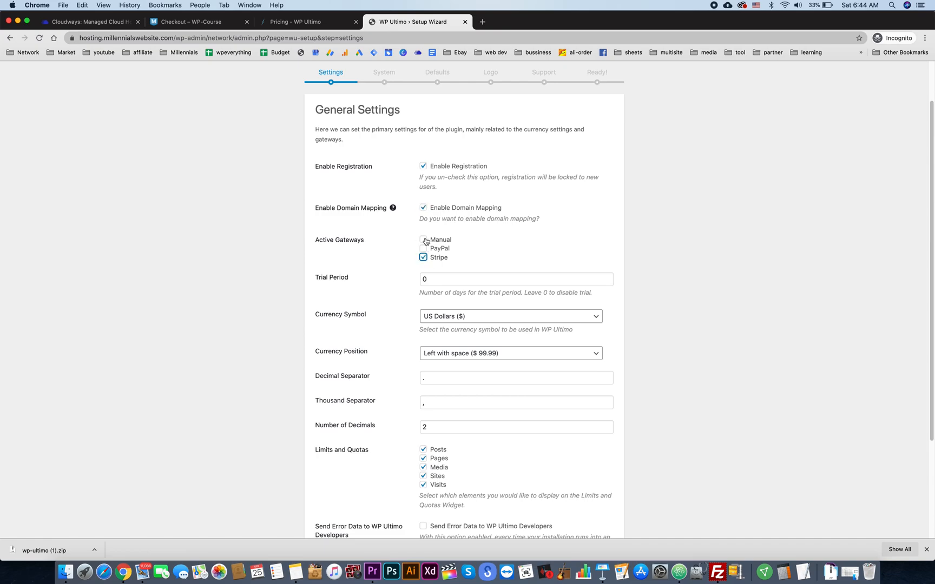
scroll("down", 3)
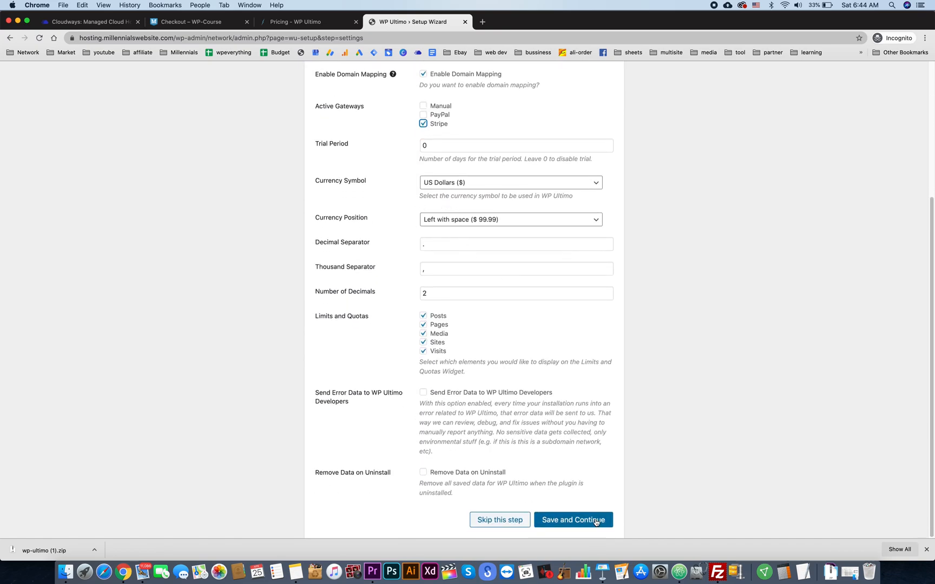
left_click(574, 519)
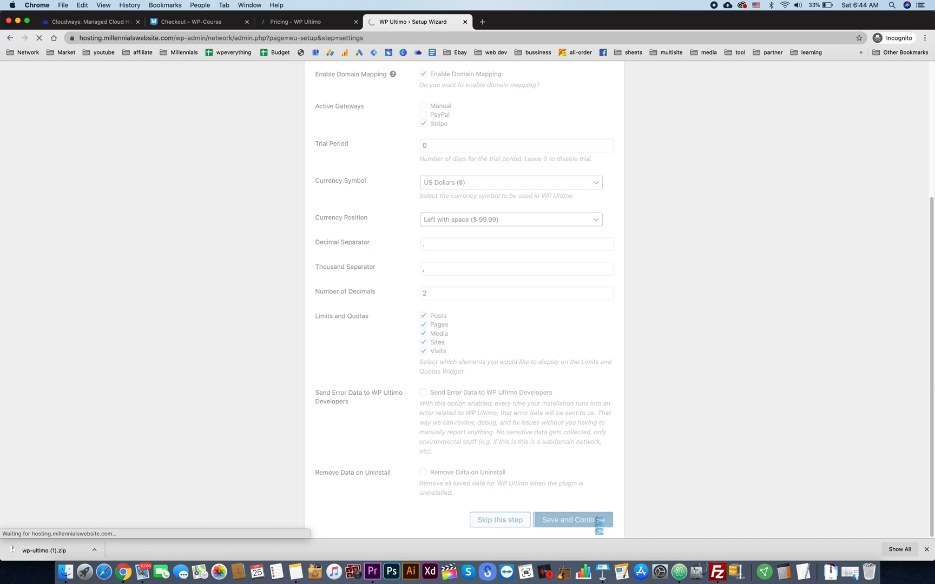
Copy sunrise.php automatically on the System step, select the define('SUNRISE', true); line, switch to FileZilla
left_click(570, 520)
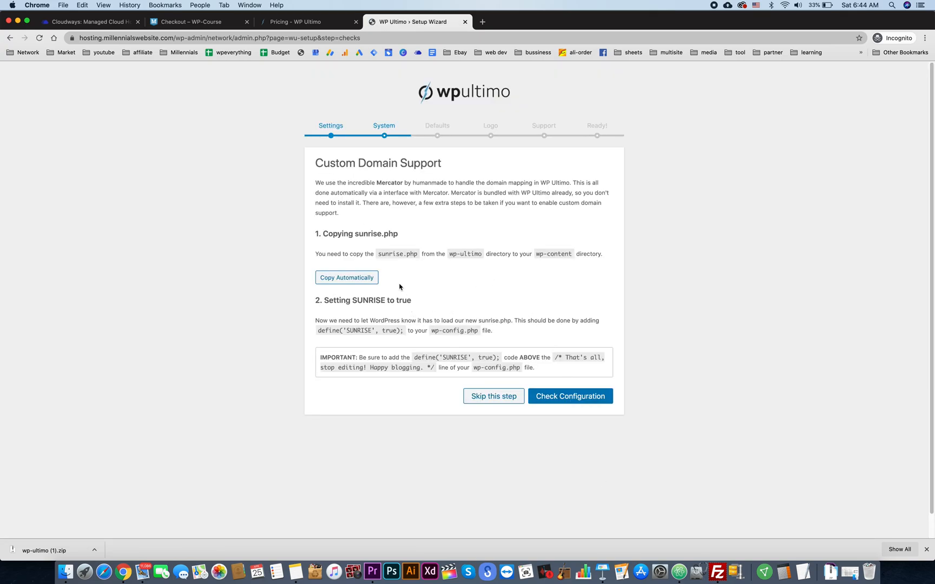
left_click(346, 277)
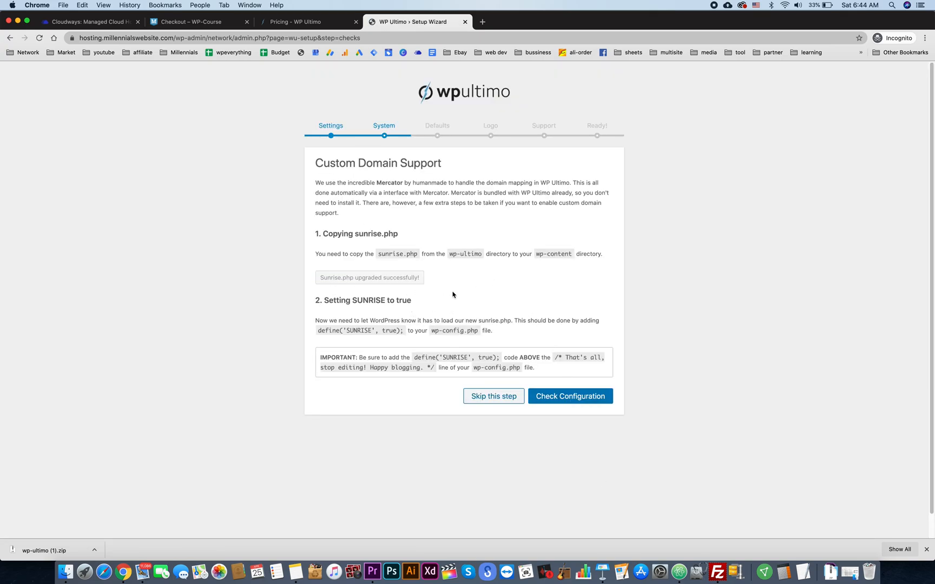
mouse_move(547, 253)
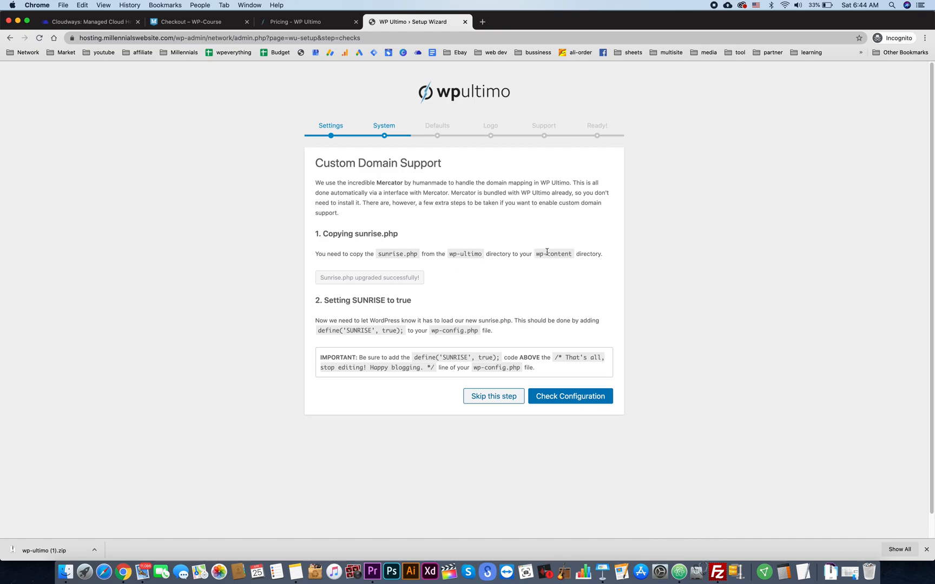
mouse_move(479, 309)
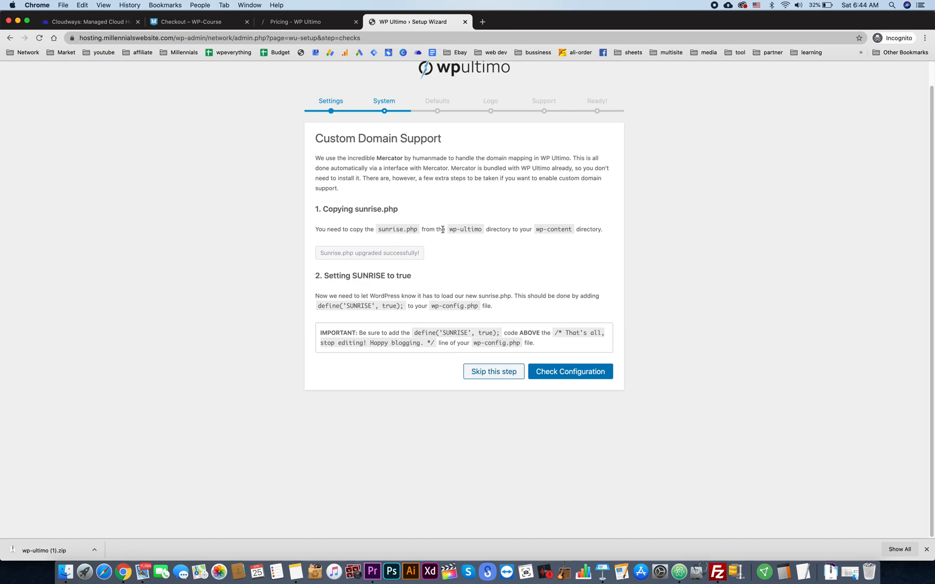
mouse_move(453, 255)
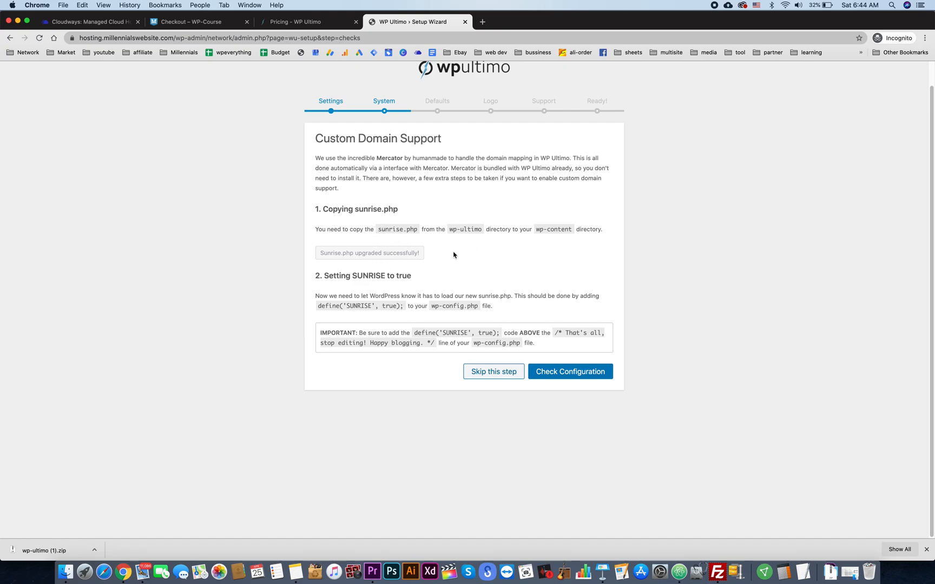
mouse_move(318, 305)
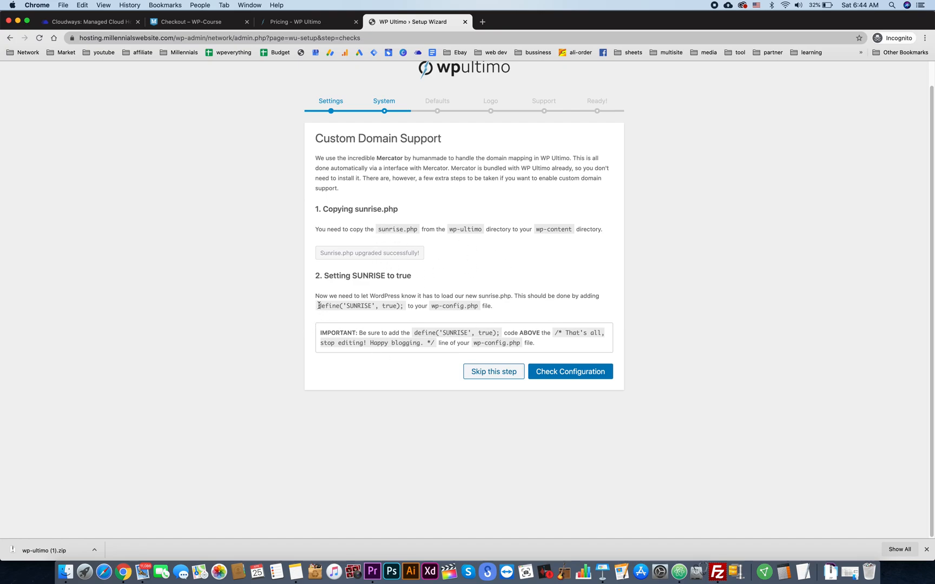
double_click(360, 306)
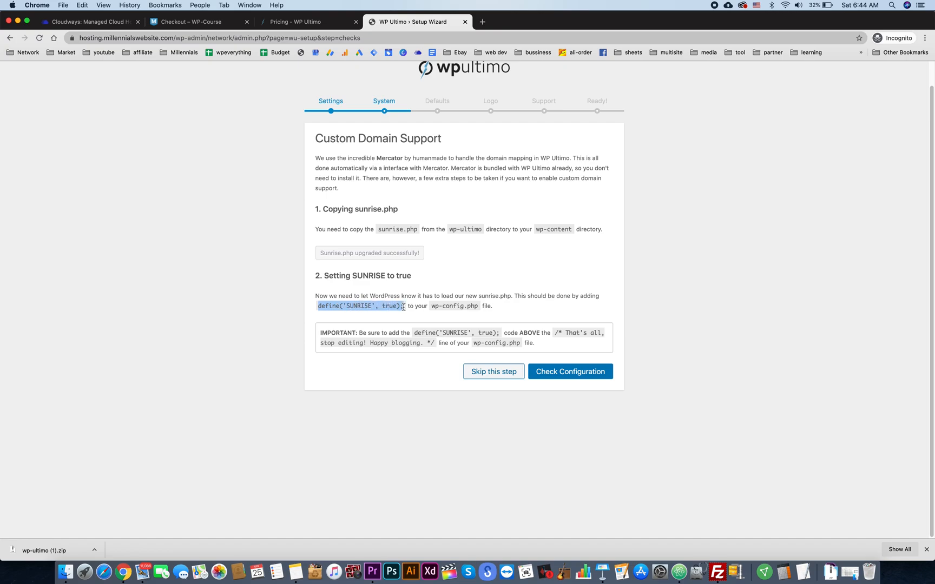
mouse_move(445, 306)
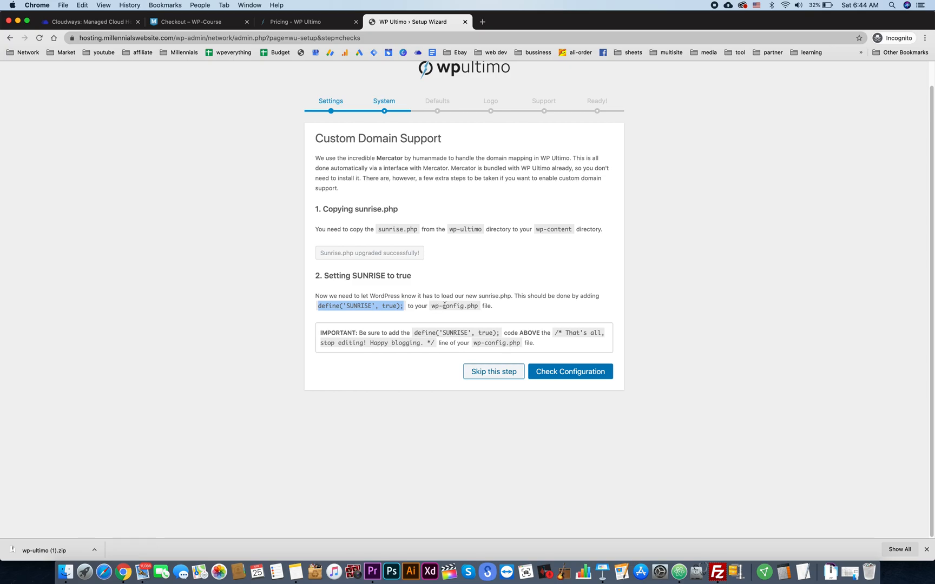
mouse_move(726, 565)
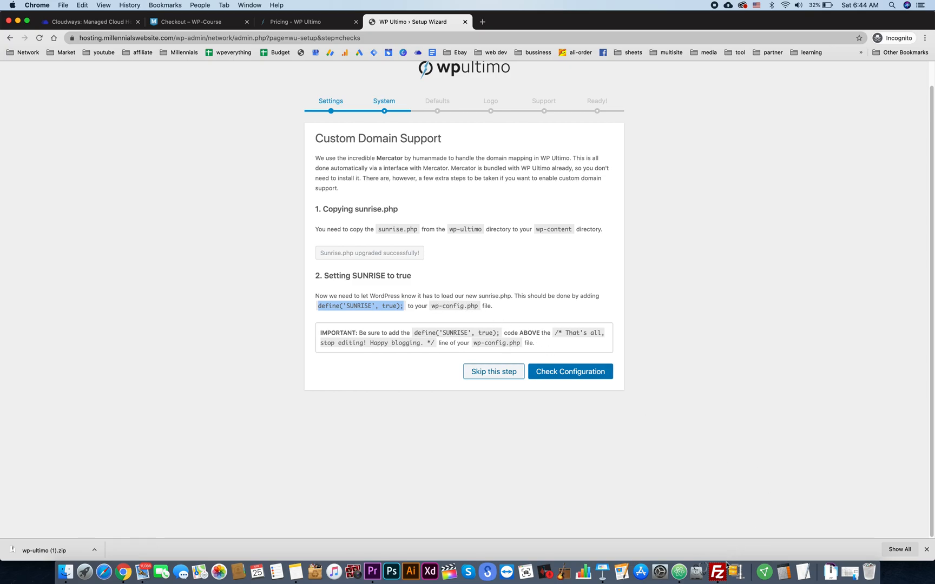
left_click(718, 571)
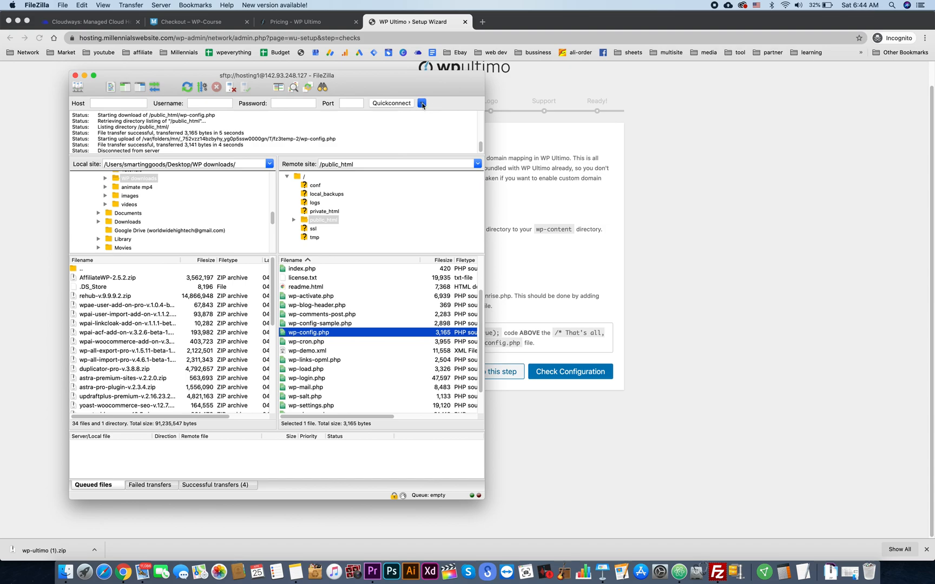
Reconnect to the hosting server from Quickconnect in a new tab
left_click(422, 103)
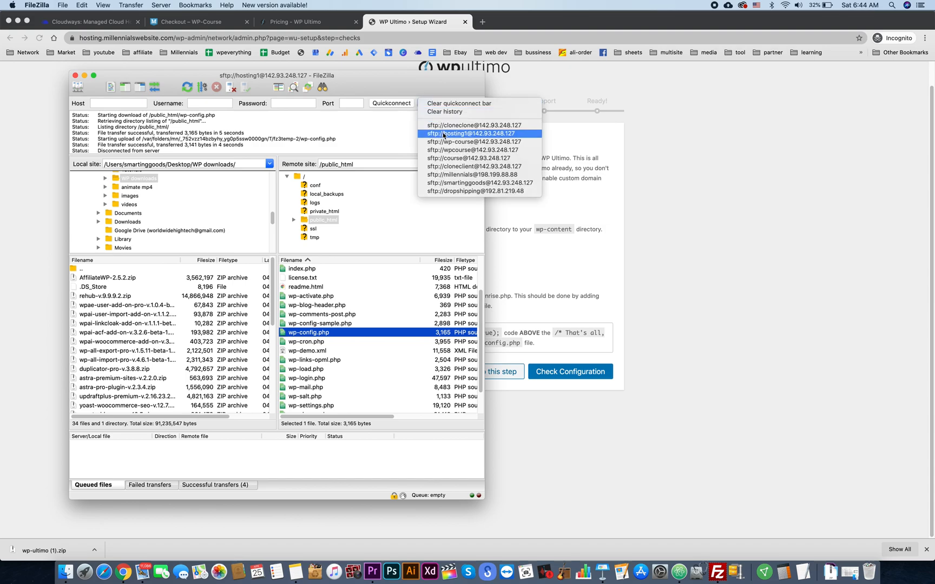
left_click(473, 133)
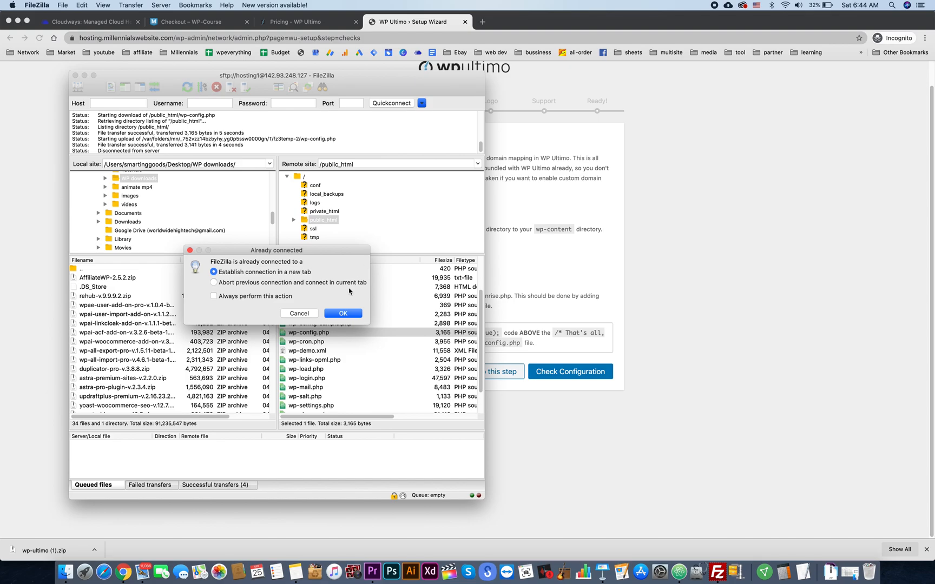
left_click(343, 313)
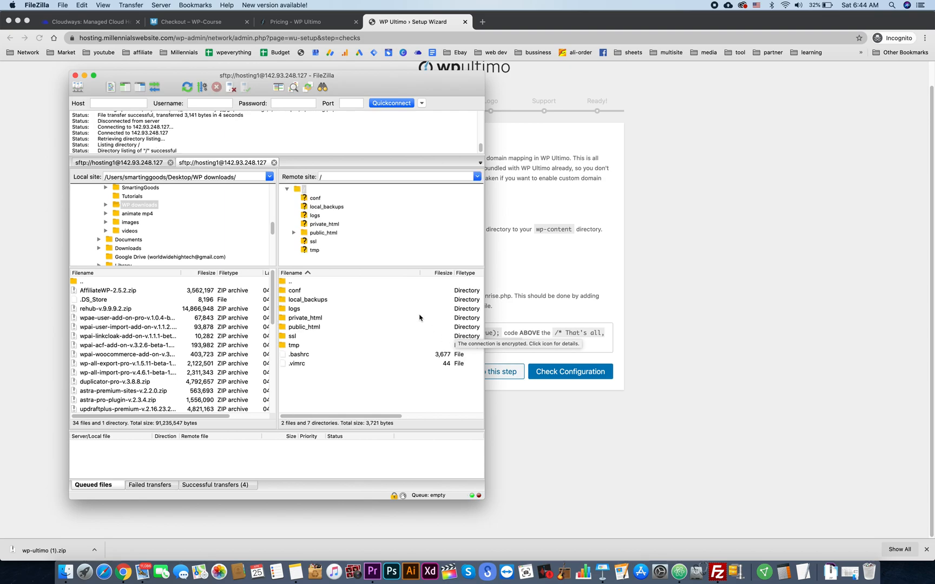
mouse_move(306, 328)
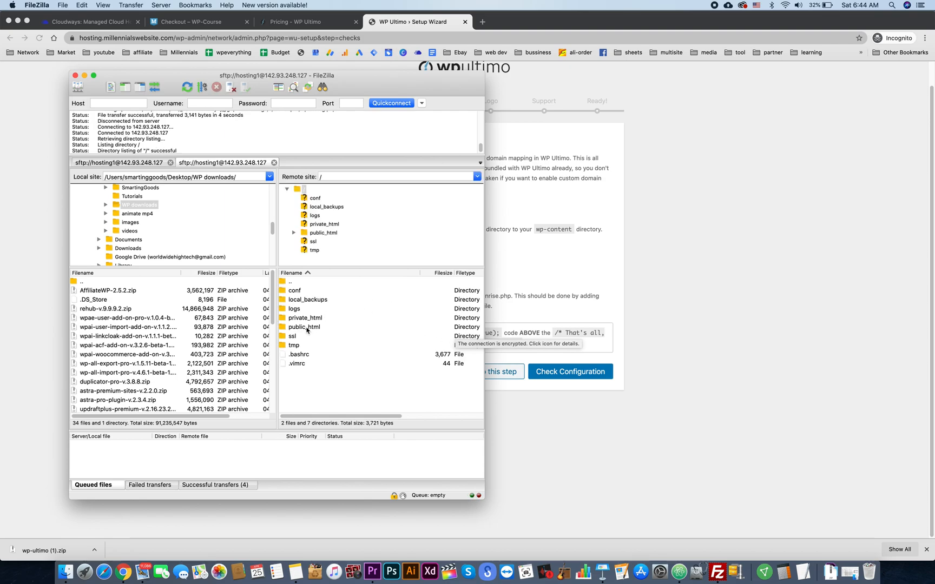
Open wp-config.php from public_html with View/Edit
left_click(306, 327)
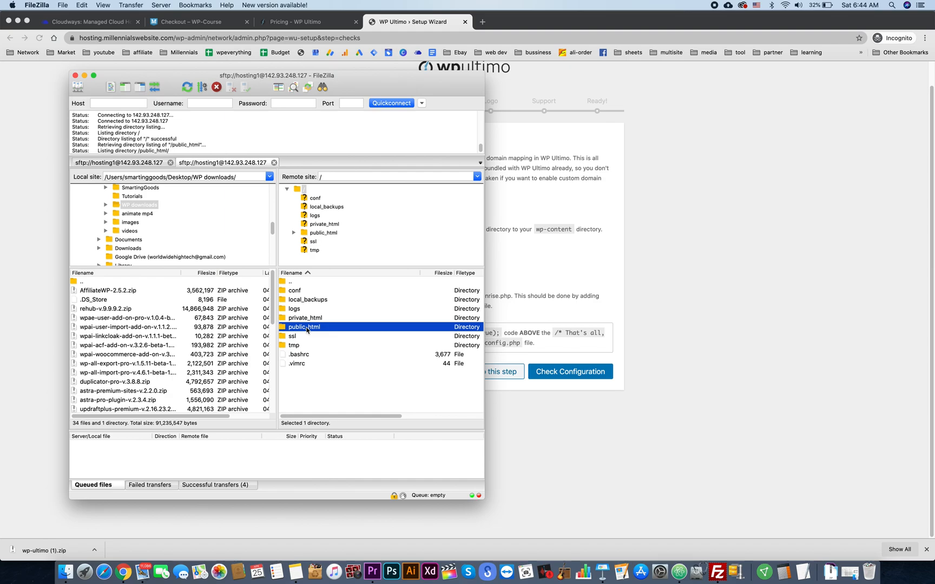
double_click(304, 327)
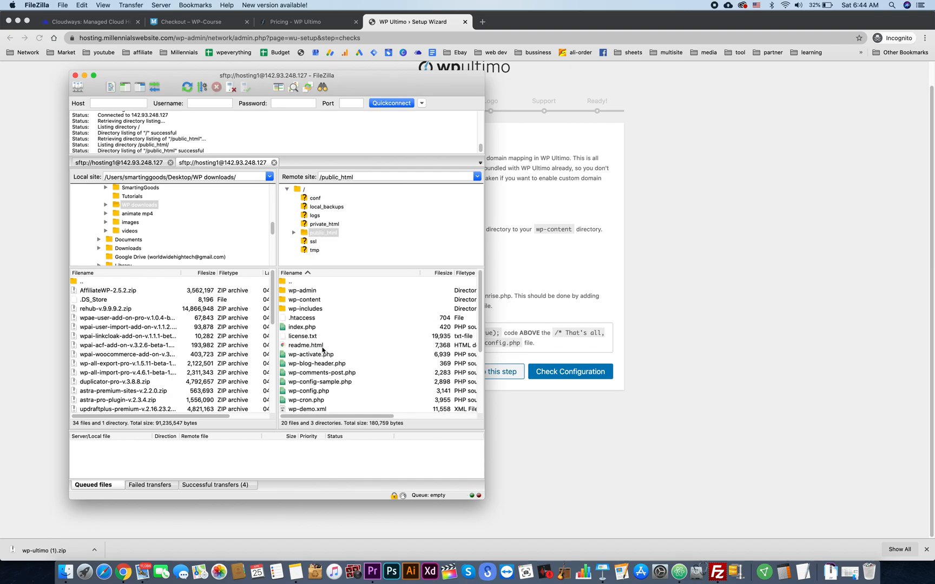
left_click(309, 372)
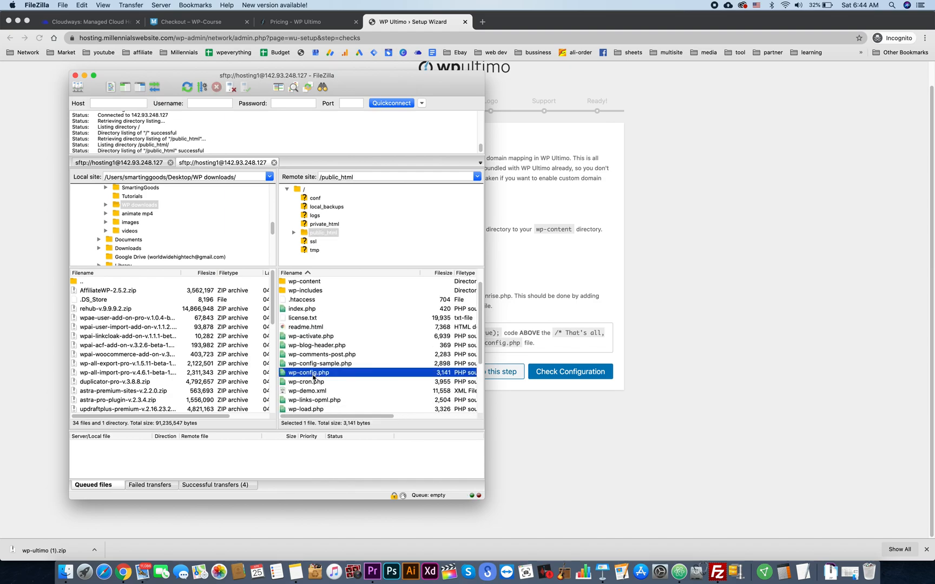
right_click(308, 372)
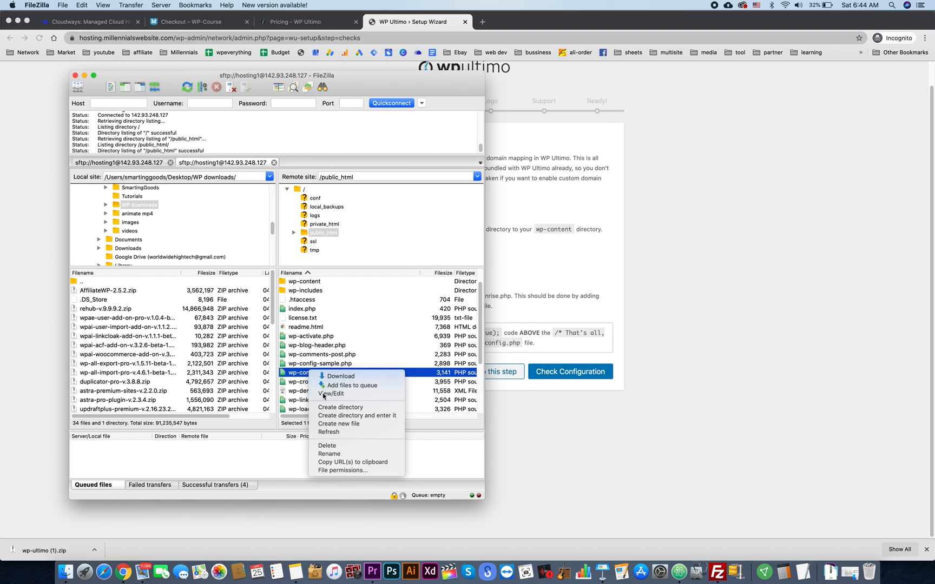
left_click(340, 376)
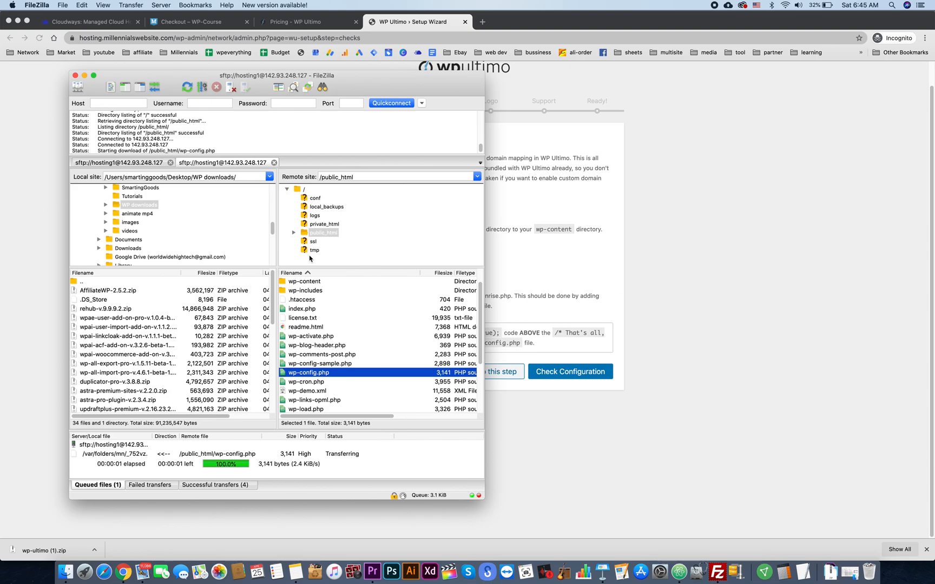
Insert define('SUNRISE', true); above the 'That's all, stop editing!' comment in wp-config.php
double_click(308, 372)
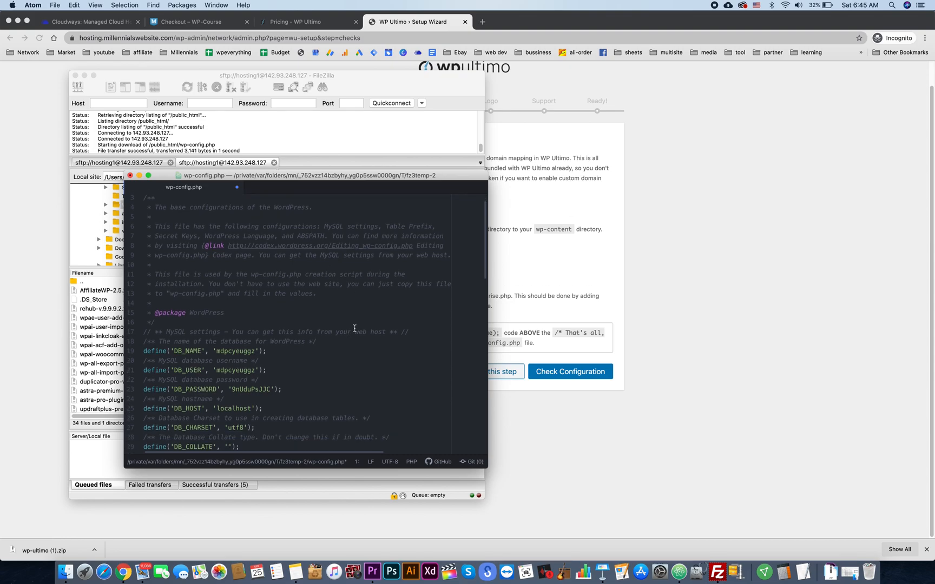
scroll("down", 3)
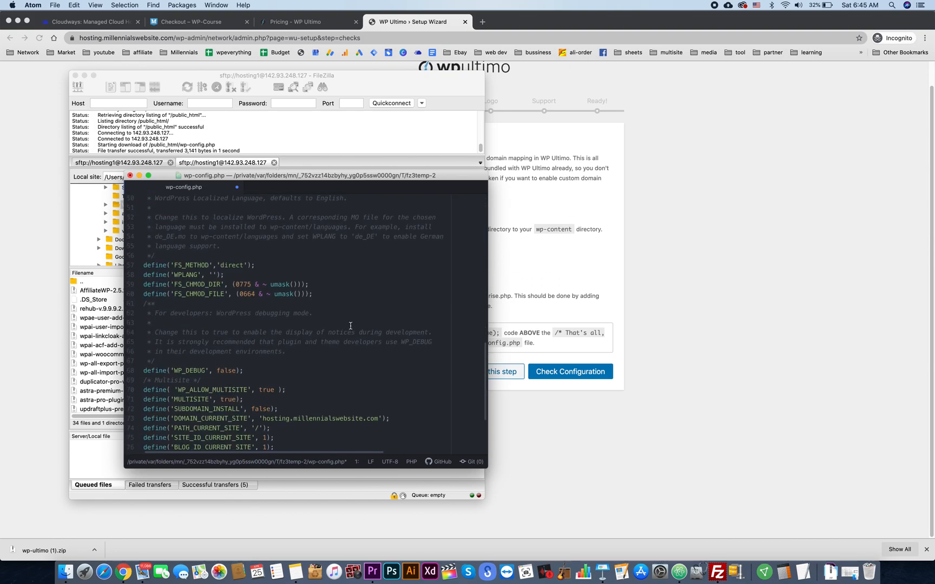
scroll("down", 3)
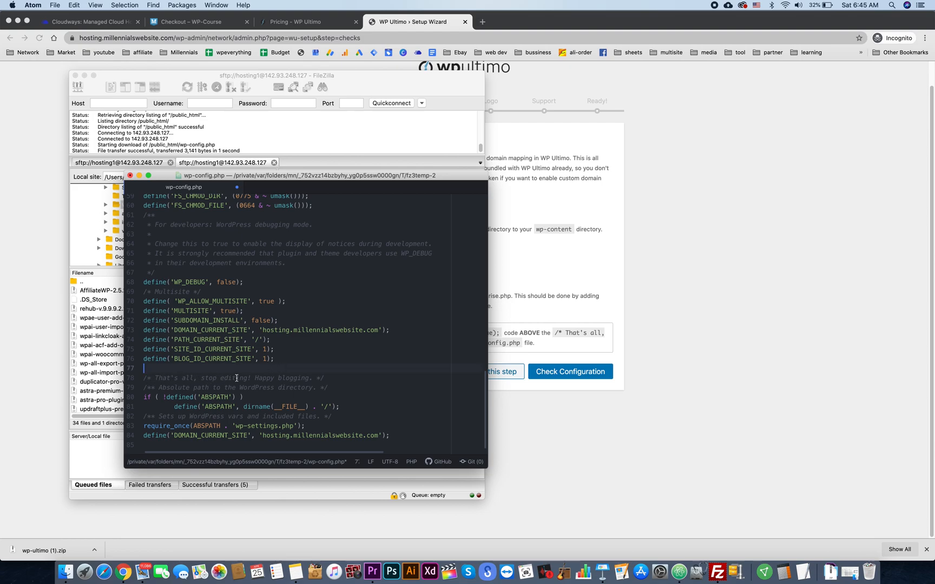
type("define('SUNRISE', true);")
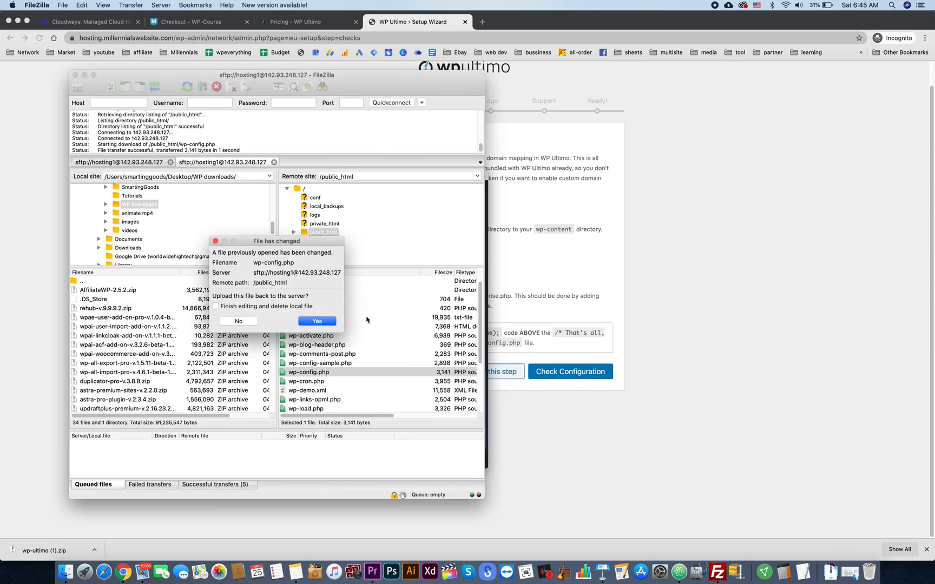
Confirm FileZilla's 'File has changed' prompt so wp-config.php uploads to public_html
left_click(318, 320)
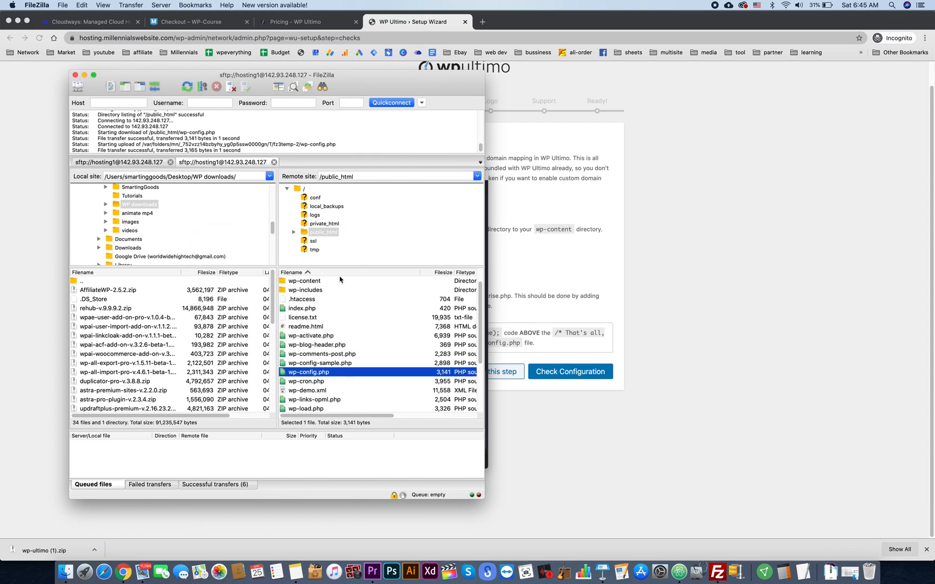
mouse_move(709, 233)
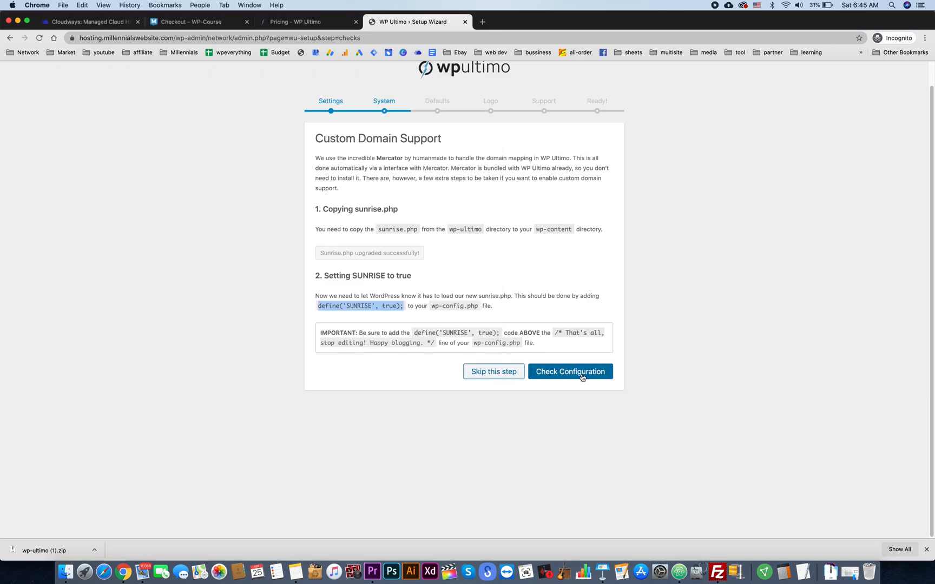
Run Check Configuration, verify sunrise.php and SUNRISE pass, and launch the Cloudways 'Read the Tutorial' link
left_click(569, 372)
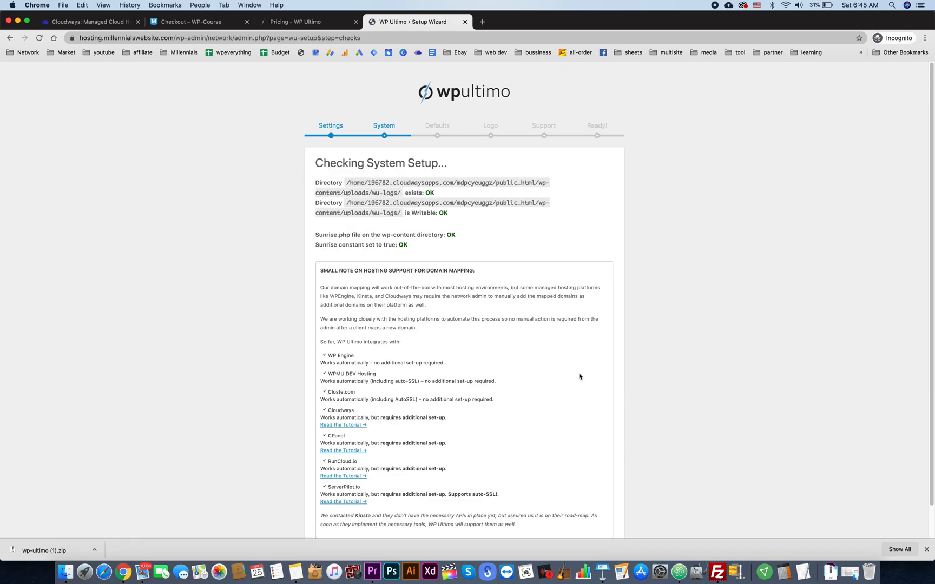
scroll("down", 3)
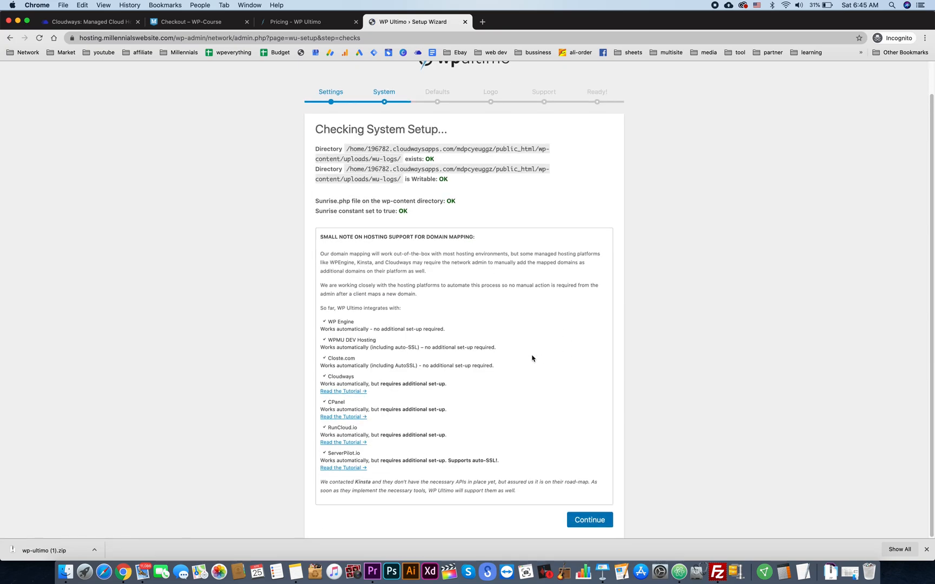
mouse_move(343, 391)
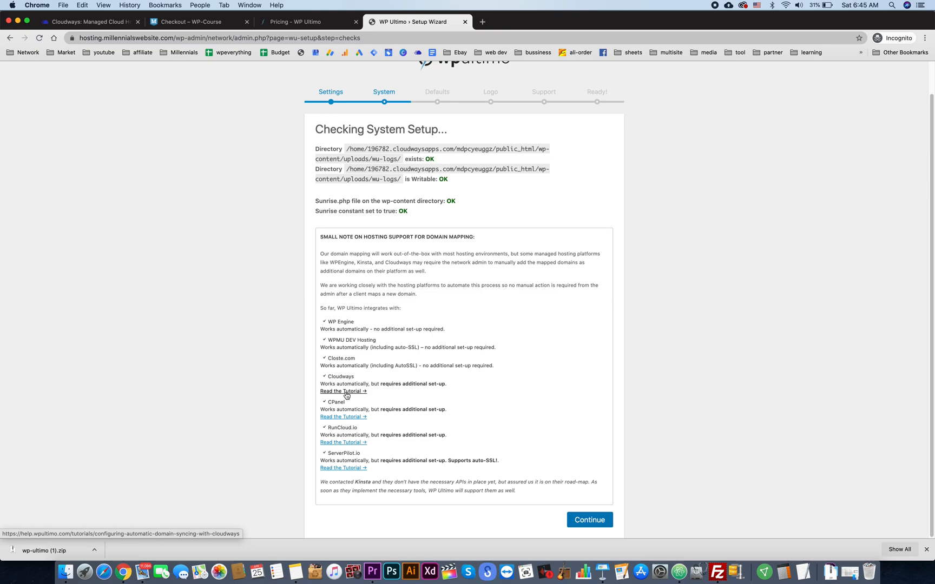
left_click(344, 390)
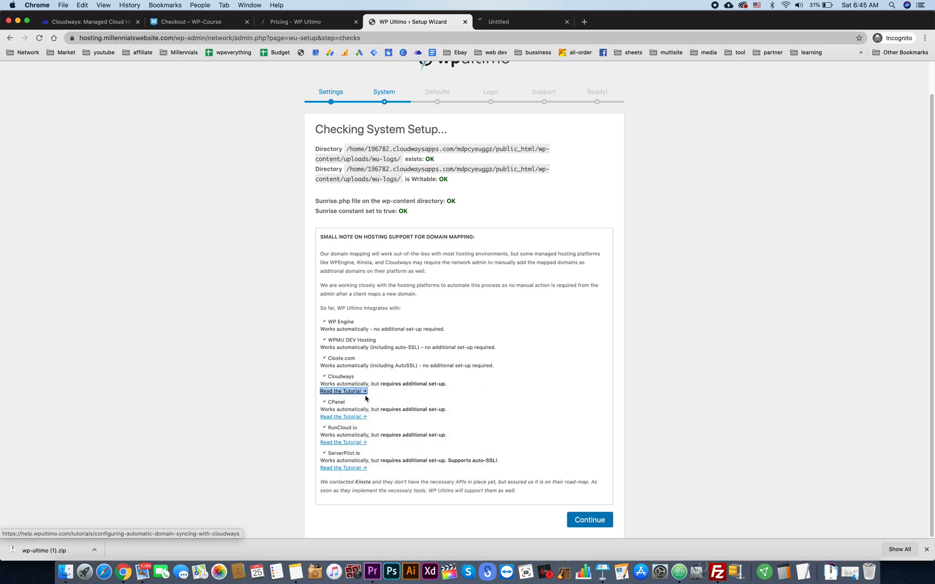
left_click(342, 390)
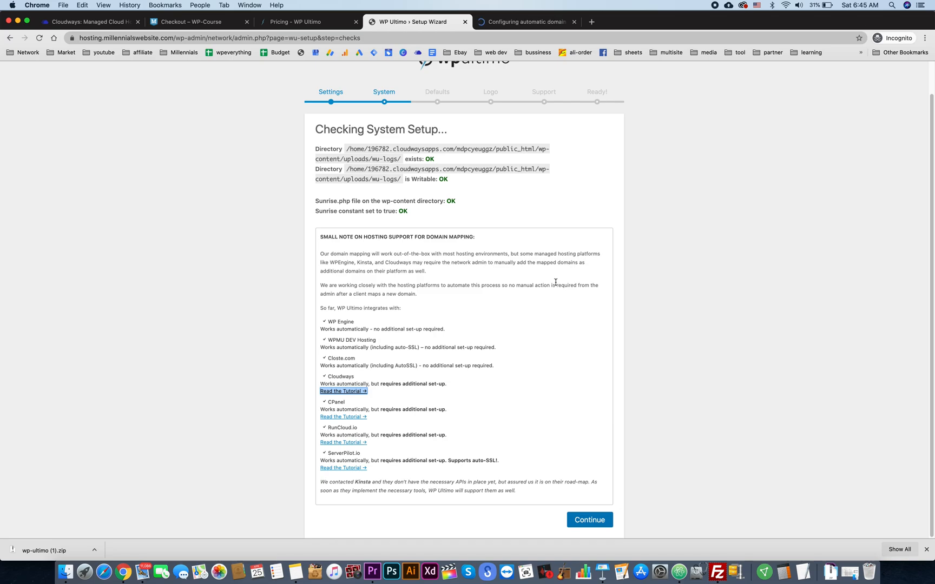
mouse_move(553, 269)
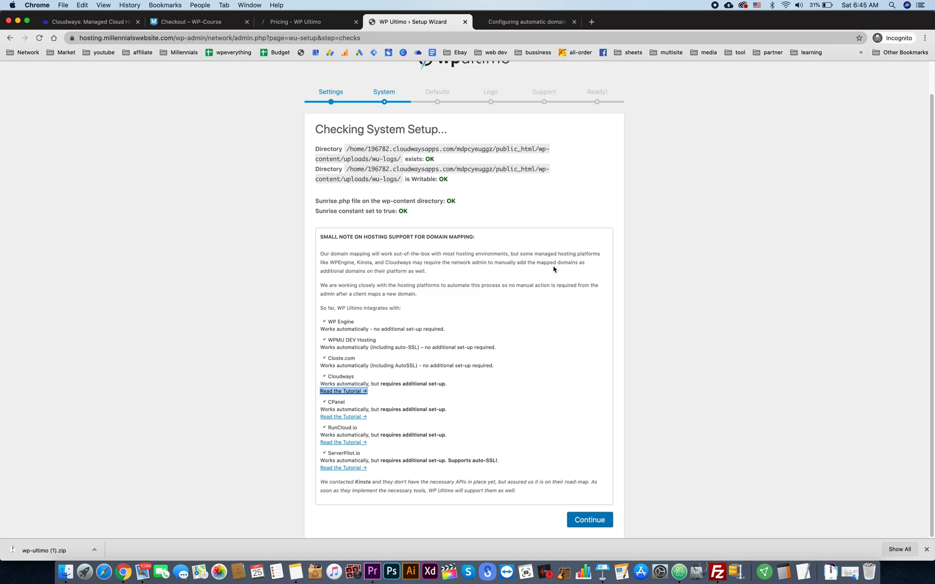
mouse_move(604, 257)
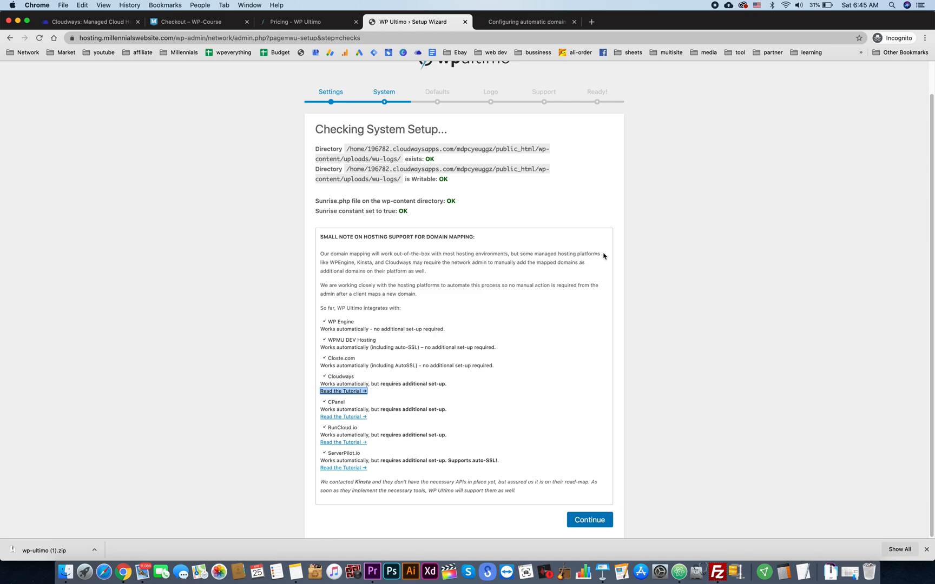
mouse_move(396, 239)
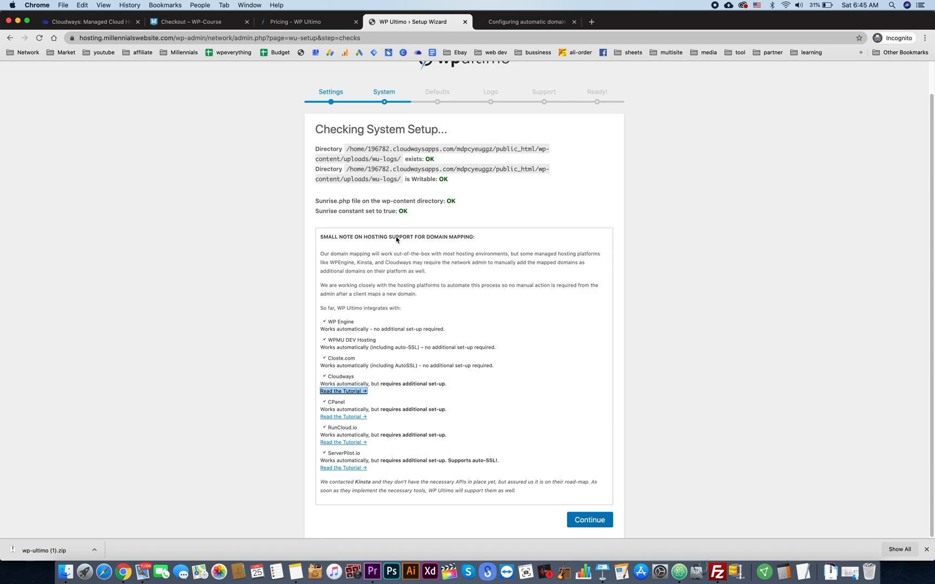
mouse_move(666, 364)
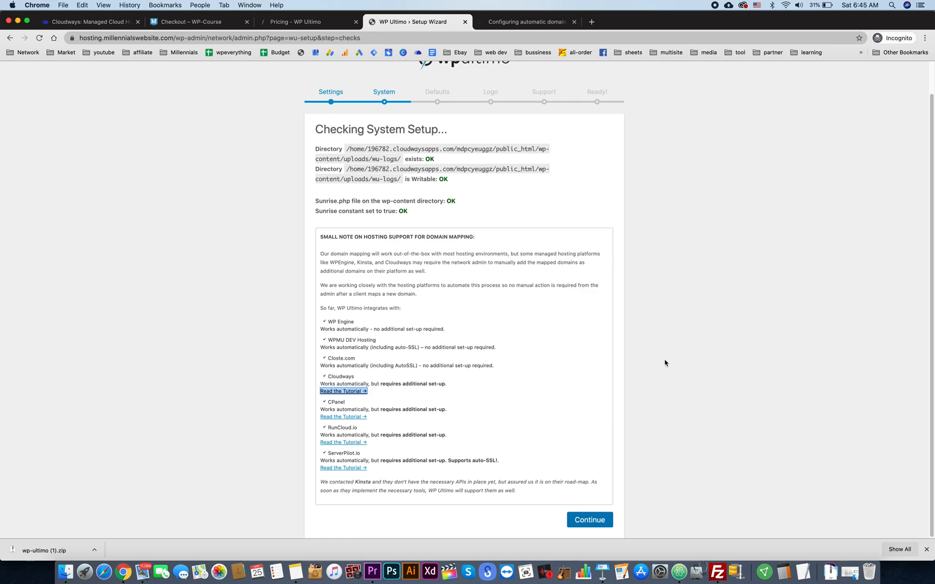
mouse_move(603, 258)
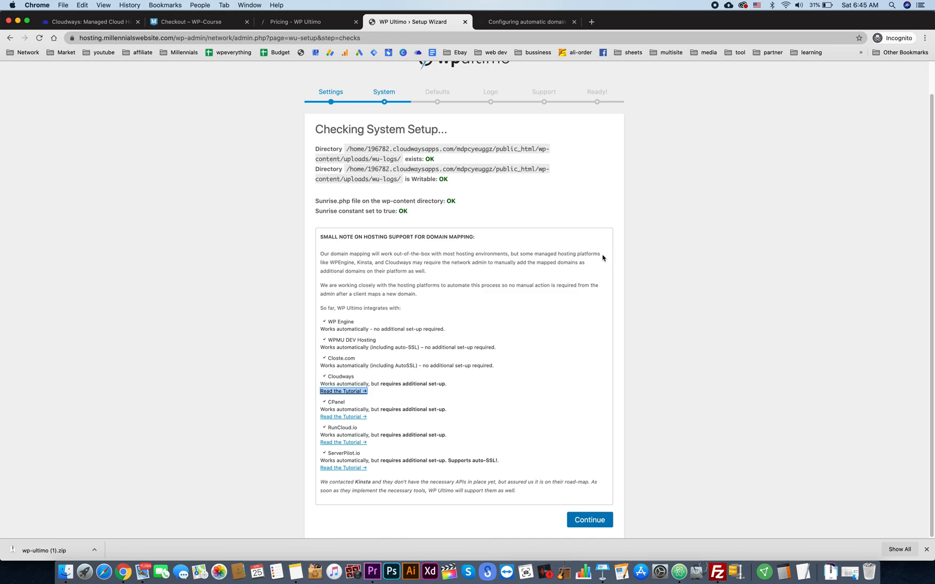
mouse_move(550, 22)
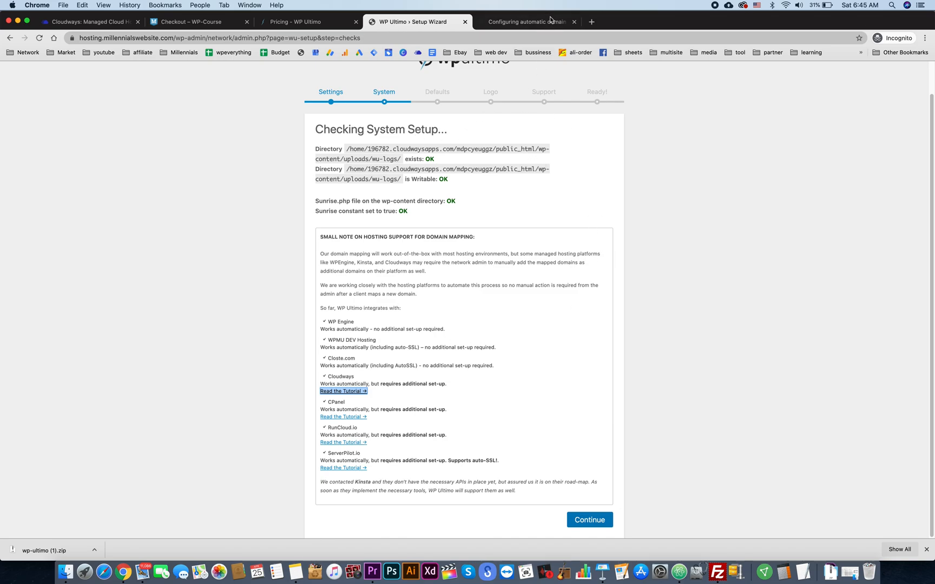
mouse_move(529, 22)
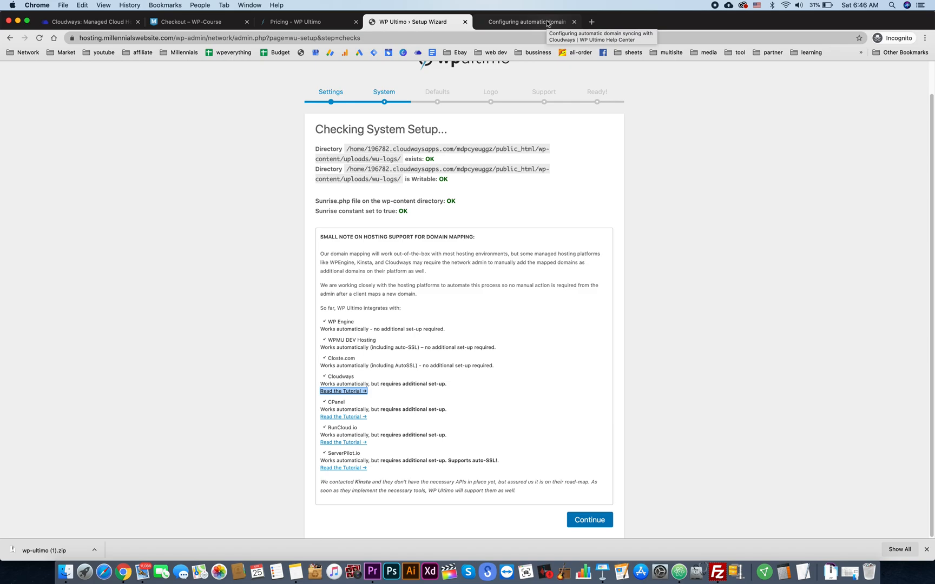
mouse_move(545, 27)
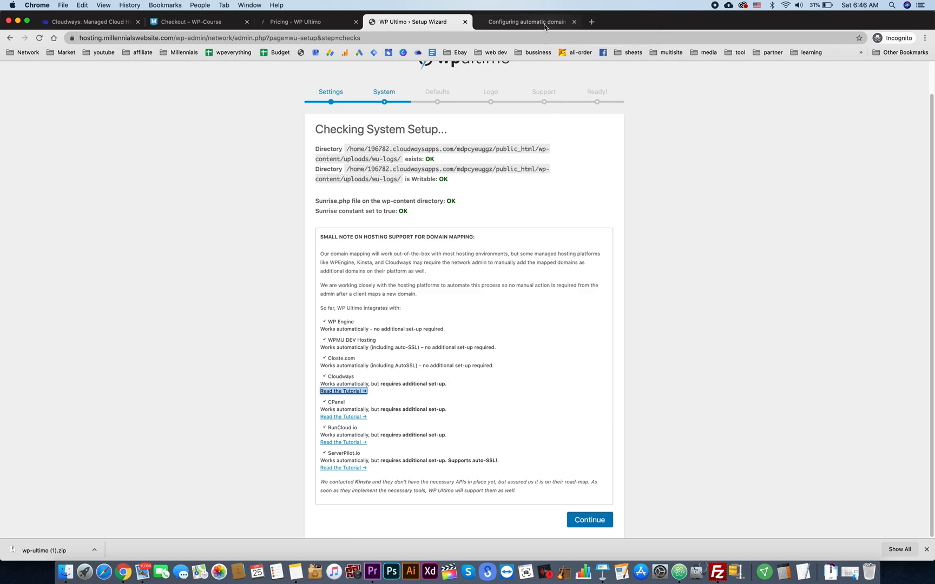
Read the tutorial's Step 1 API key and Step 2 server ID sections, then move to the Cloudways site
left_click(527, 22)
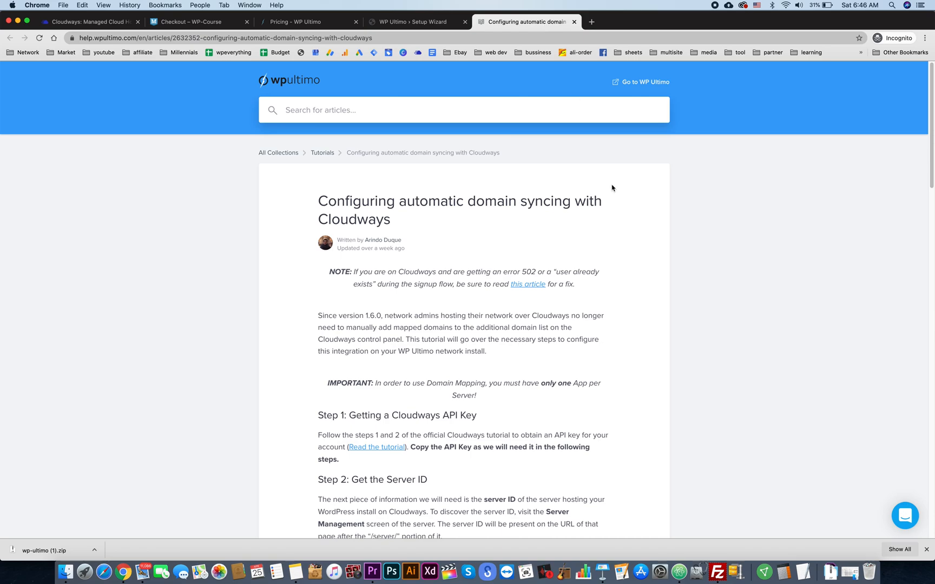
scroll("down", 3)
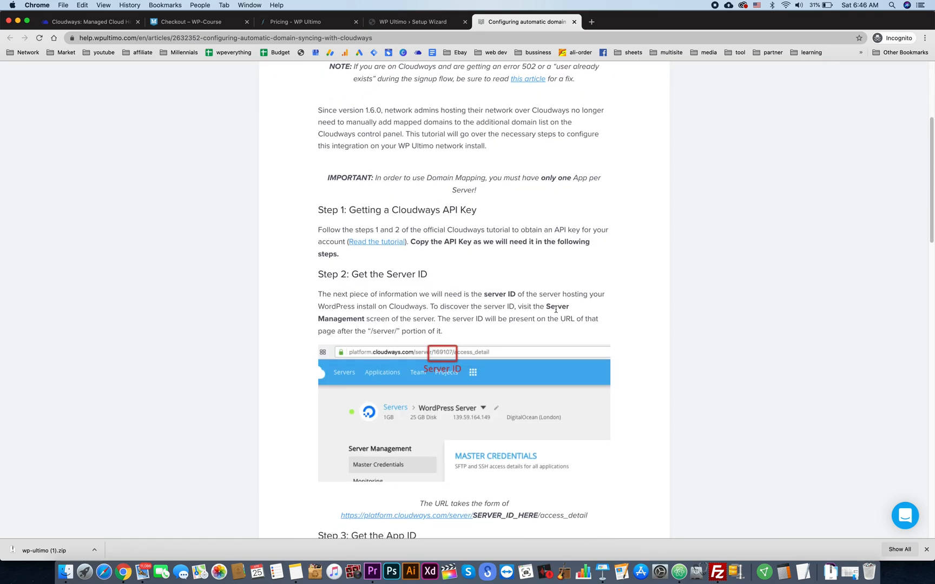
scroll("down", 3)
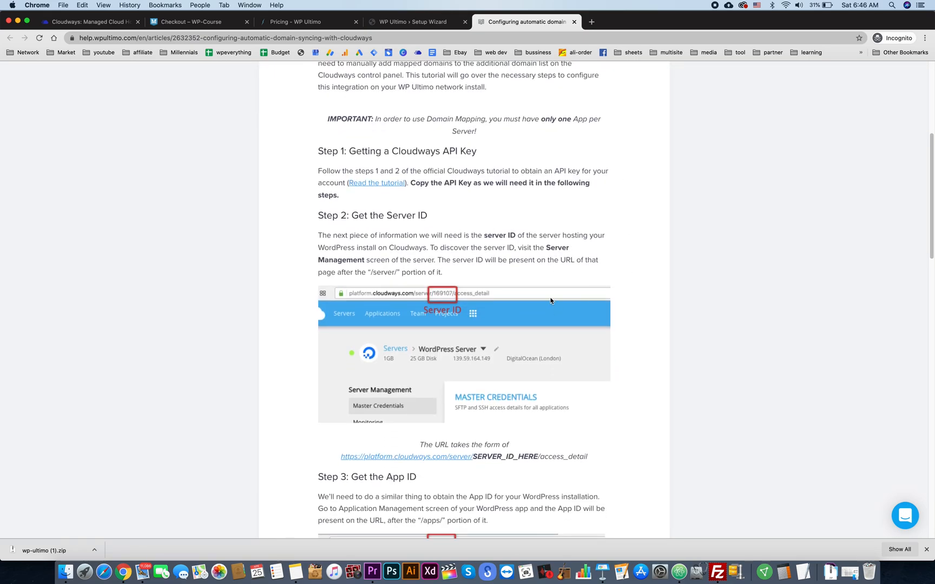
mouse_move(392, 135)
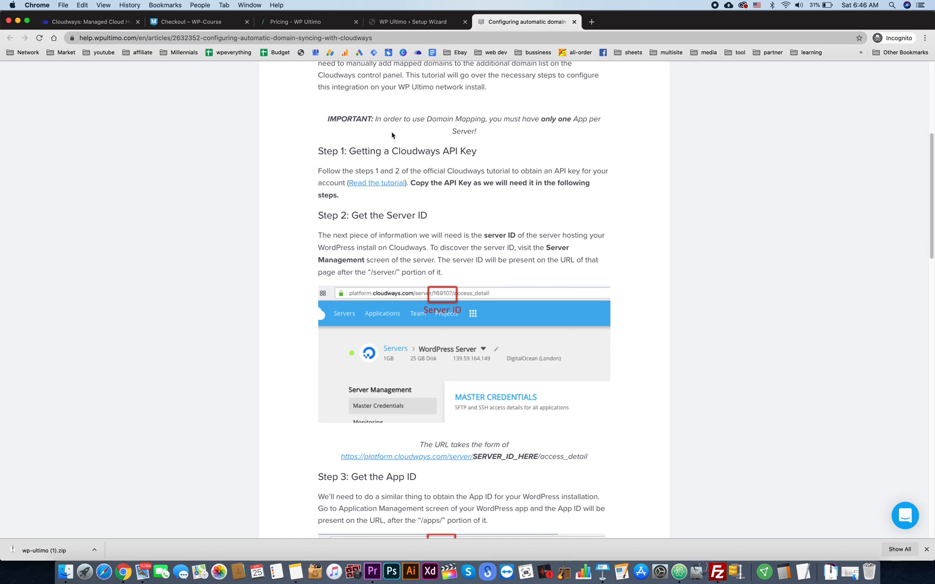
left_click(90, 22)
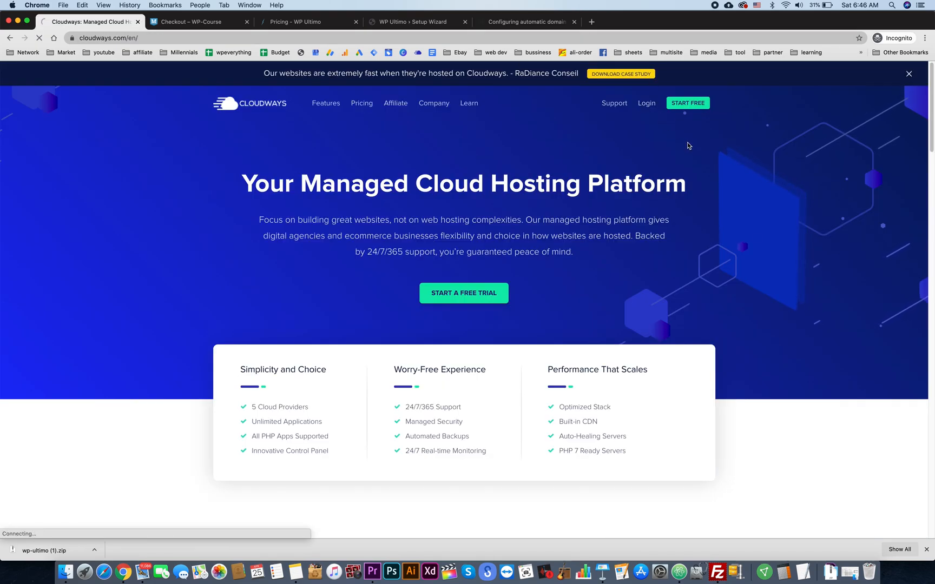
Log in to the Cloudways platform using the browser's saved account credentials
left_click(646, 102)
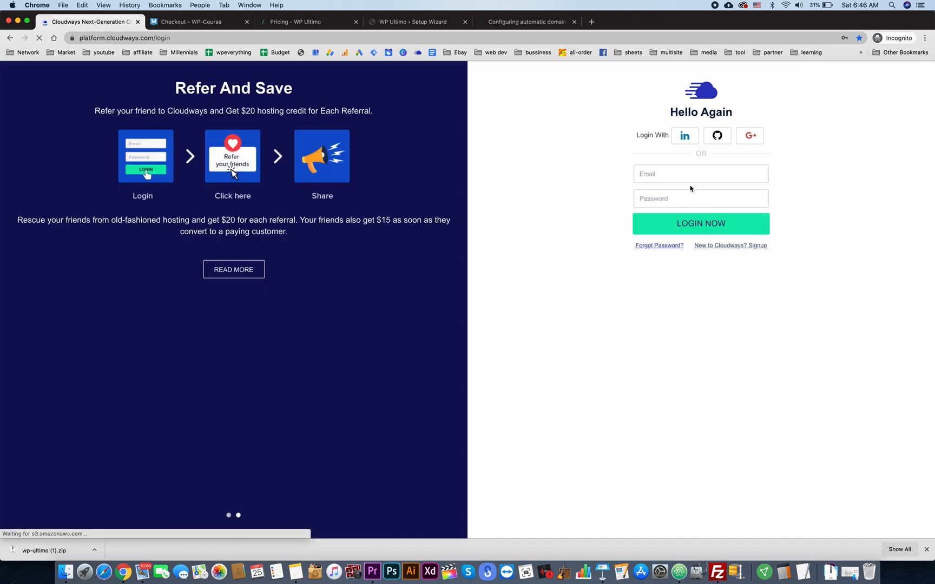
left_click(700, 173)
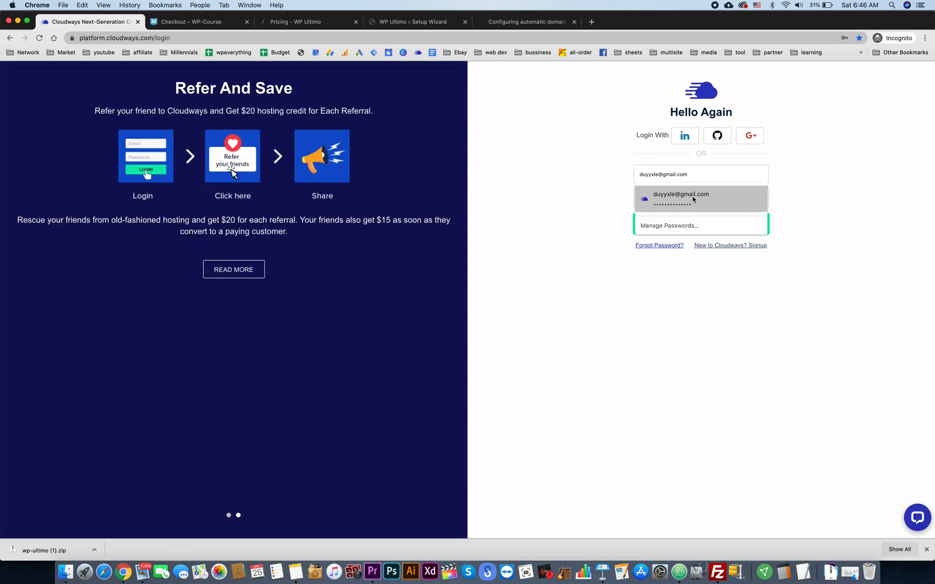
left_click(681, 197)
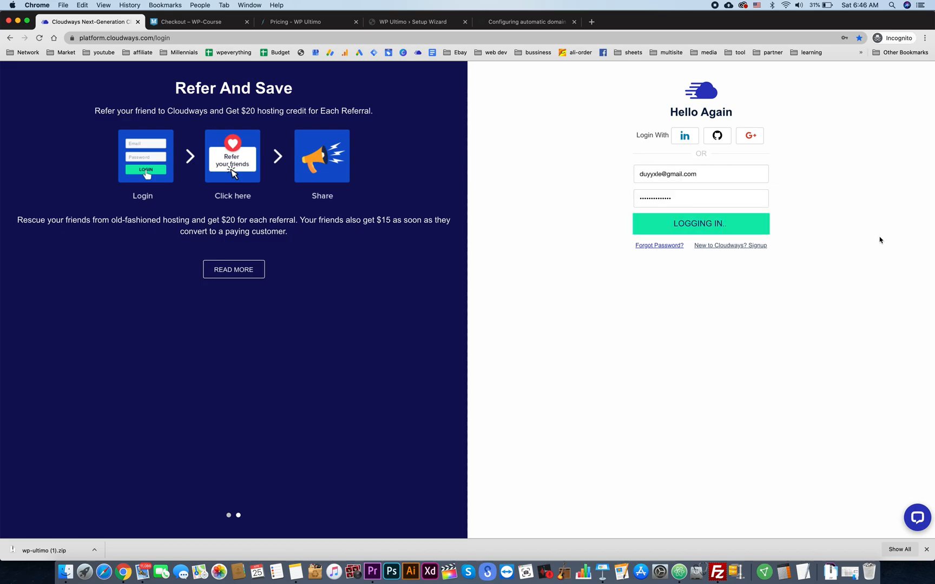
Locate the tutorial's Step 4 code block and copy the WU_CLOUDWAYS configuration lines
left_click(525, 21)
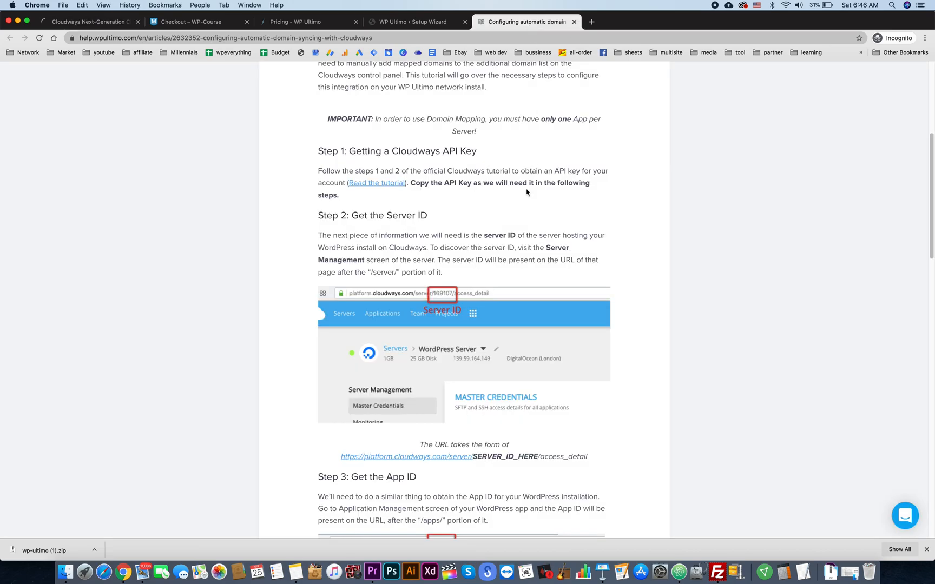
scroll("down", 3)
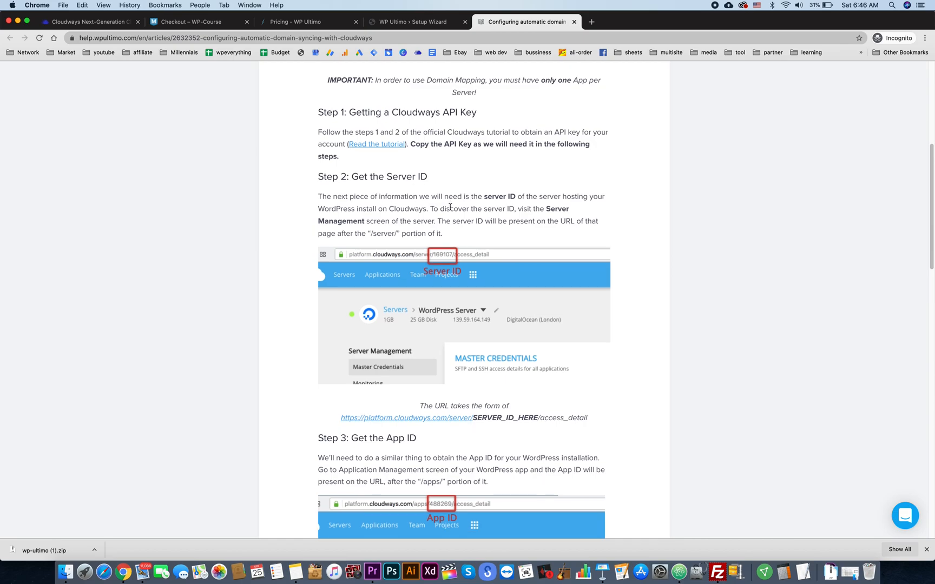
scroll("down", 3)
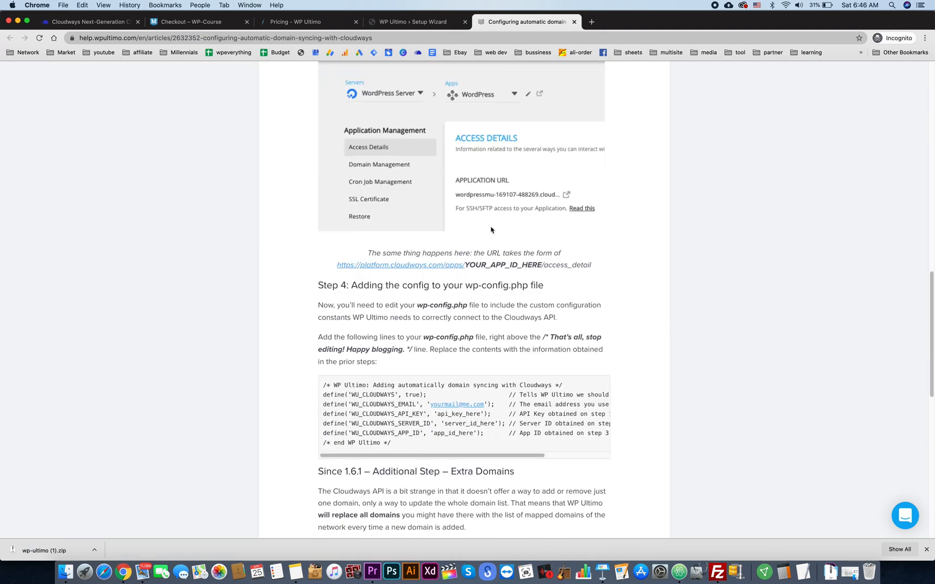
scroll("down", 3)
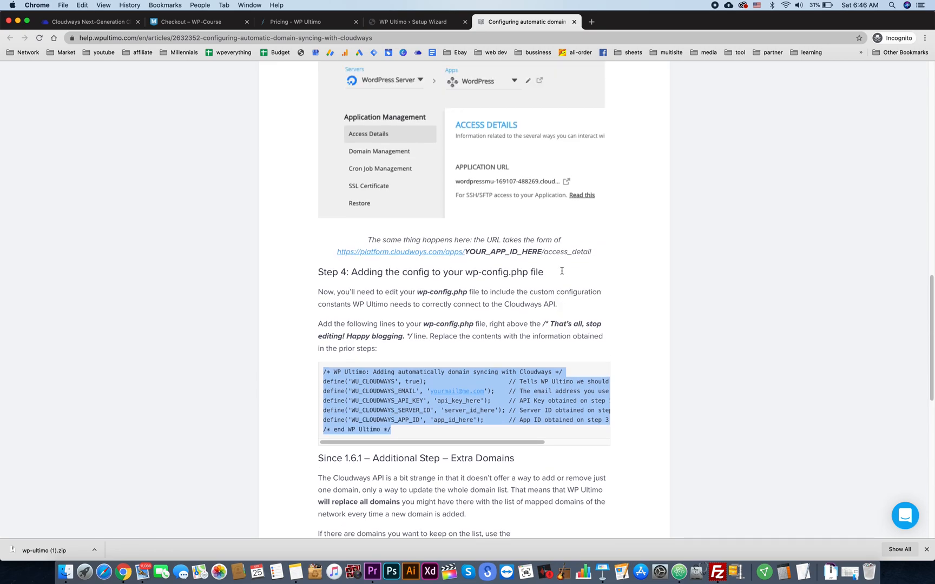
scroll("down", 3)
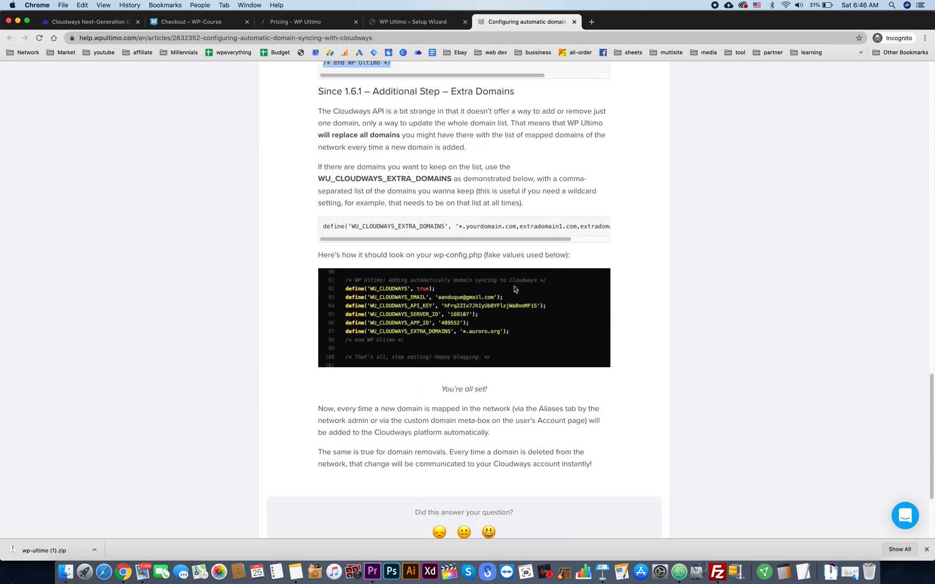
scroll("up", 3)
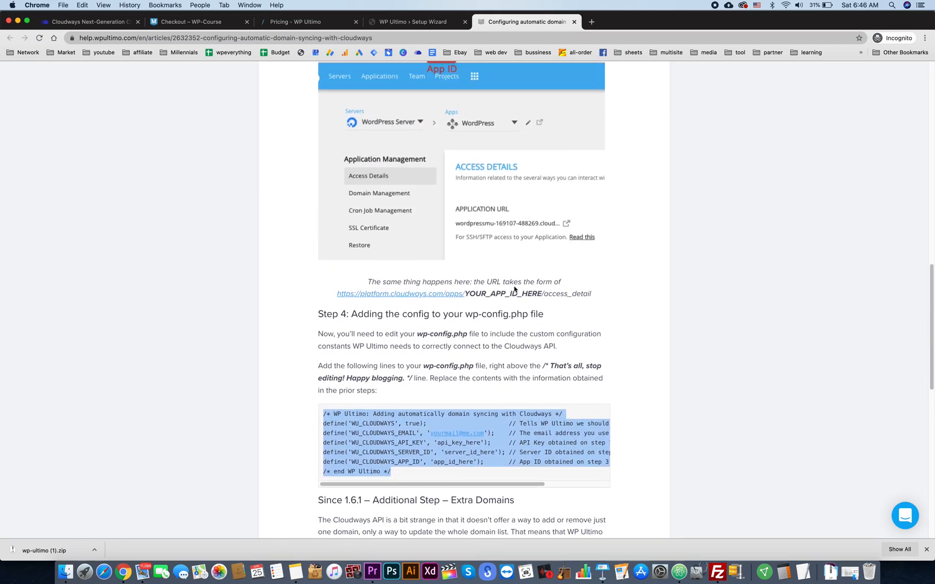
scroll("up", 3)
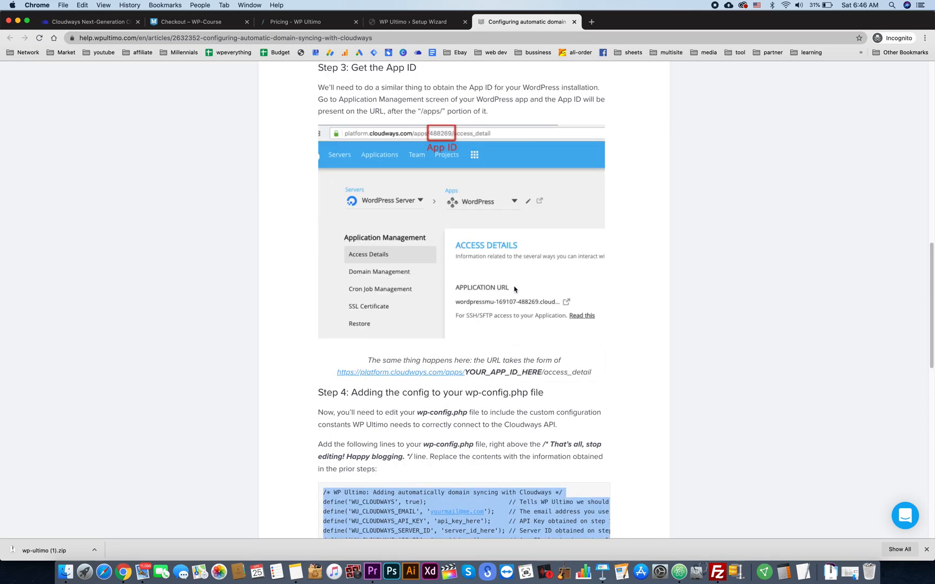
scroll("down", 3)
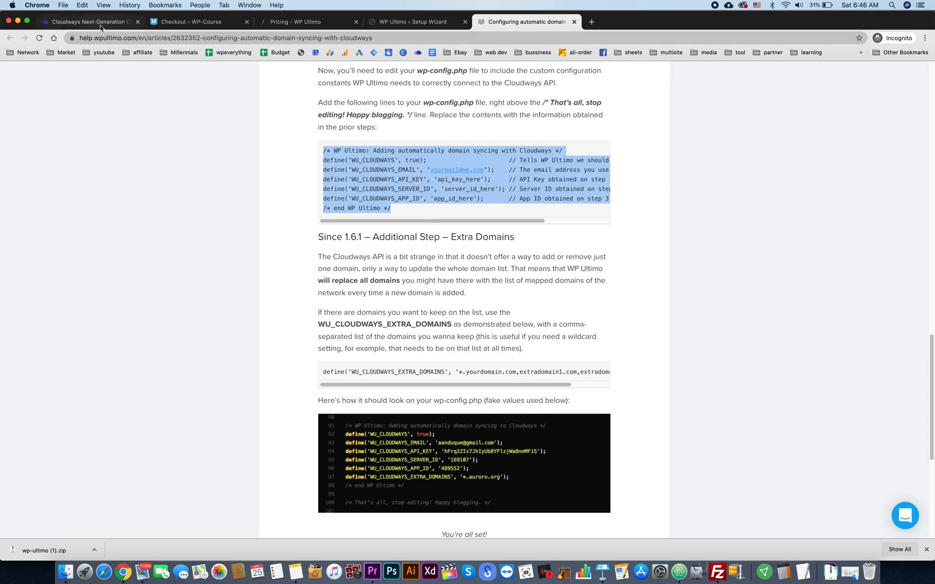
right_click(383, 170)
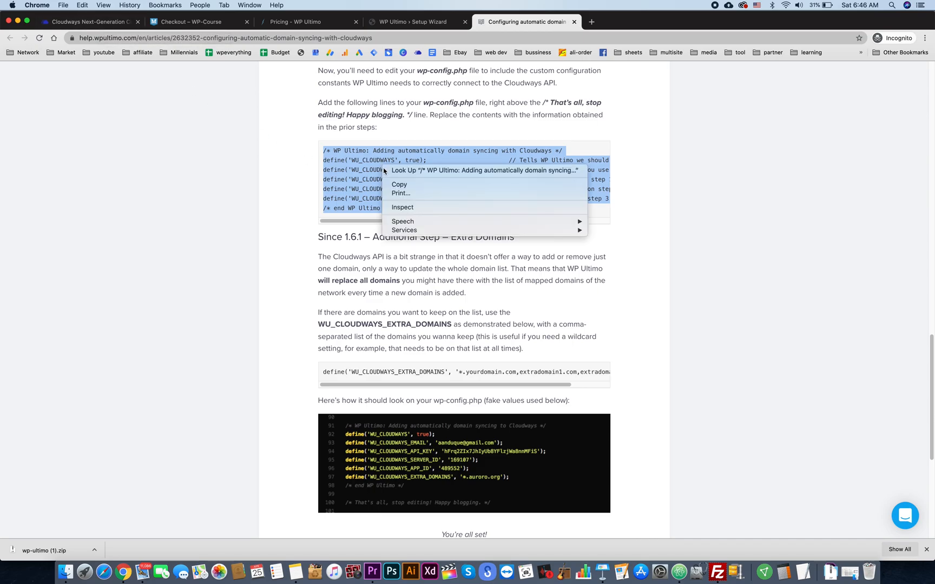
left_click(388, 491)
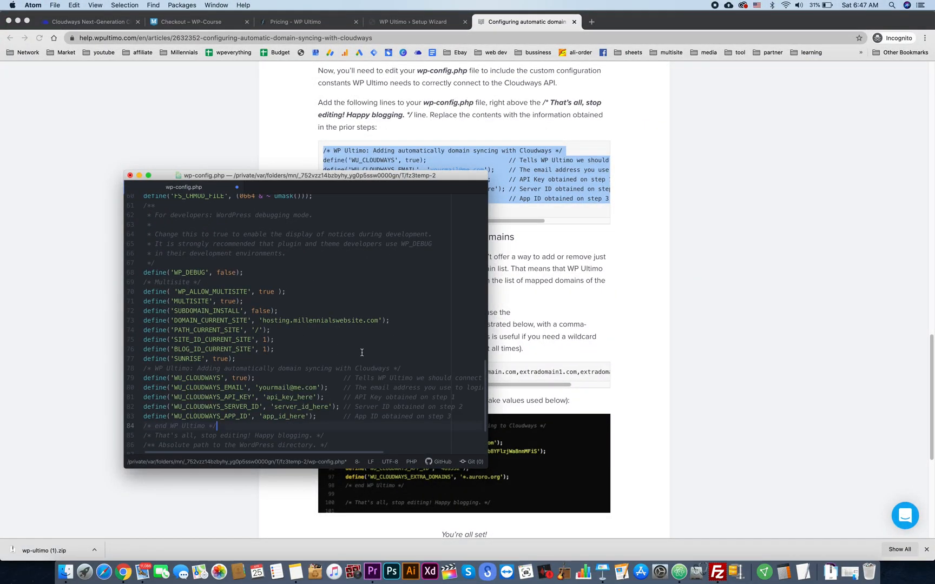
Paste the Cloudways define block into wp-config.php and enter the account email for WU_CLOUDWAYS_EMAIL
scroll("down", 3)
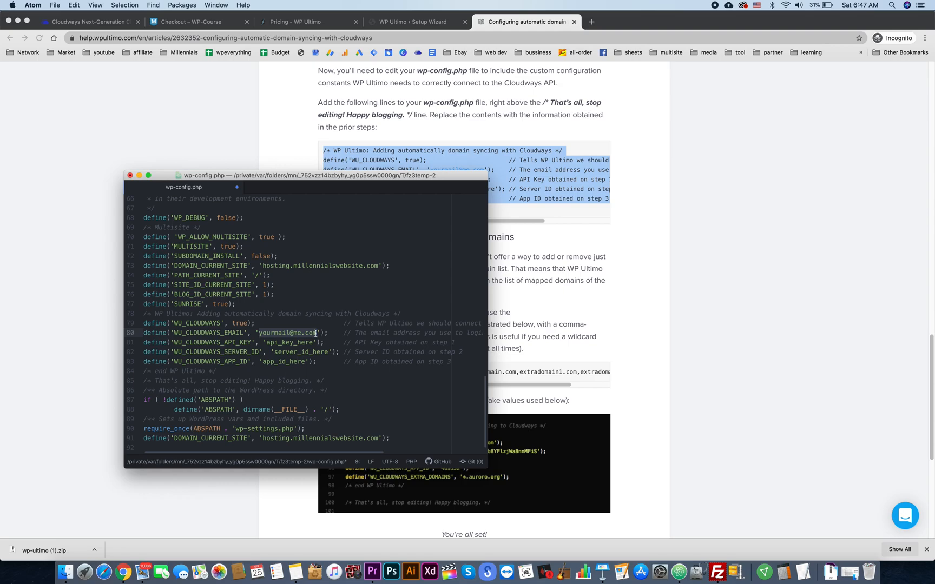
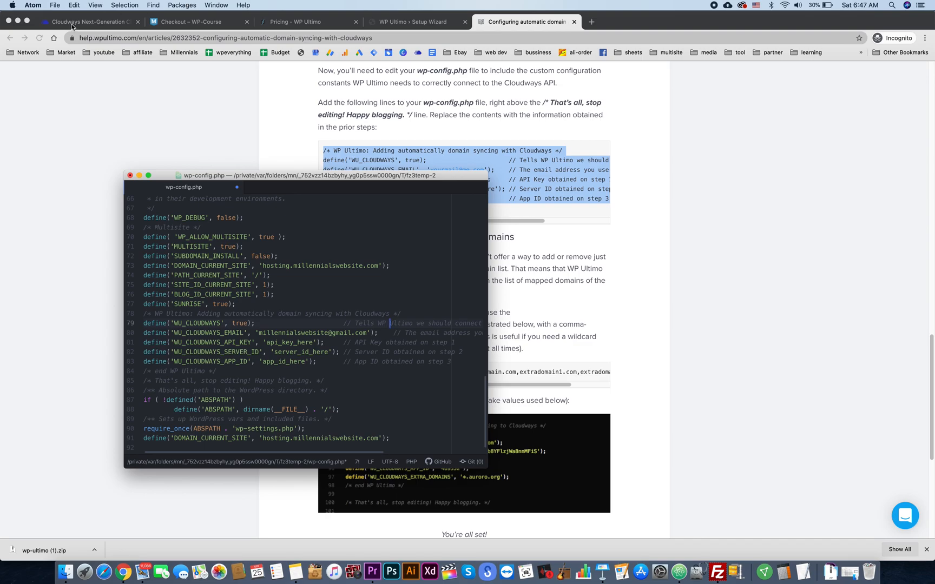
Copy the Developer API secret key, then go to the server's applications to read the server and app IDs
left_click(90, 22)
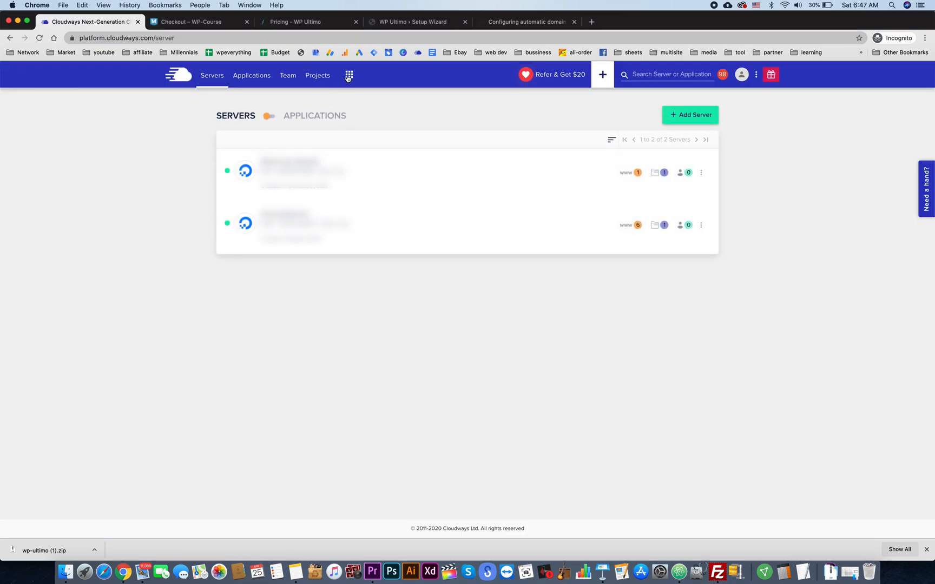
left_click(349, 74)
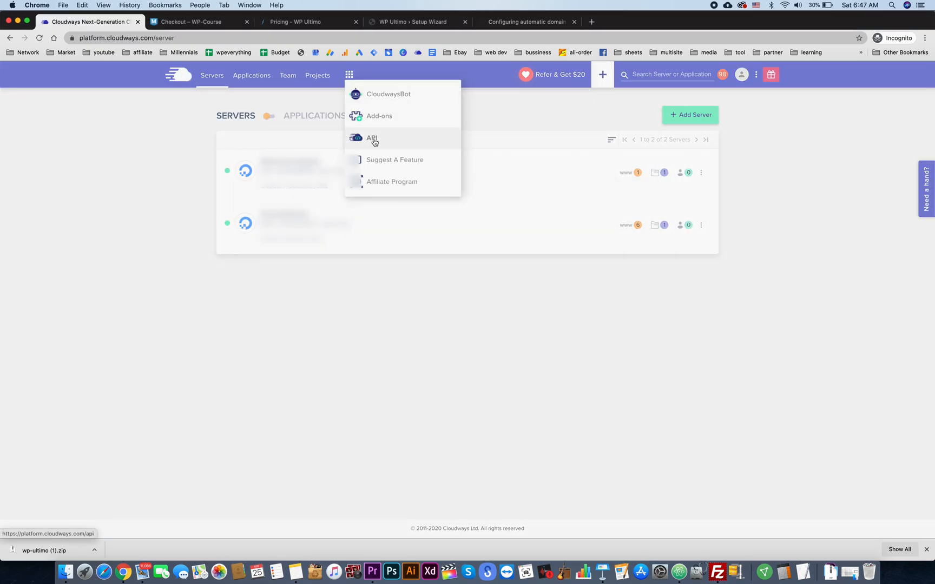
left_click(372, 137)
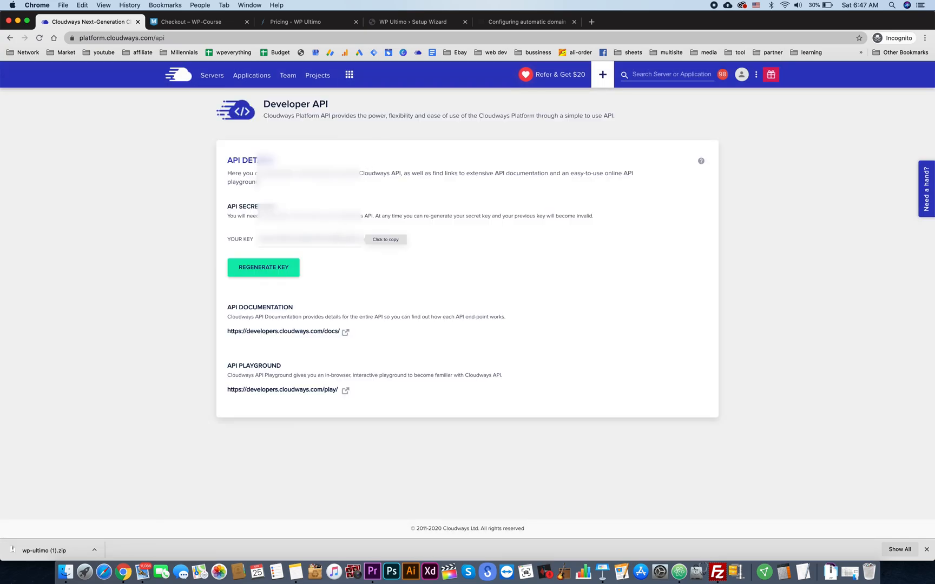
left_click(386, 239)
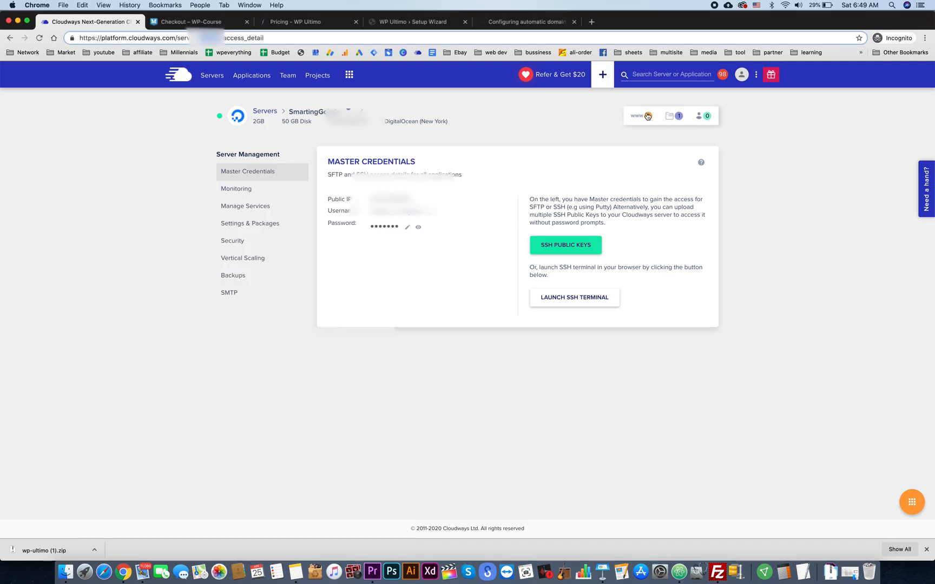
left_click(641, 116)
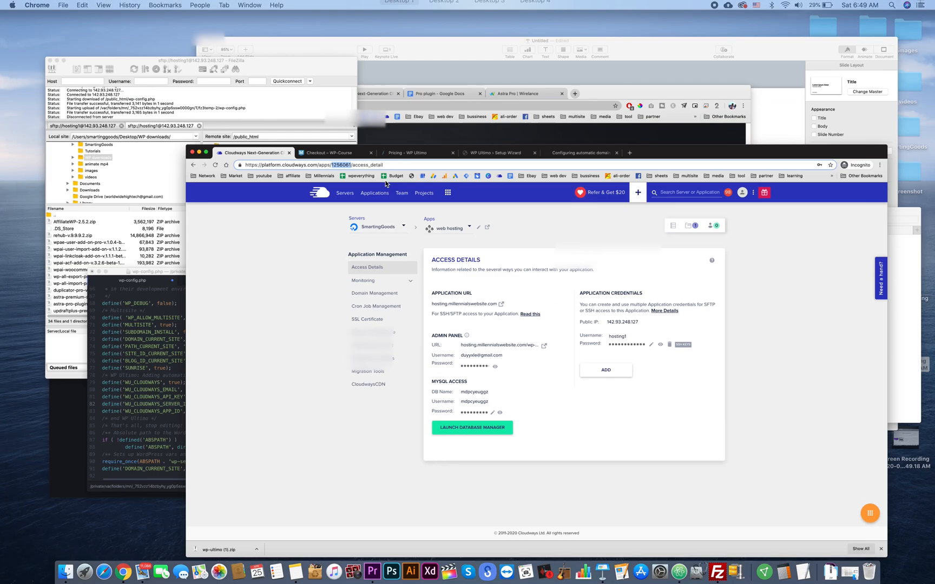
Fill the API key, server ID and app ID into wp-config.php and upload the changed file via FileZilla
left_click(142, 289)
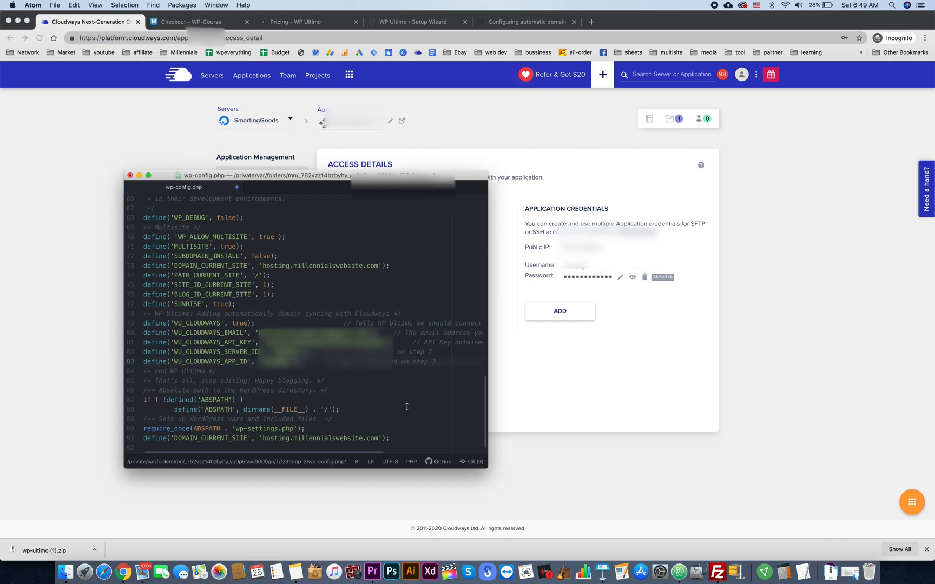
mouse_move(803, 572)
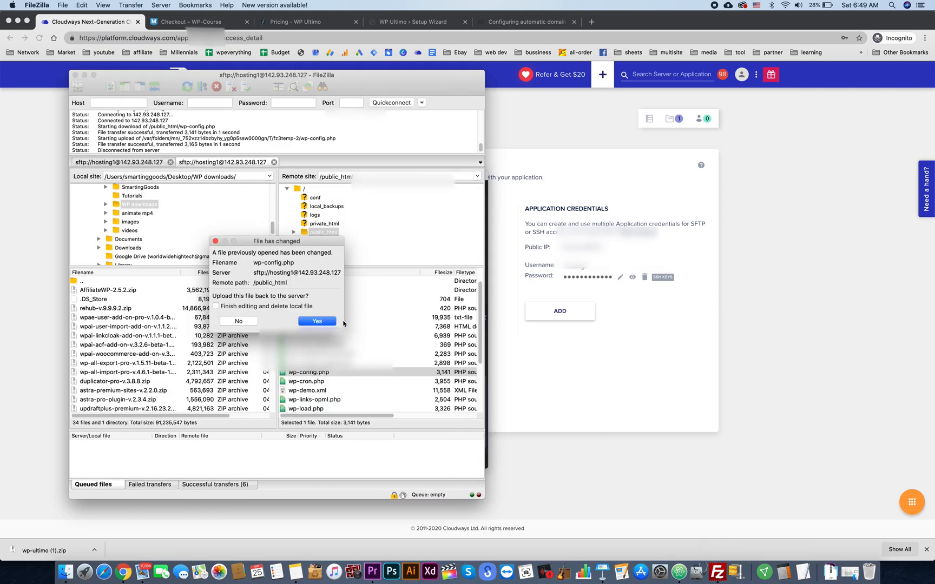
left_click(317, 320)
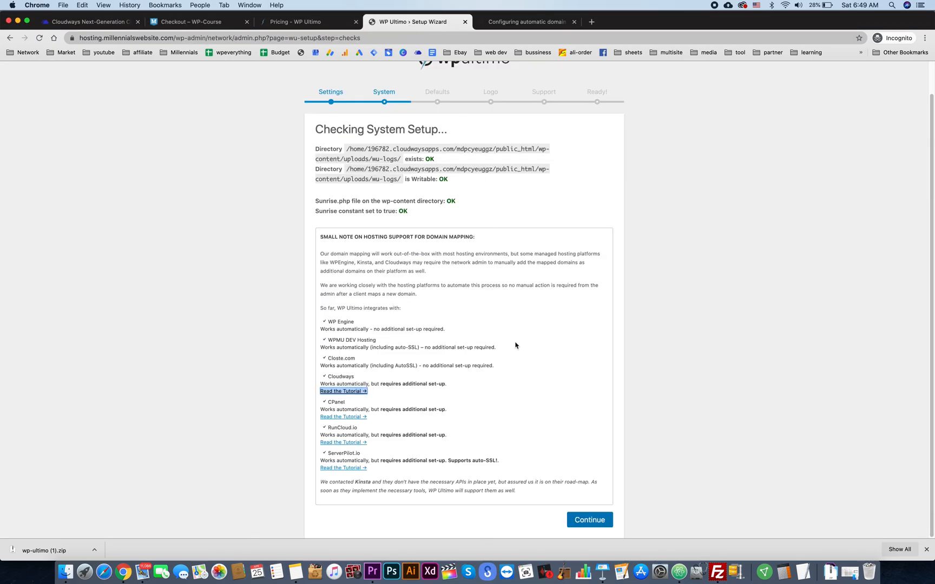
Continue past Checking System Setup and insert the default Template Site and Plans
left_click(589, 520)
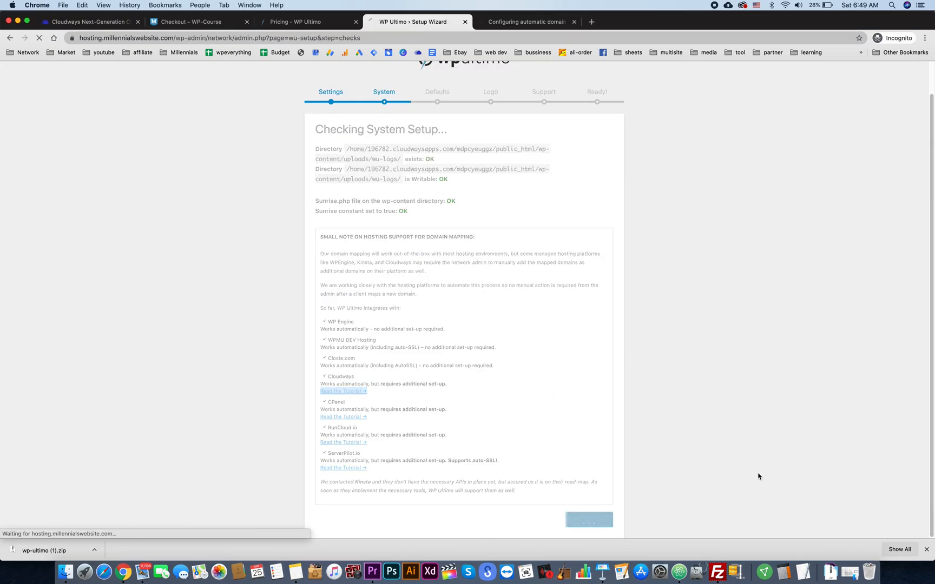
left_click(588, 519)
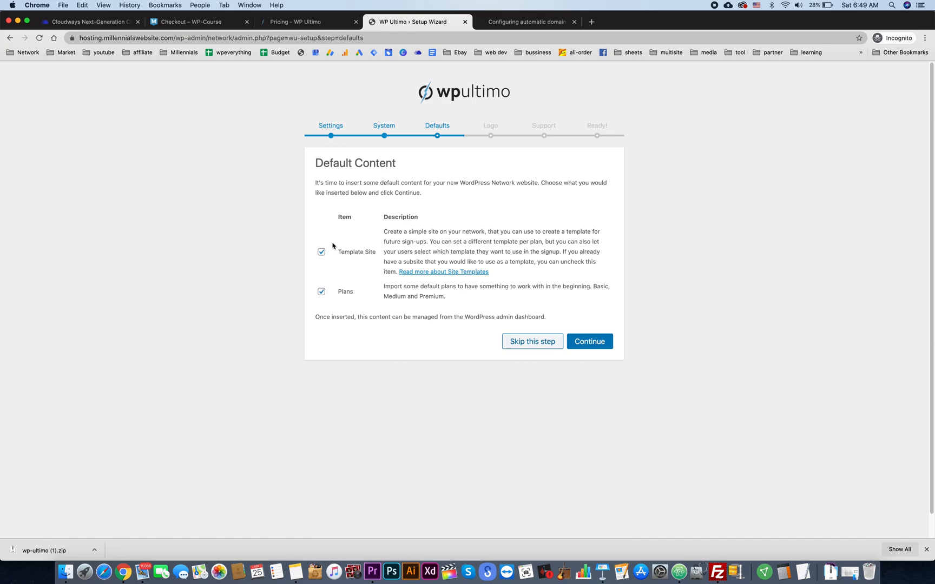
mouse_move(349, 277)
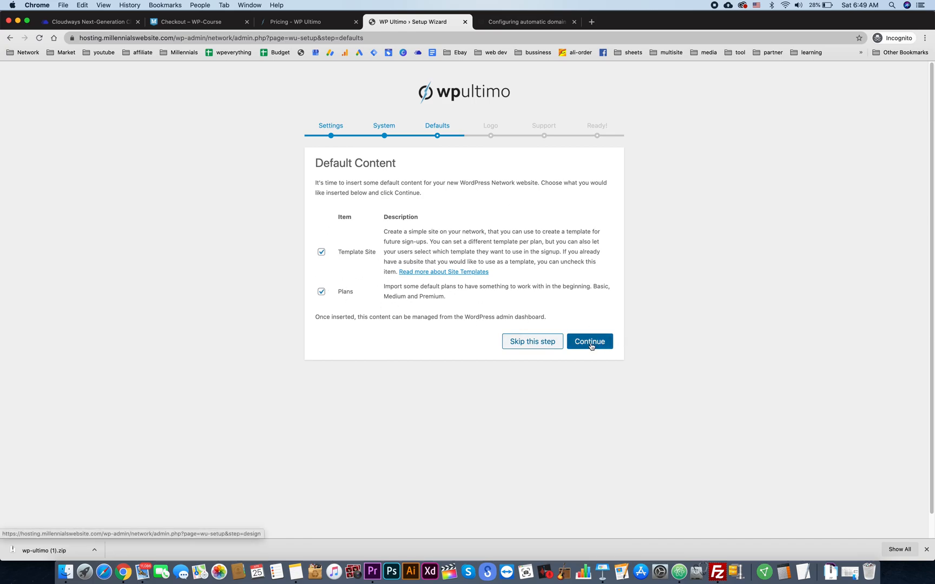
left_click(589, 341)
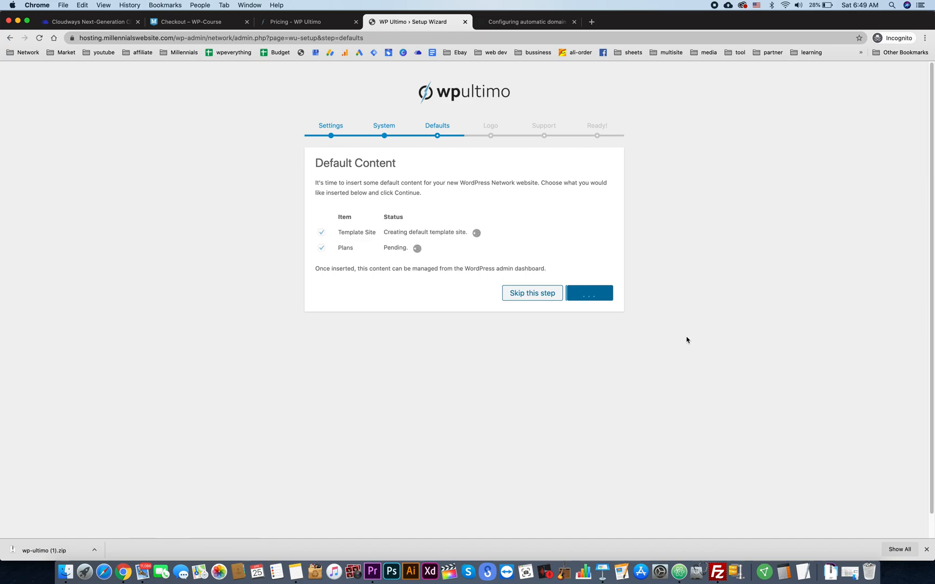
left_click(589, 293)
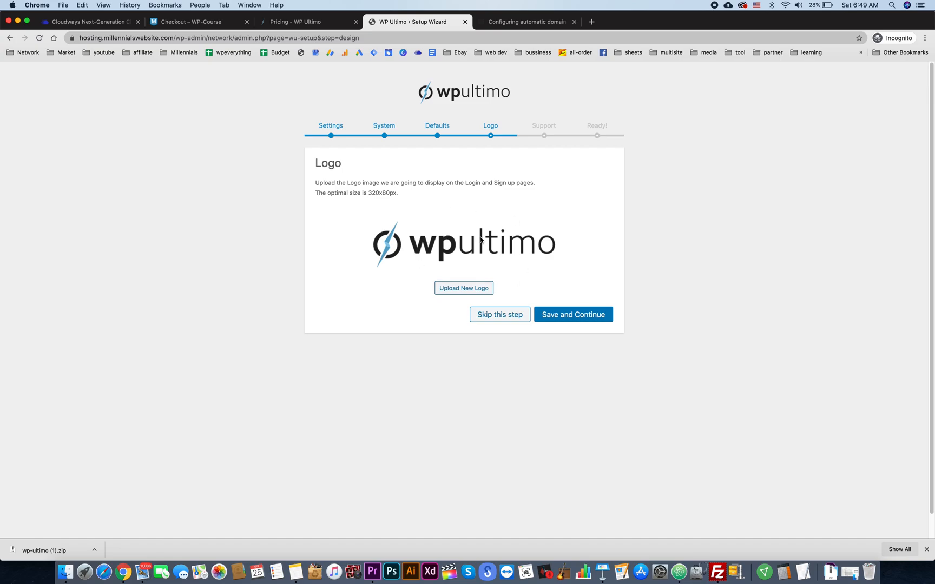
mouse_move(566, 299)
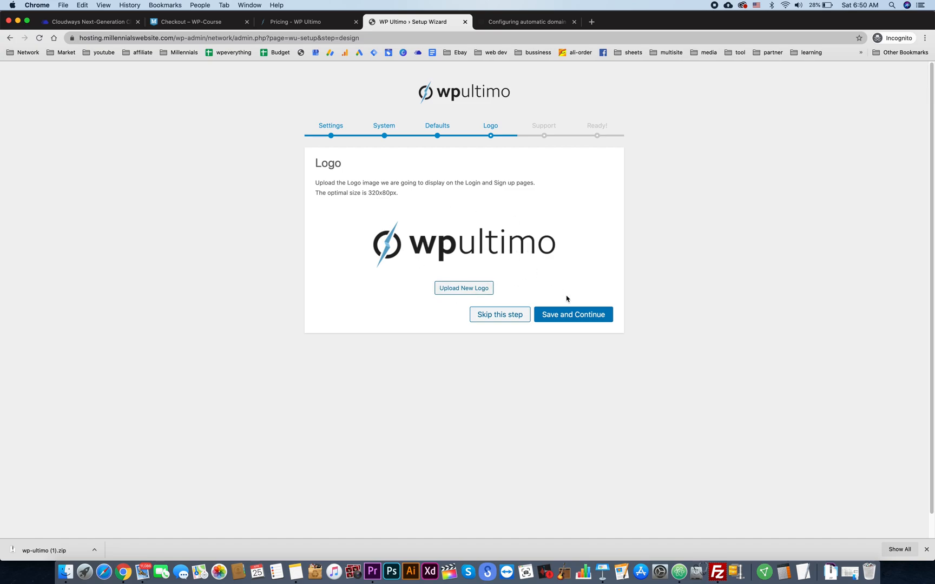
mouse_move(573, 315)
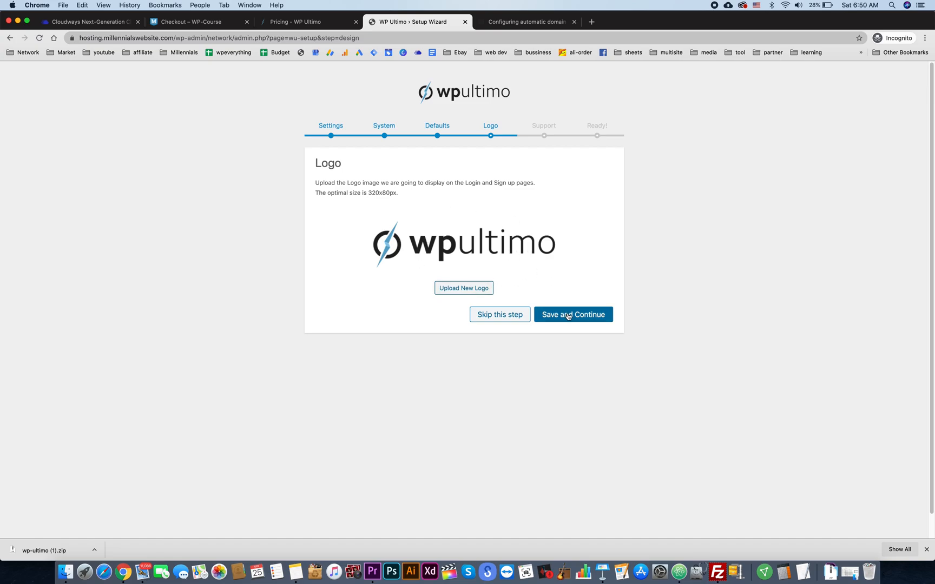
Keep the default logo, agree to the support terms, and return to the WordPress dashboard
left_click(573, 314)
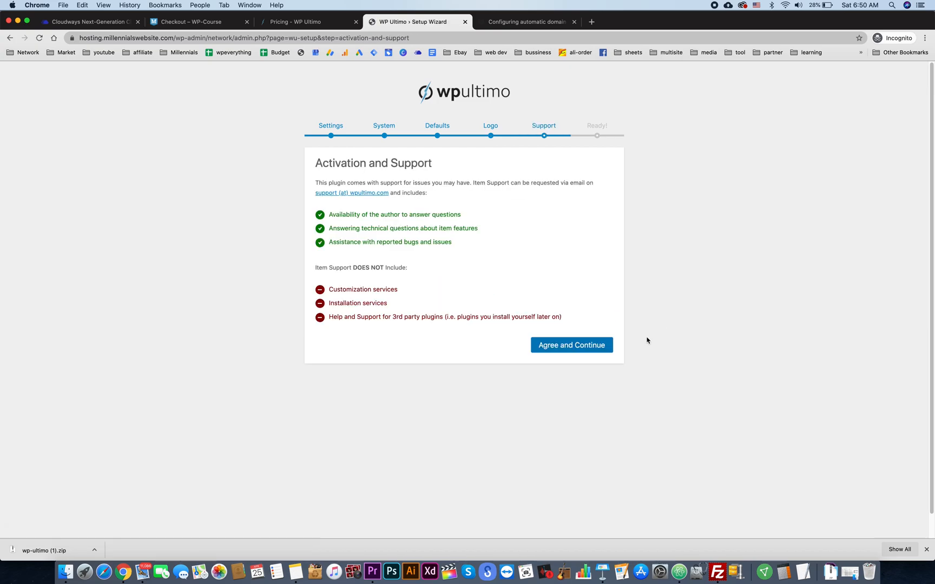
left_click(570, 344)
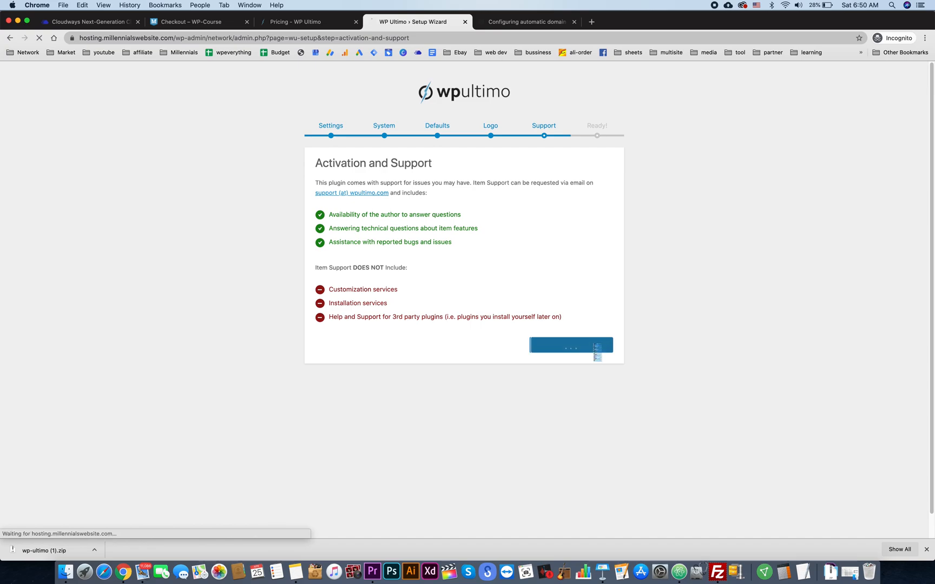
left_click(570, 345)
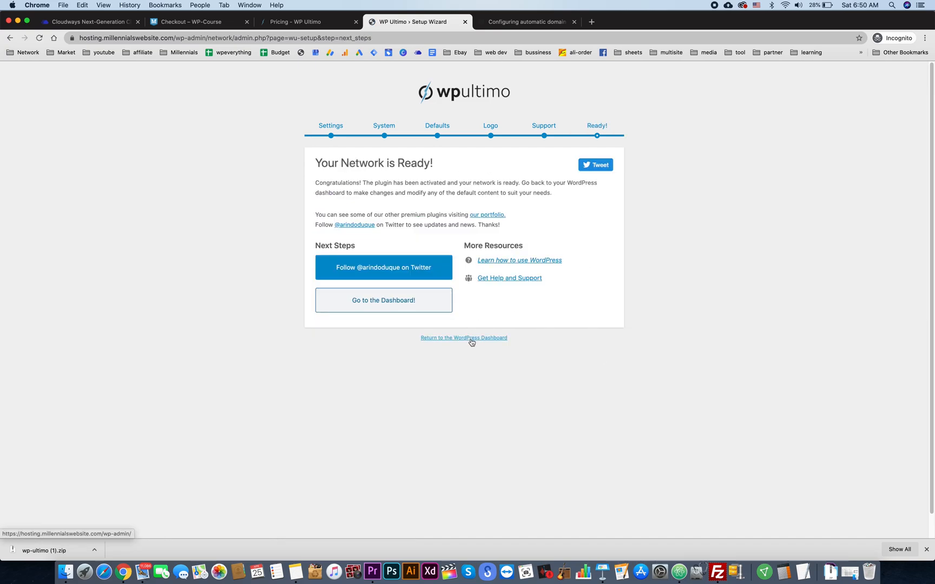
left_click(463, 338)
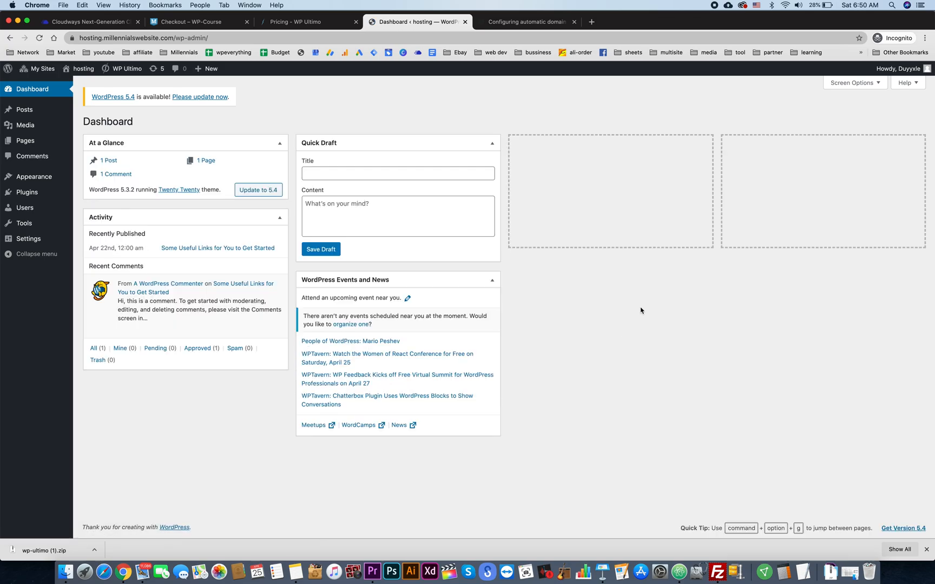
Reach WP Ultimo's General settings via the admin-bar shortcuts, showing trial and currency options
left_click(126, 68)
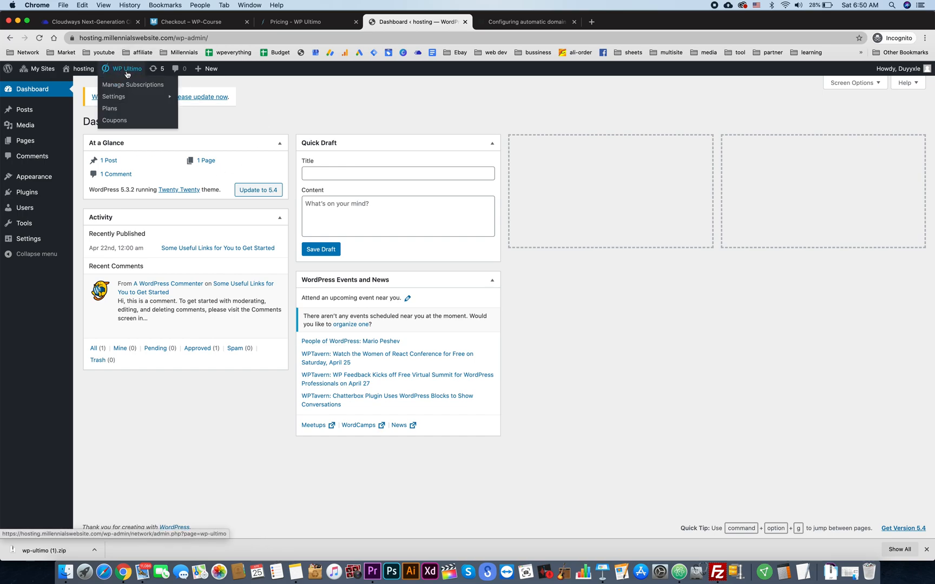
mouse_move(113, 96)
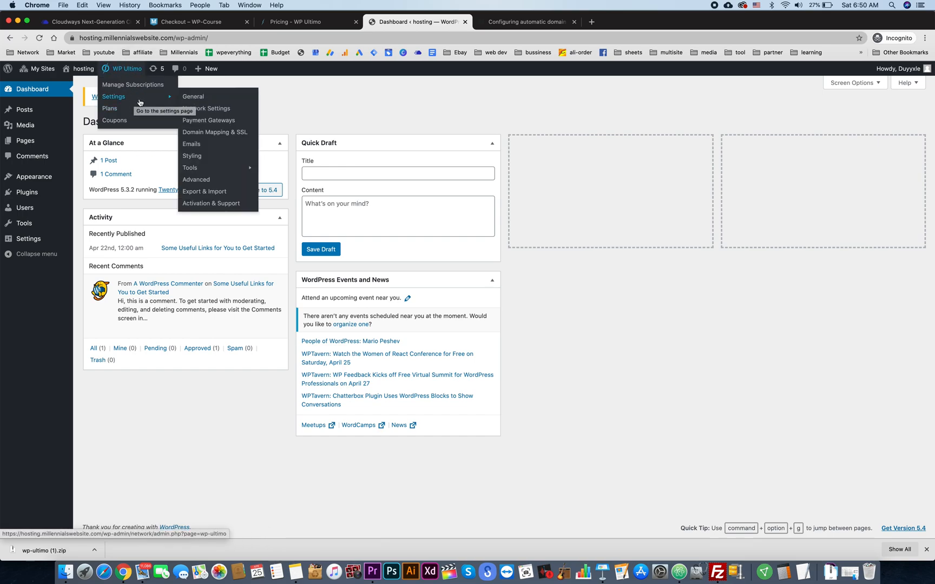
mouse_move(192, 97)
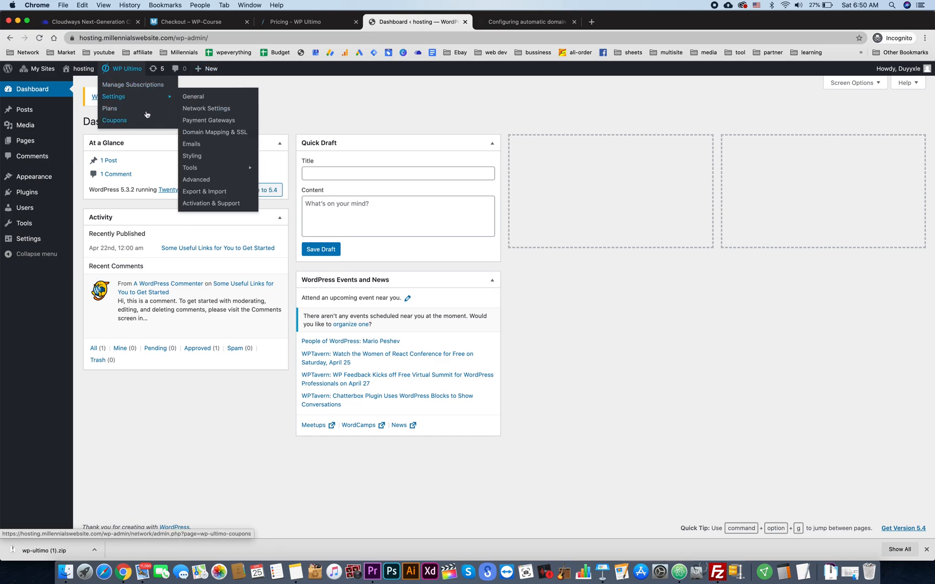
mouse_move(110, 108)
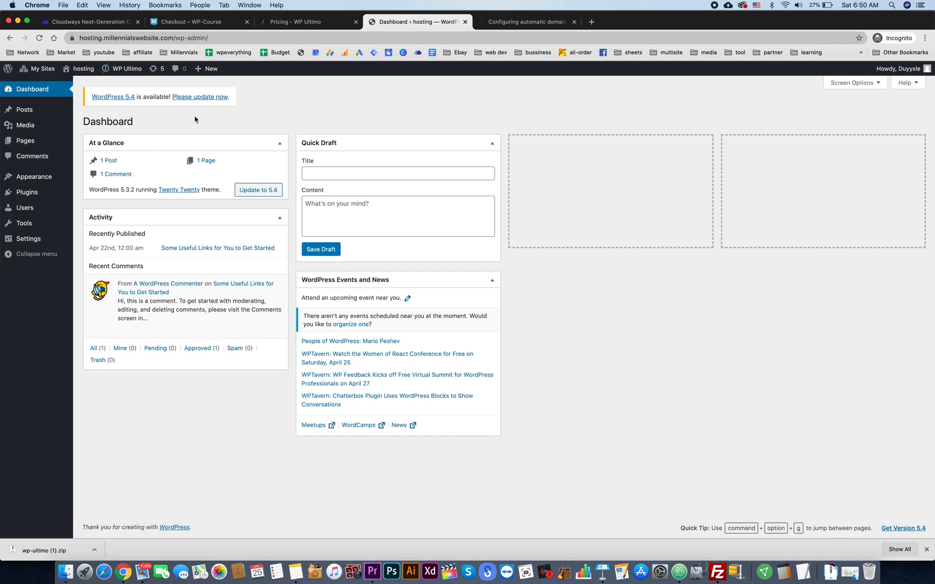
left_click(126, 68)
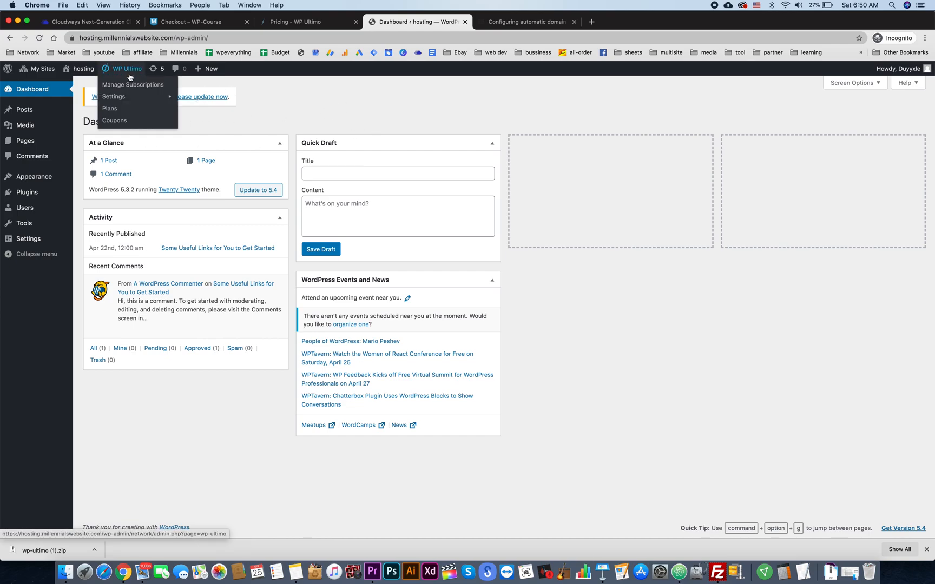
mouse_move(113, 96)
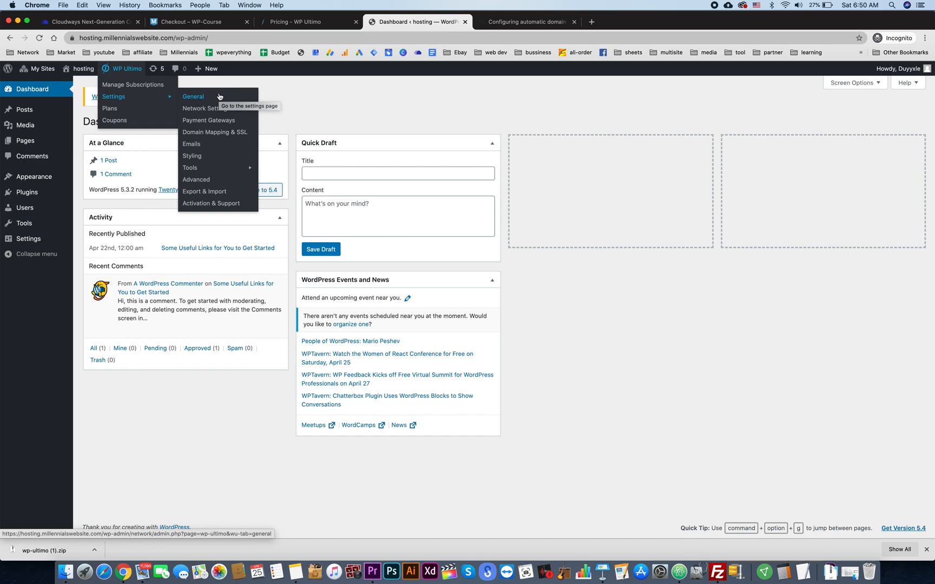
left_click(194, 96)
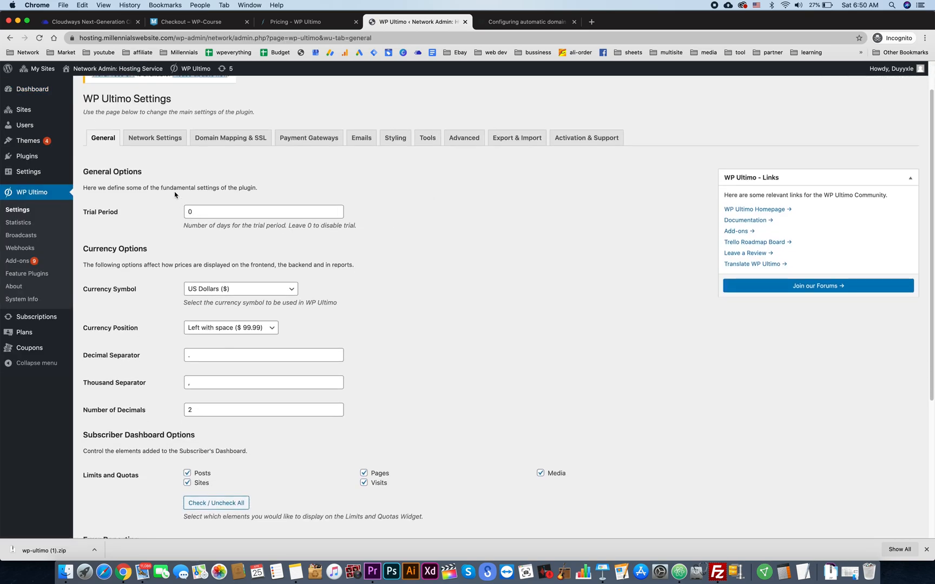
scroll("down", 3)
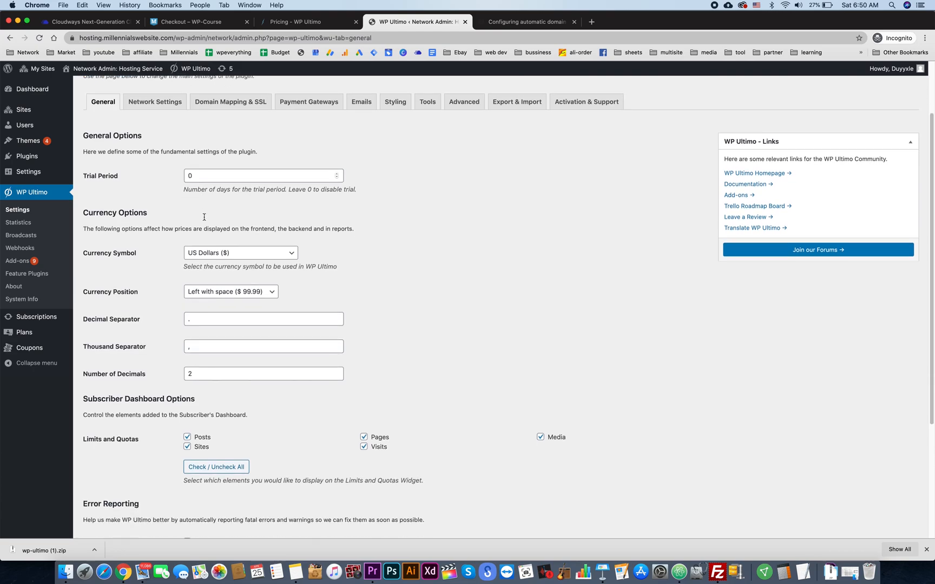
scroll("down", 3)
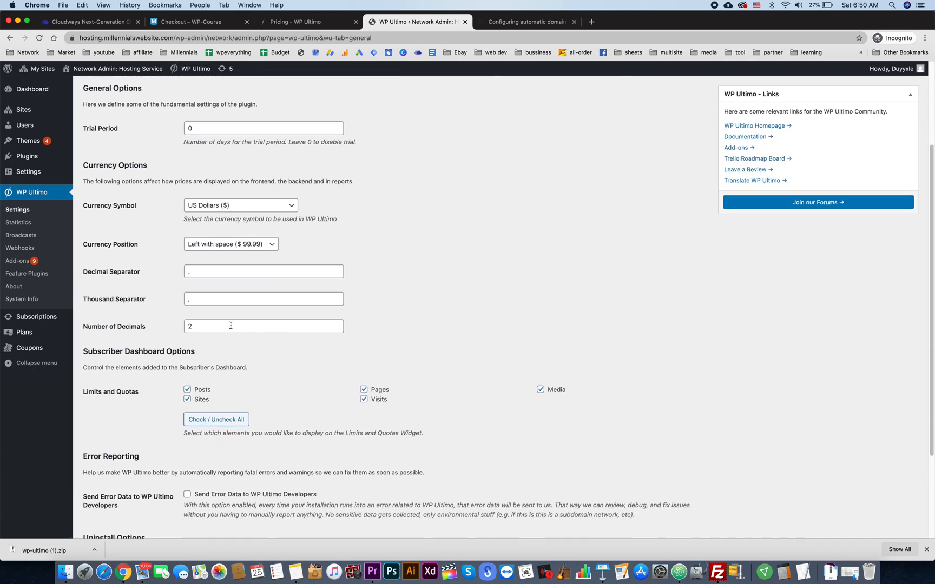
scroll("down", 3)
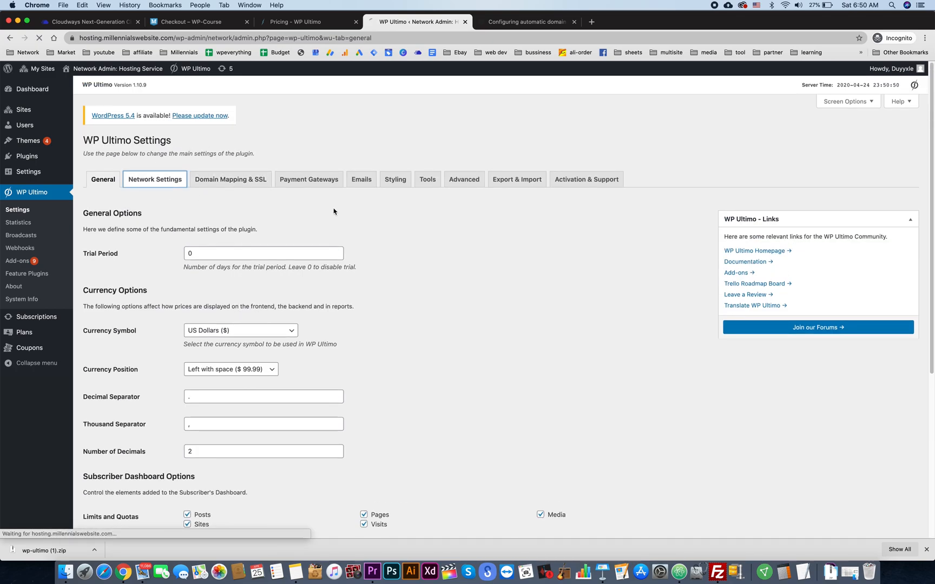
Review the Network Settings tab through its signup and template options
left_click(155, 178)
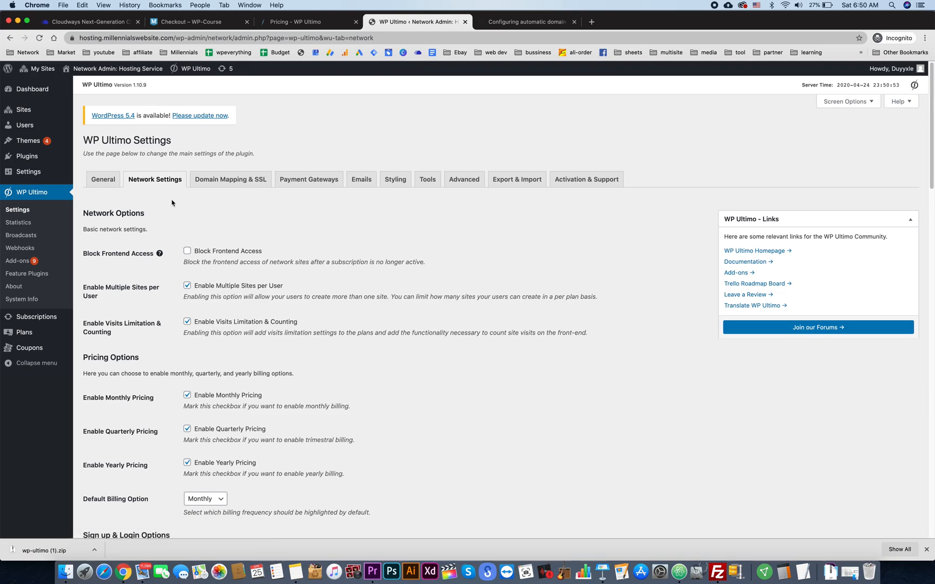
mouse_move(179, 260)
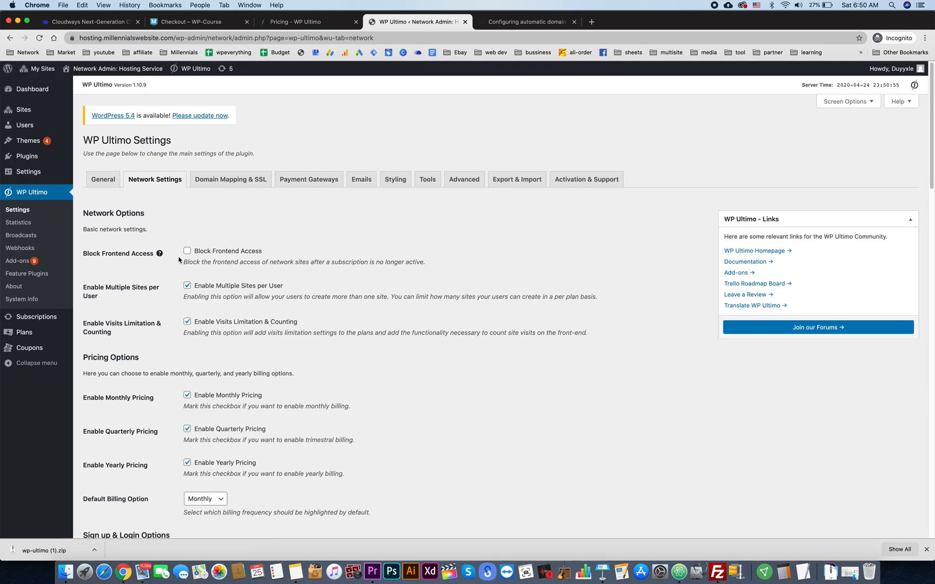
mouse_move(160, 253)
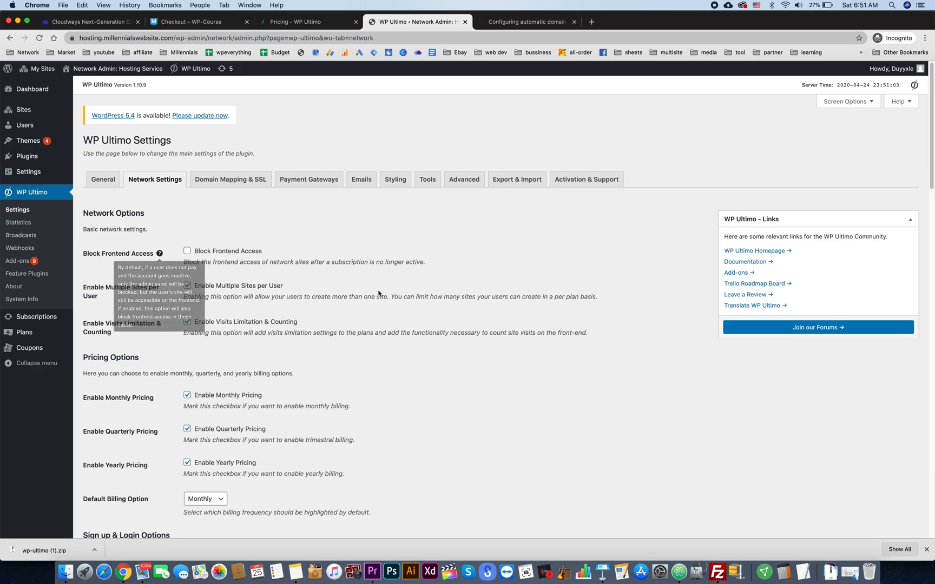
scroll("down", 3)
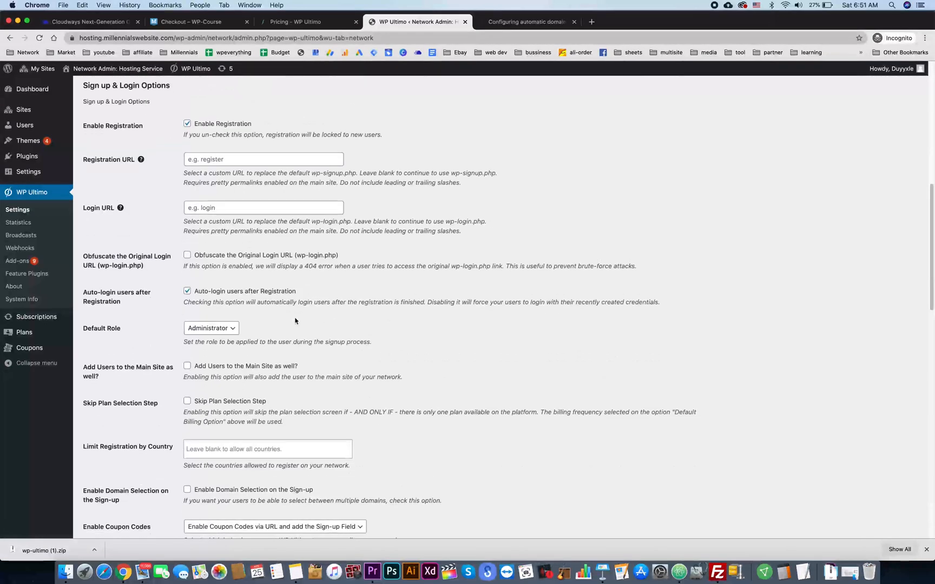
scroll("down", 3)
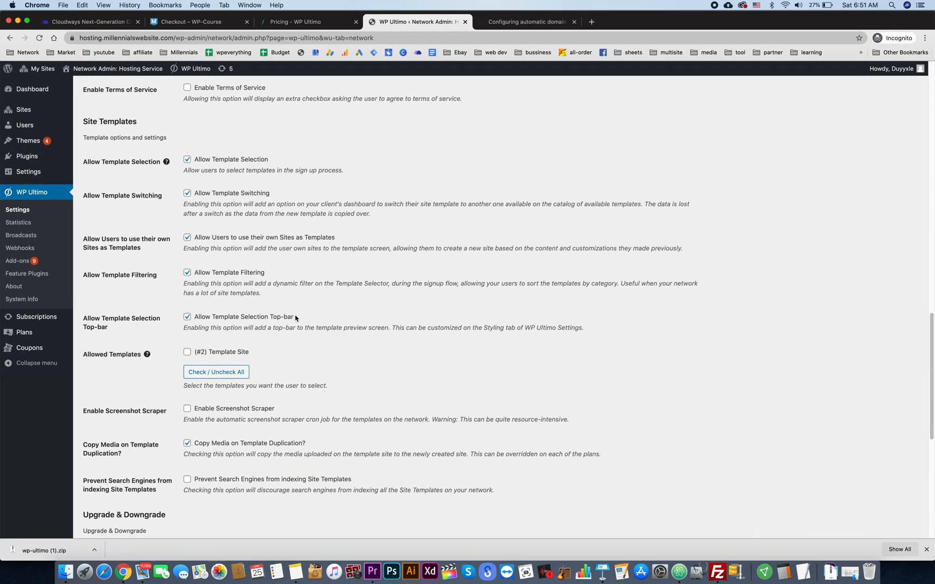
scroll("up", 3)
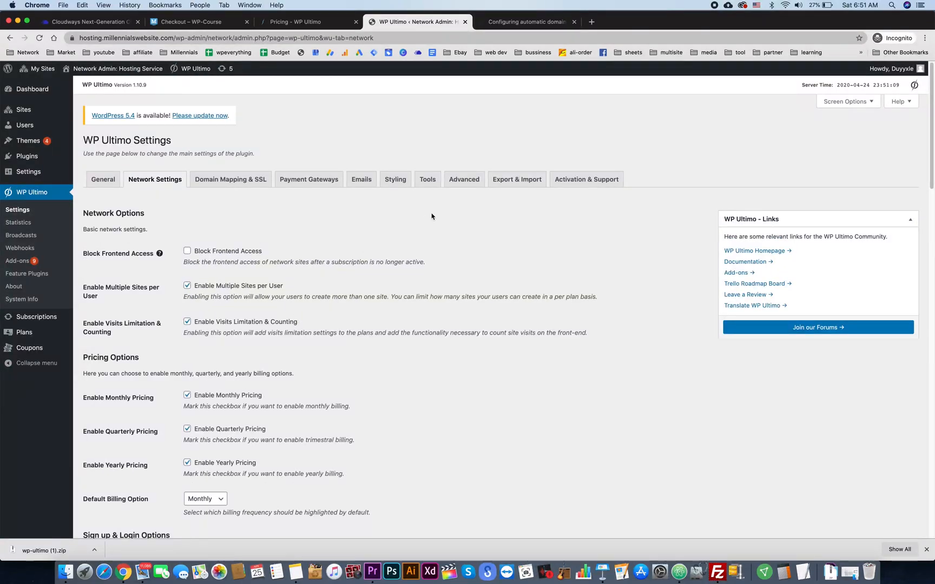
mouse_move(242, 203)
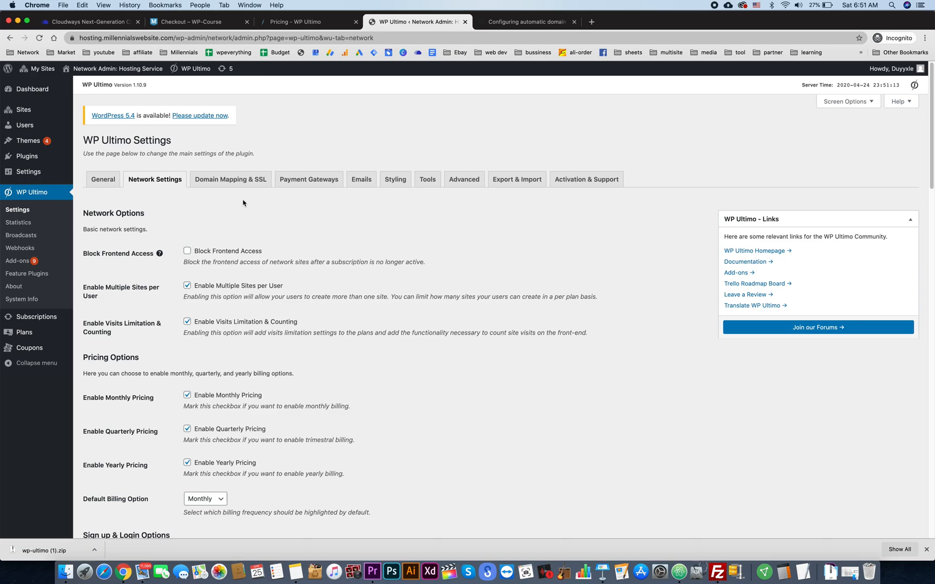
mouse_move(117, 68)
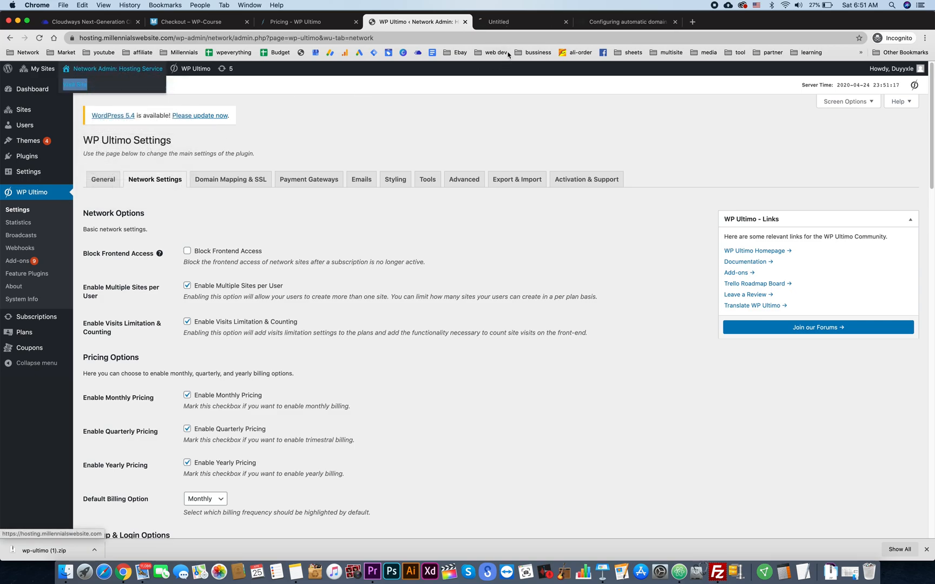
View the hosting site's front end in a new tab, then come back to the settings
left_click(524, 22)
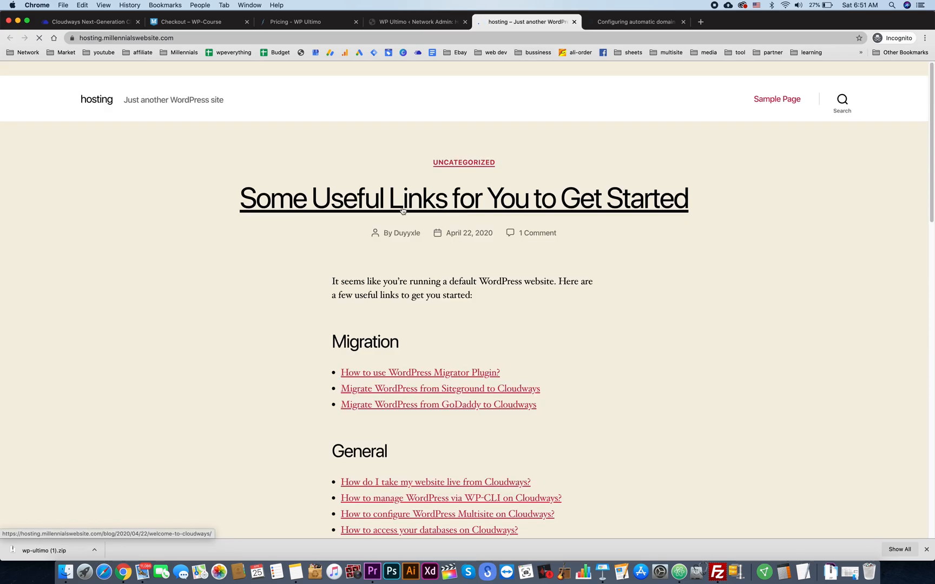
left_click(416, 22)
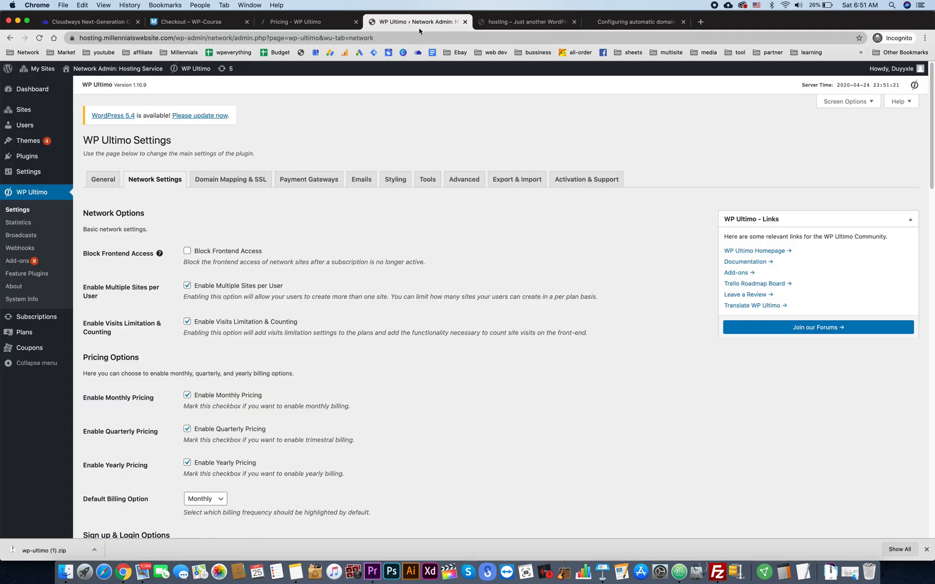
mouse_move(295, 145)
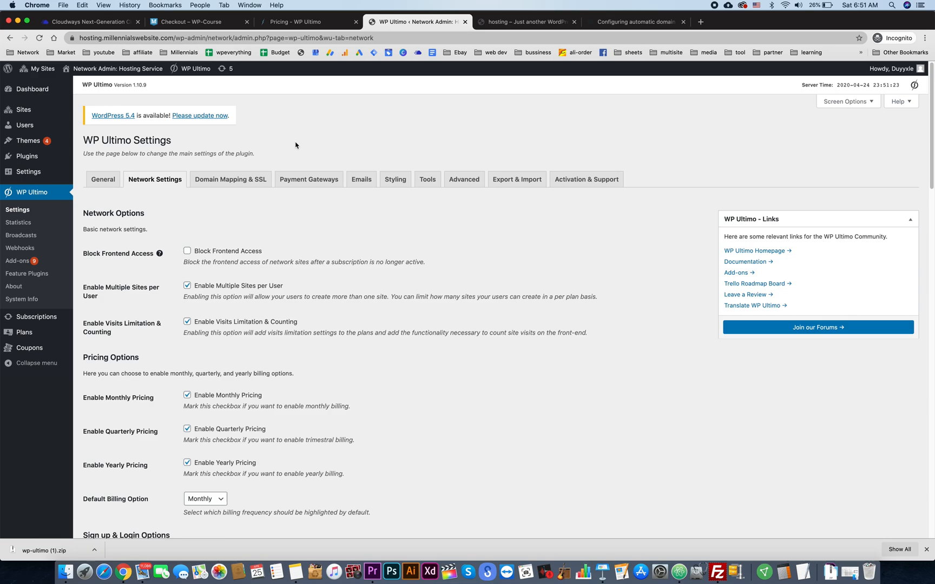
mouse_move(325, 106)
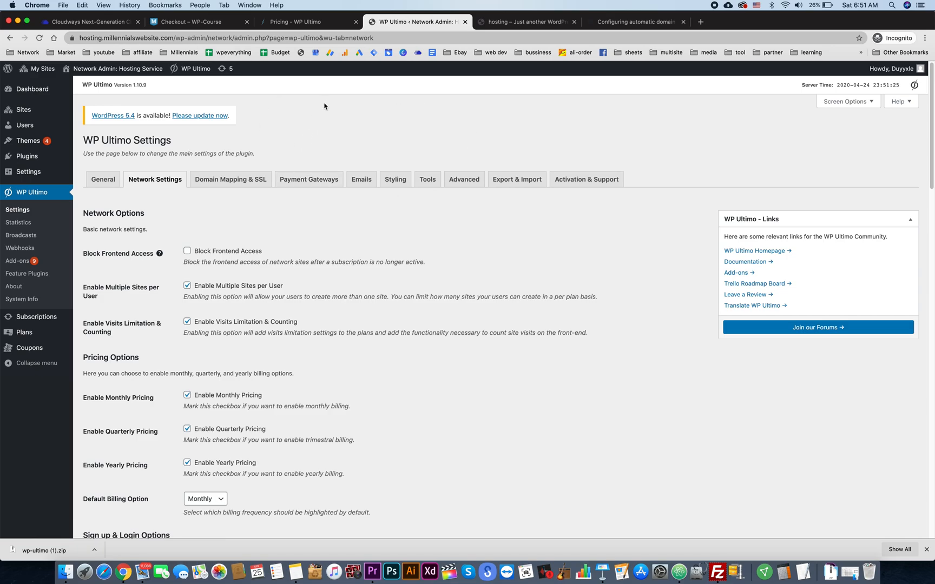
mouse_move(352, 149)
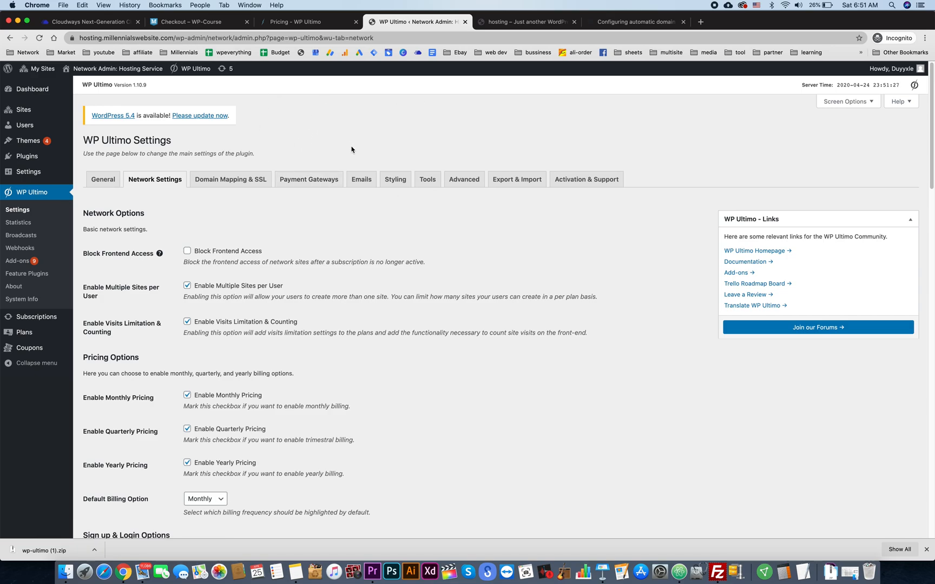